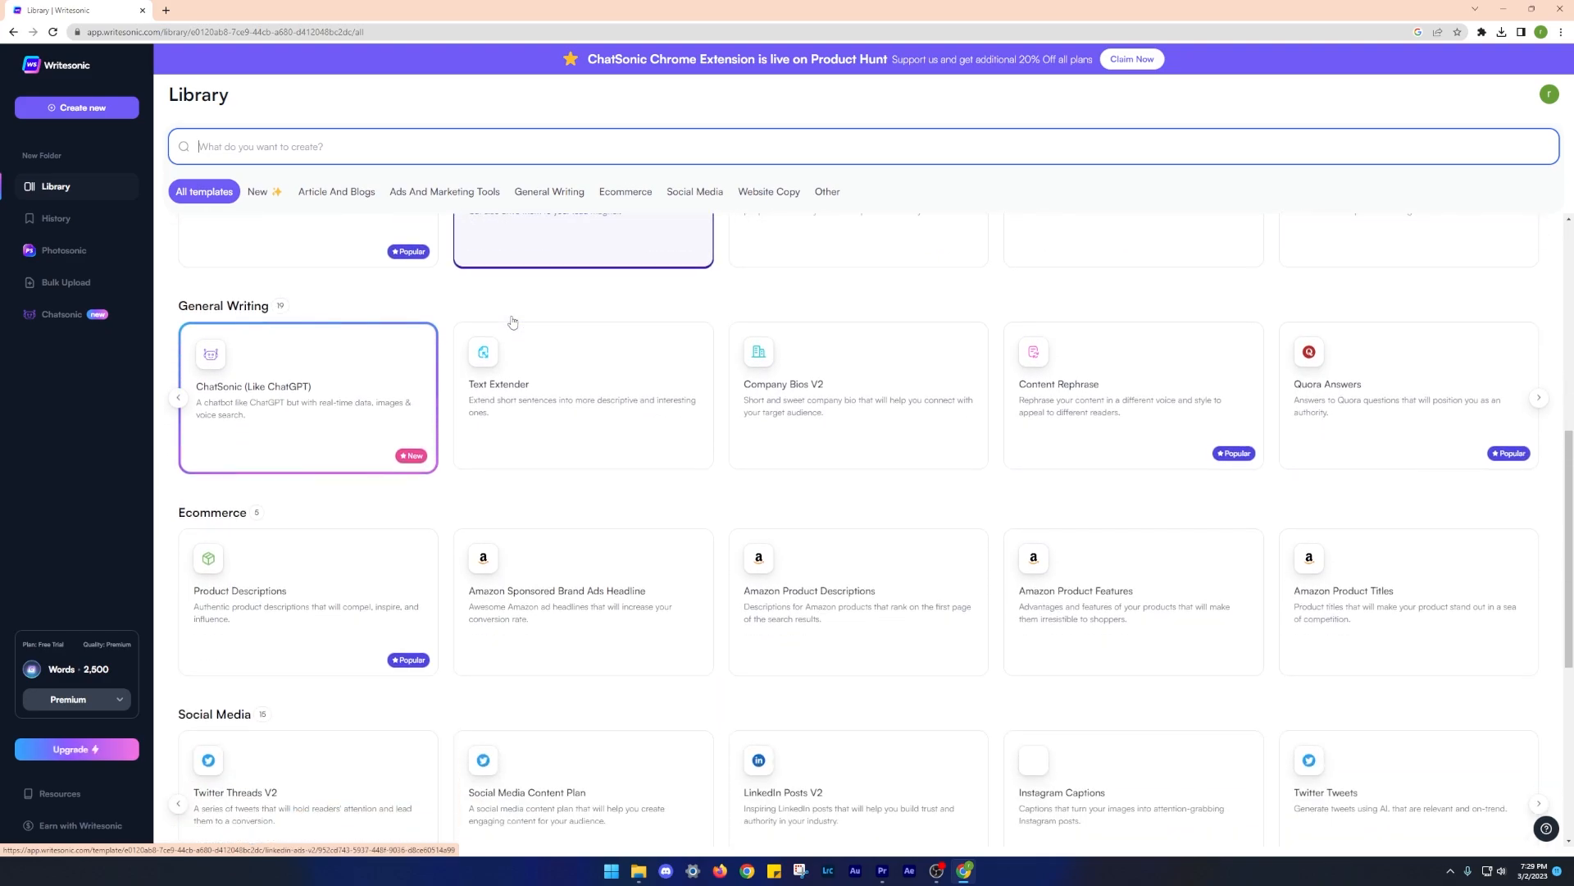
Step: Browse Renderforest's video, logo and mockup template galleries
scroll("down", 3)
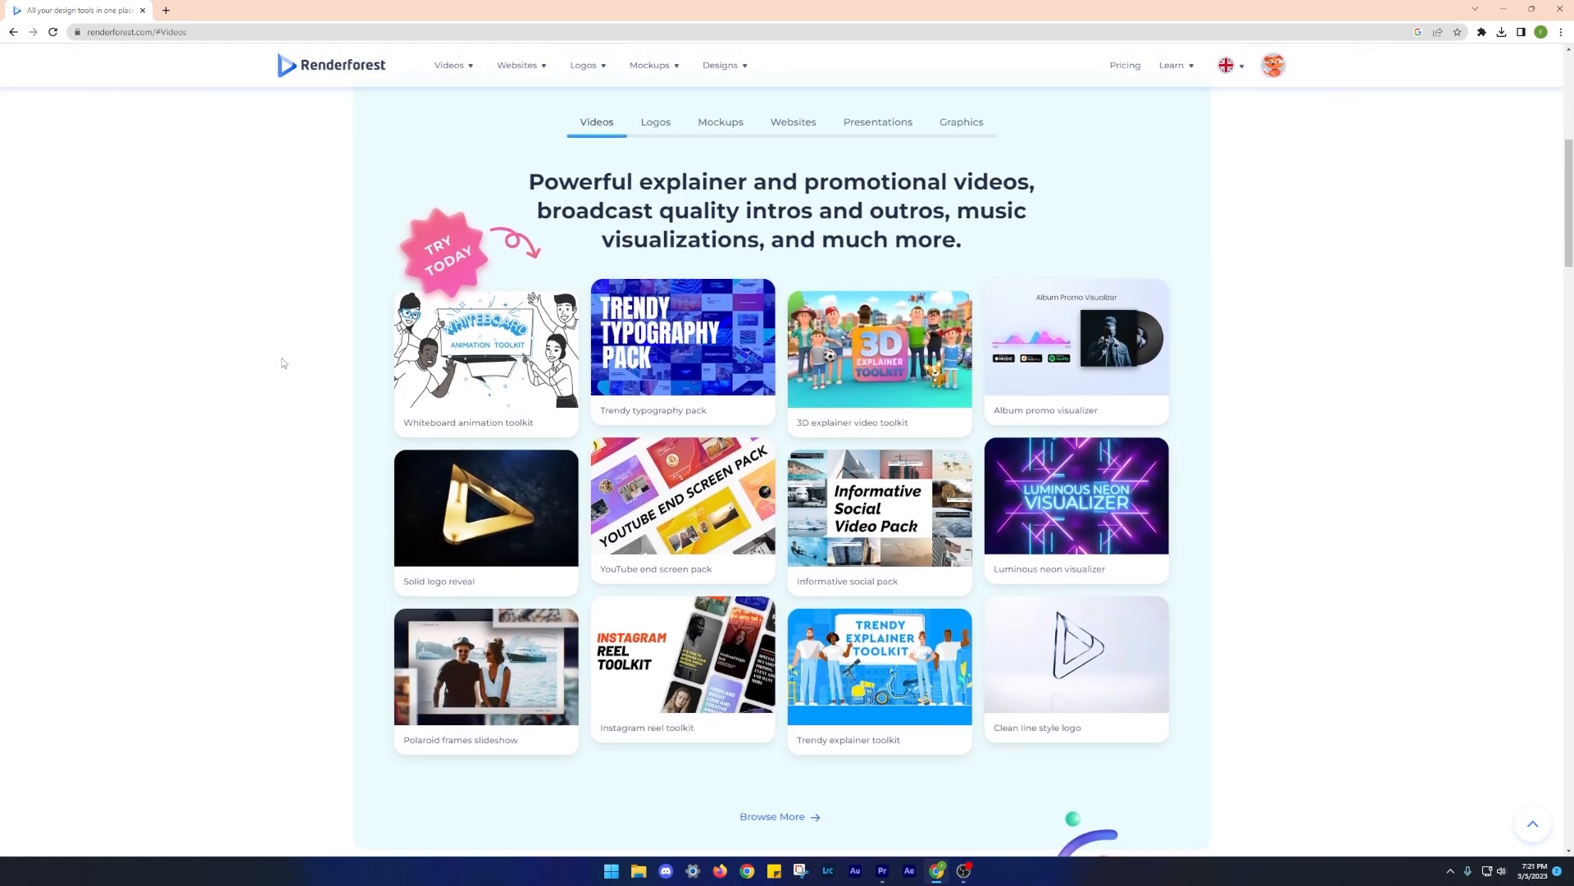
left_click(655, 121)
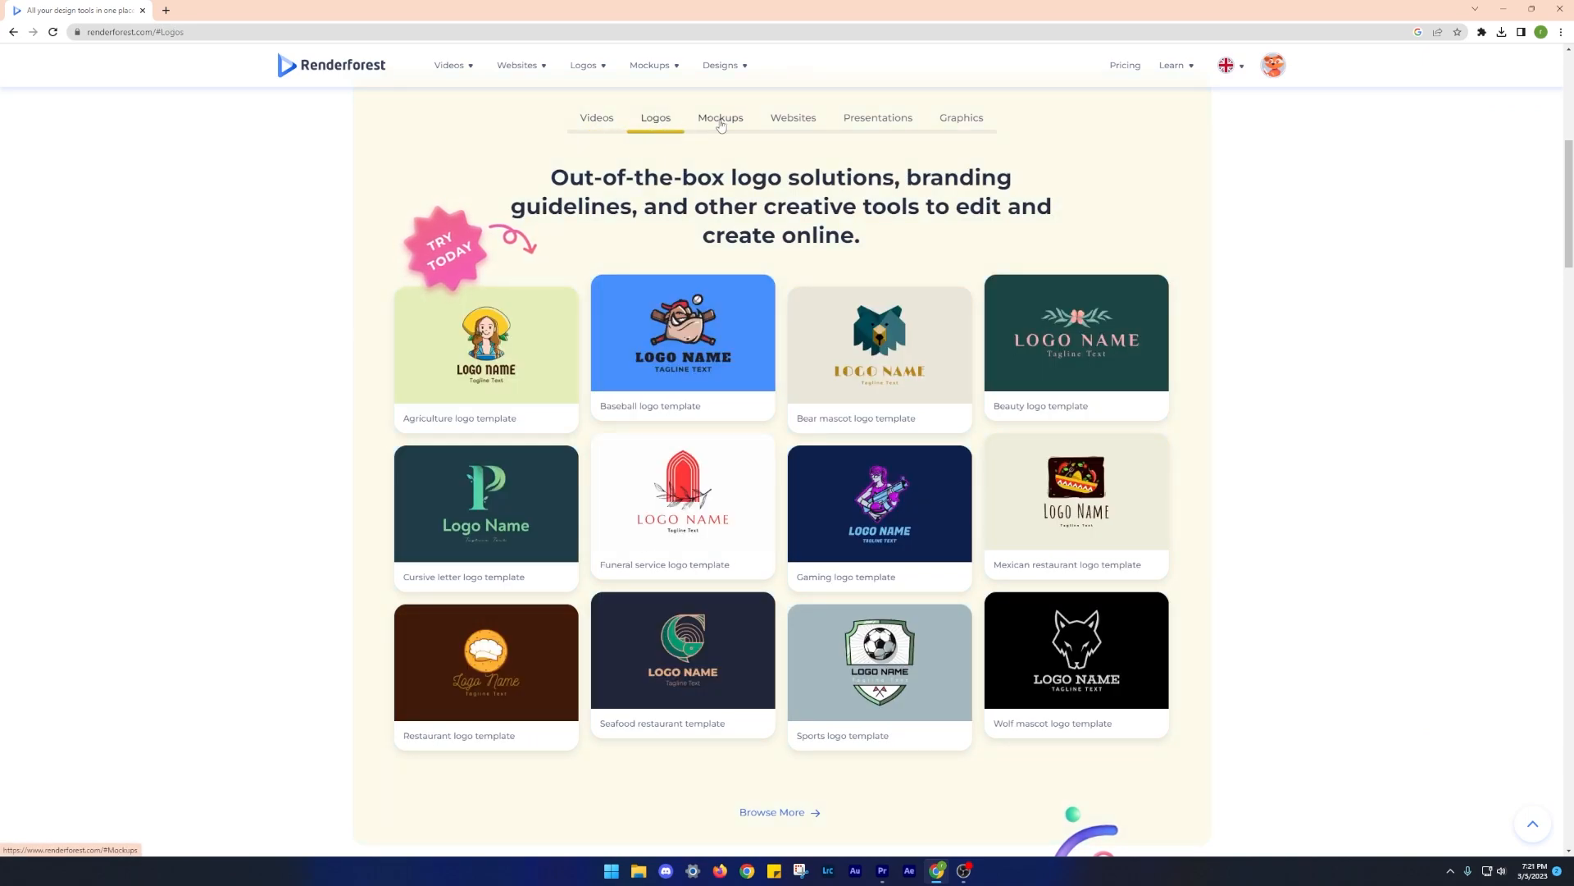
left_click(876, 118)
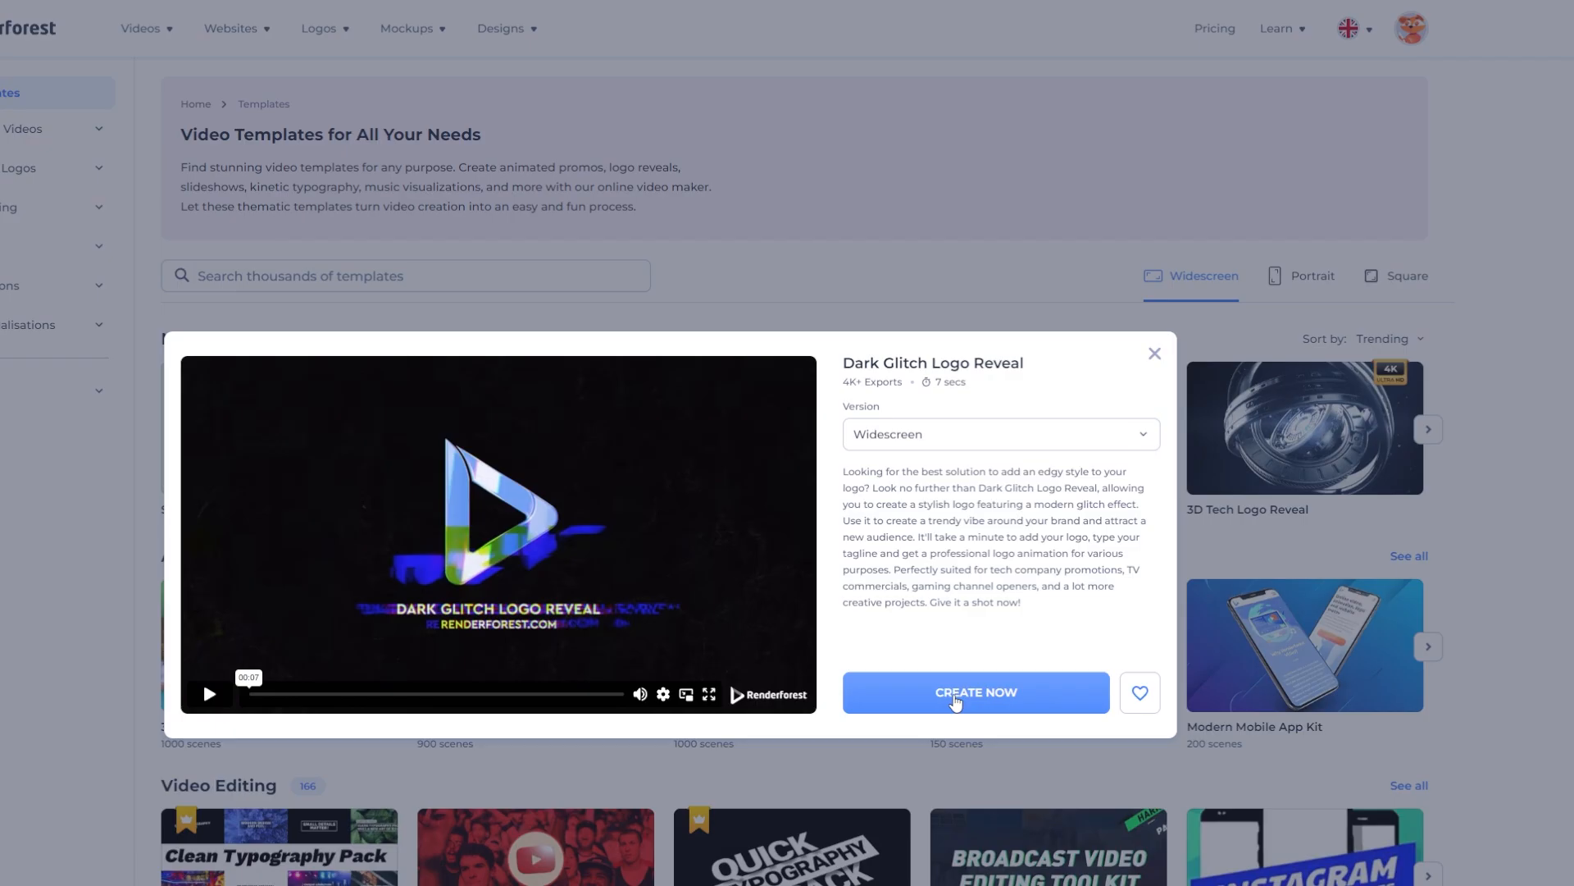
Step: Start a project from Dark Glitch Logo Reveal, save the edited text line and generate a preview
left_click(974, 692)
type("Like. Share . Subsc")
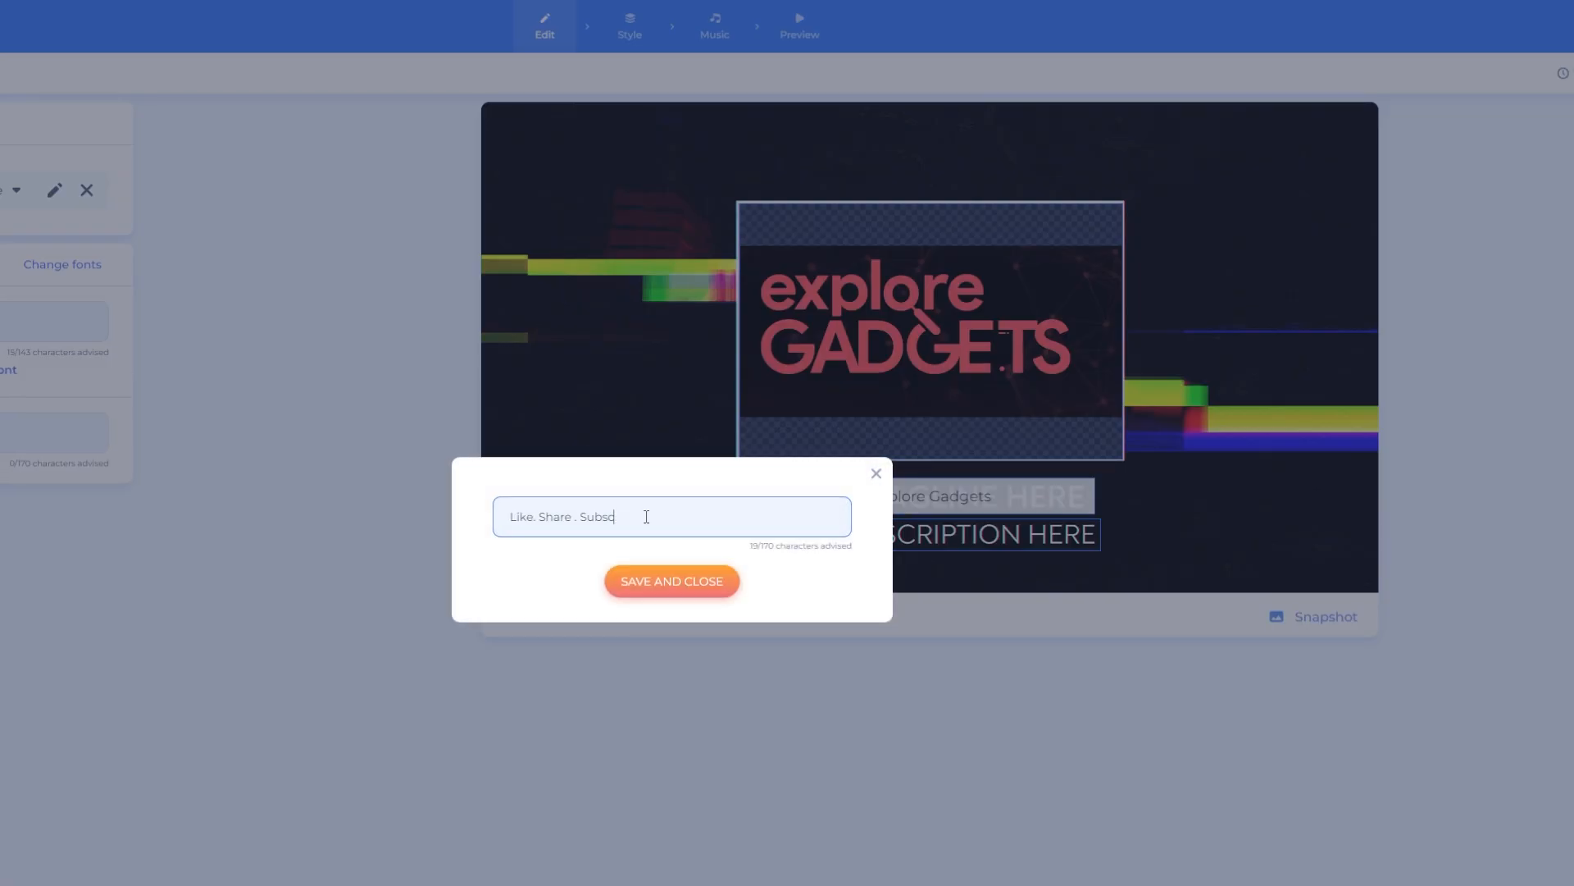
left_click(799, 25)
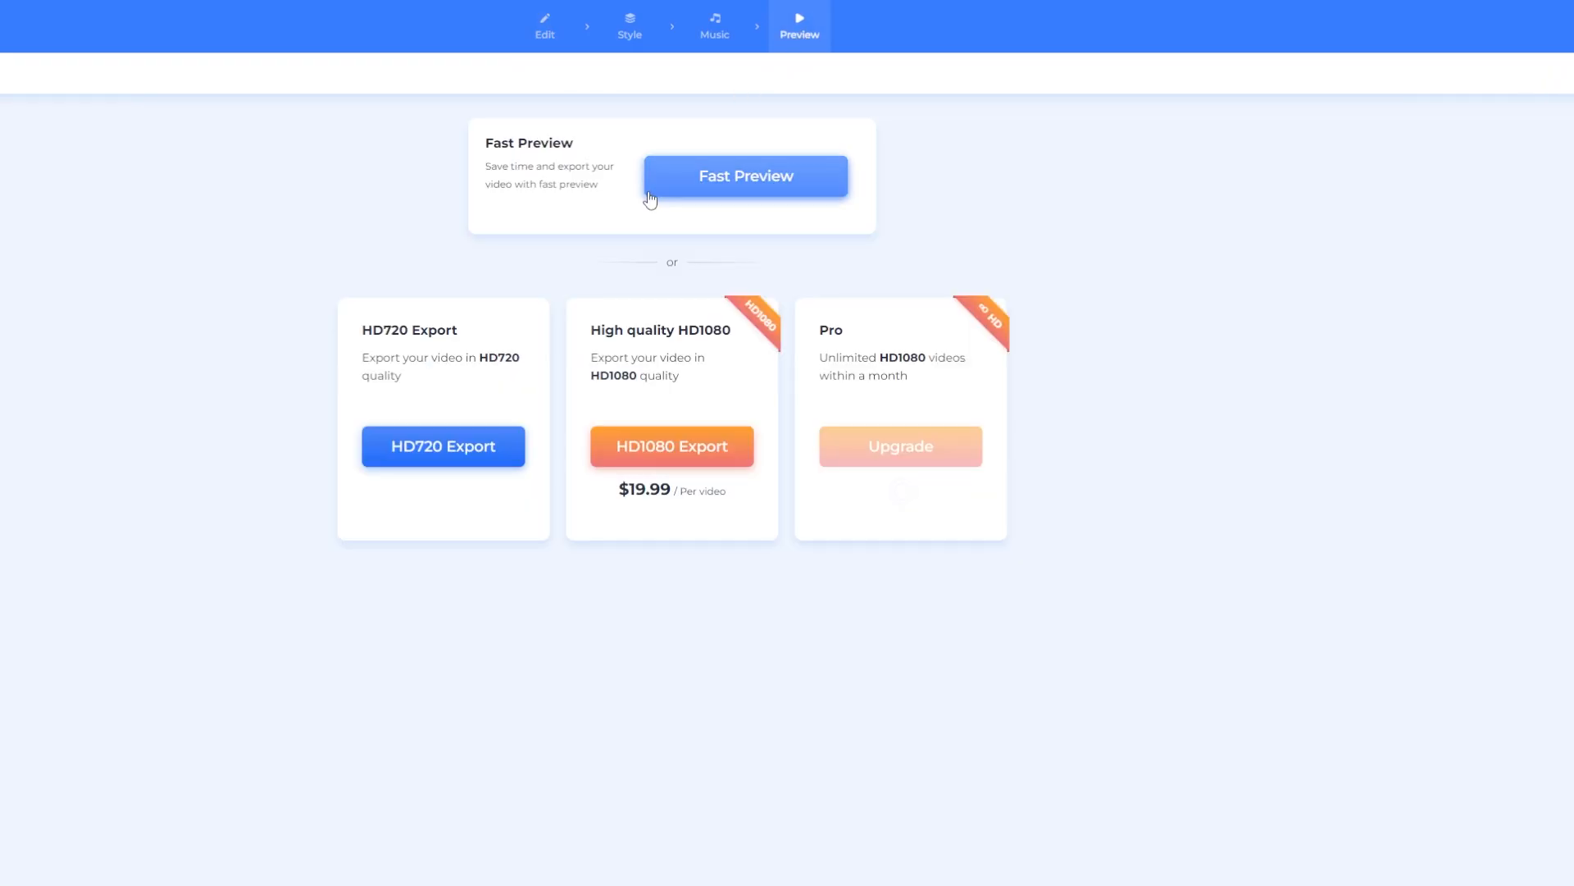
left_click(744, 175)
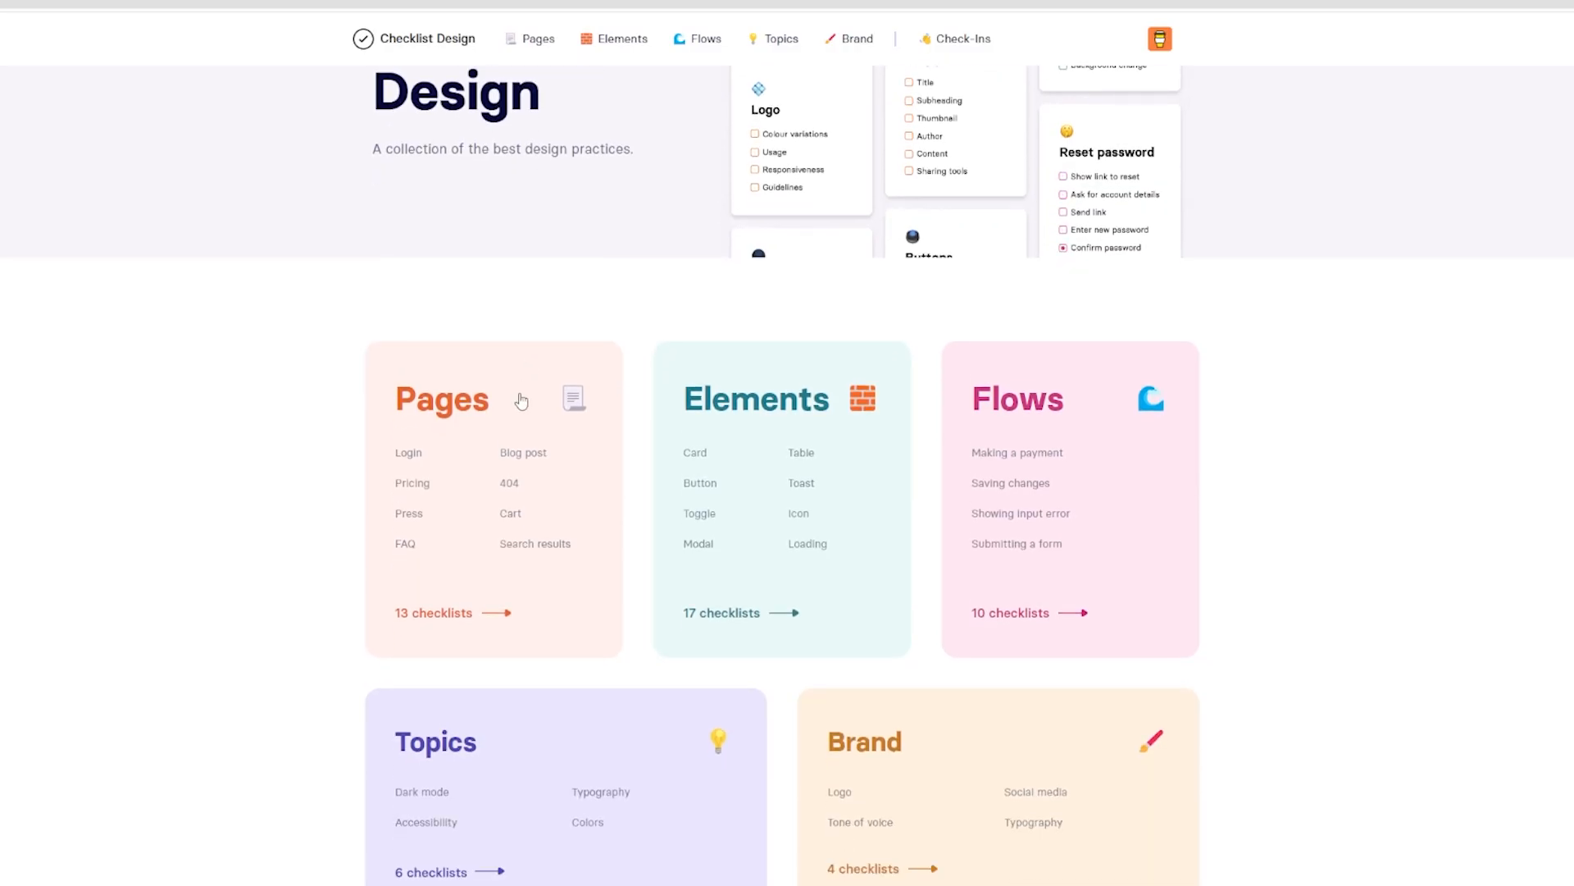
Step: View the Login page checklist and the Button element checklist
left_click(441, 398)
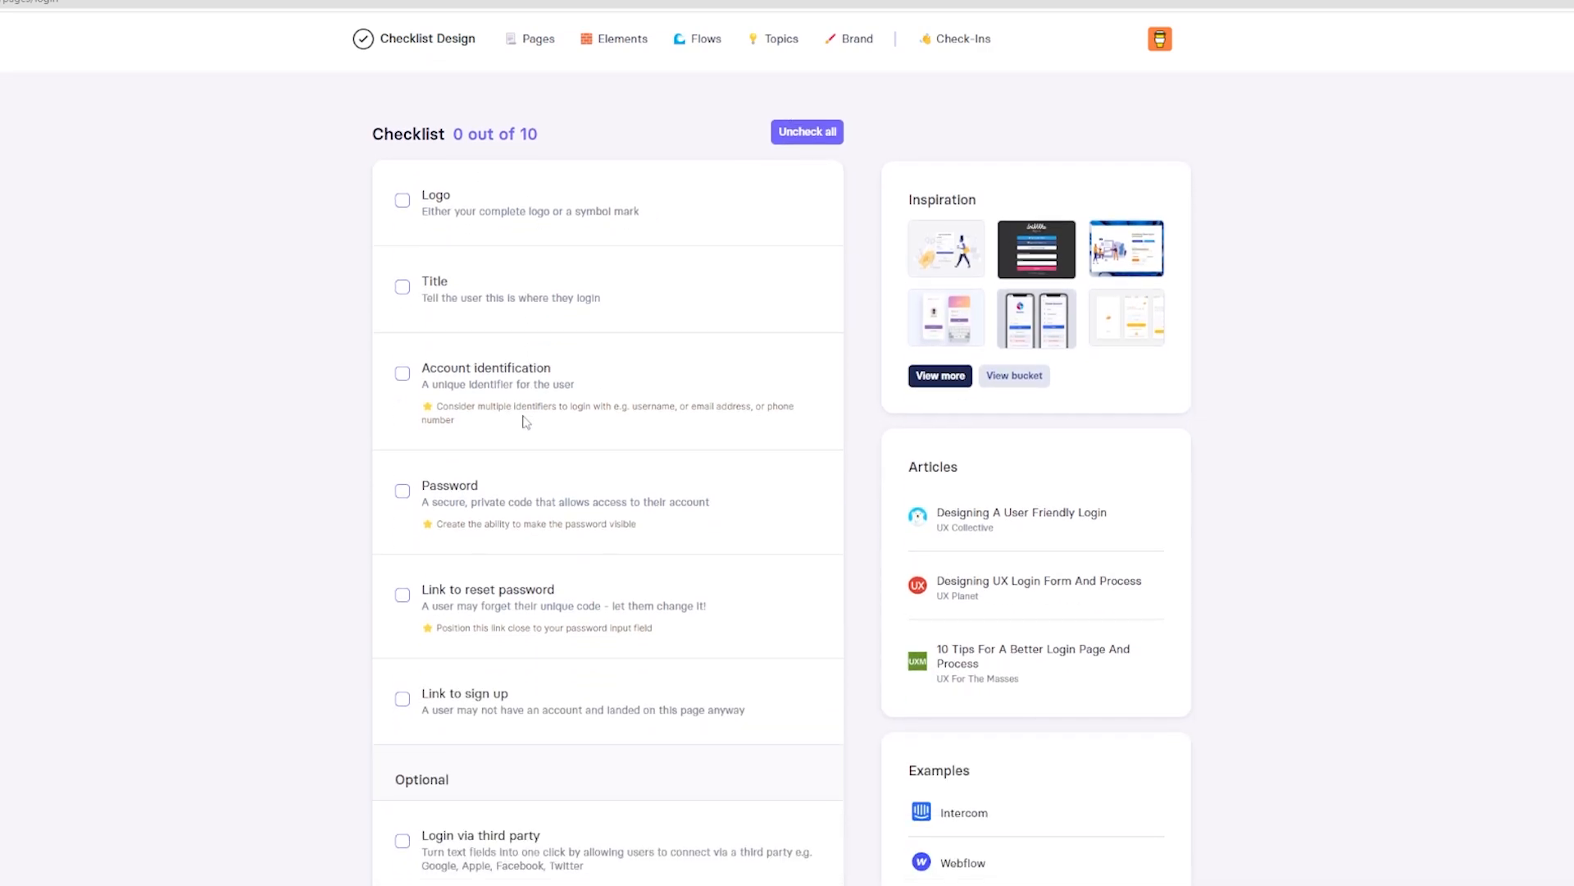
left_click(403, 198)
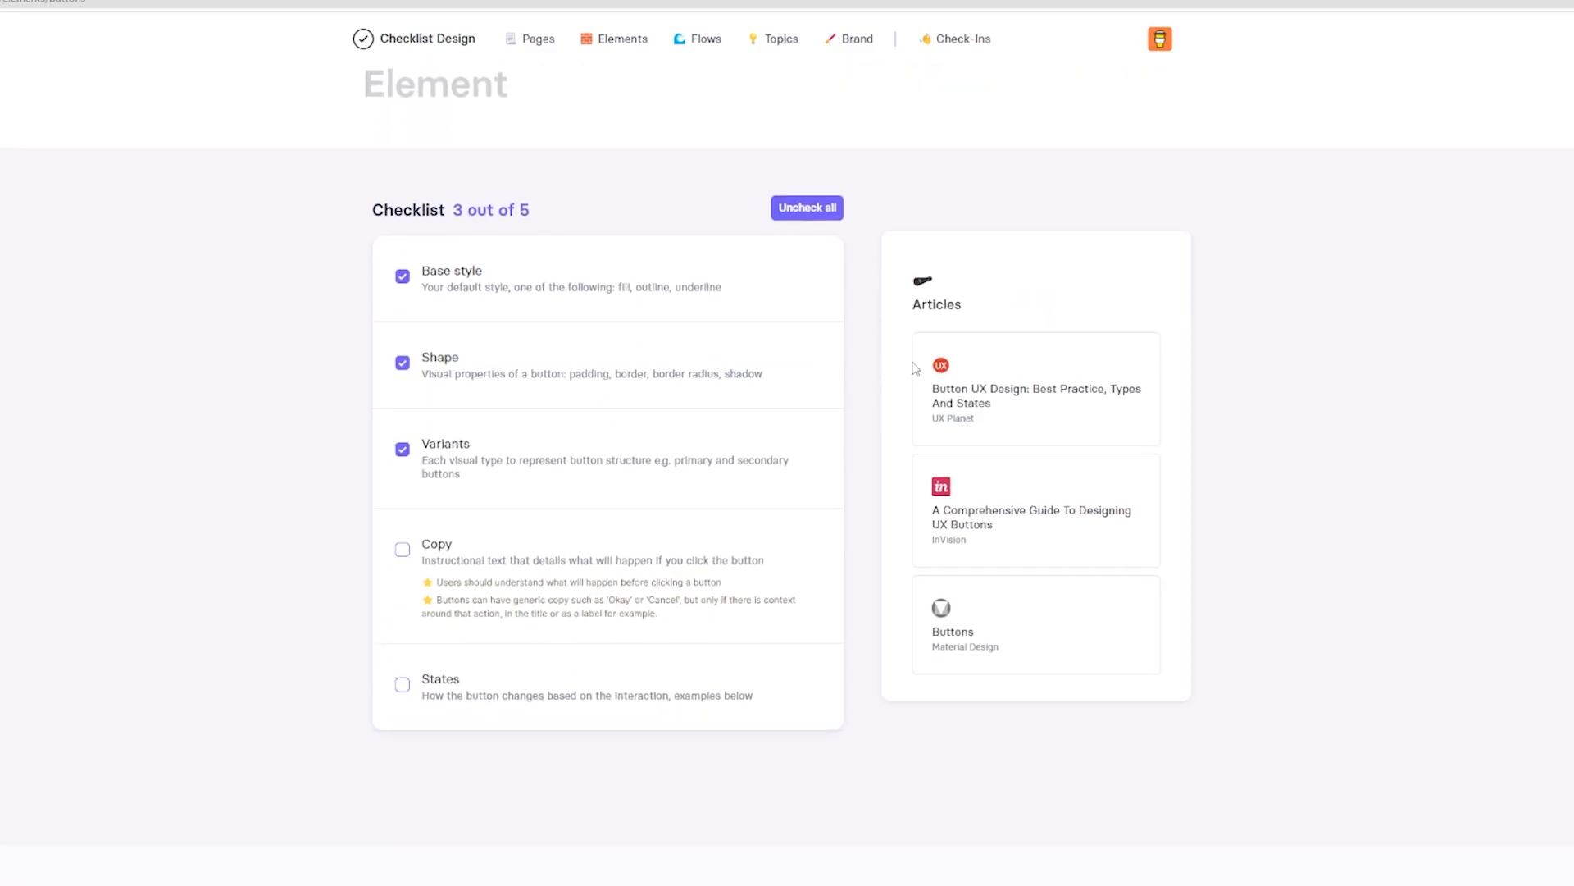
Step: Read through the steps of the Submitting a form flow guide
scroll("down", 3)
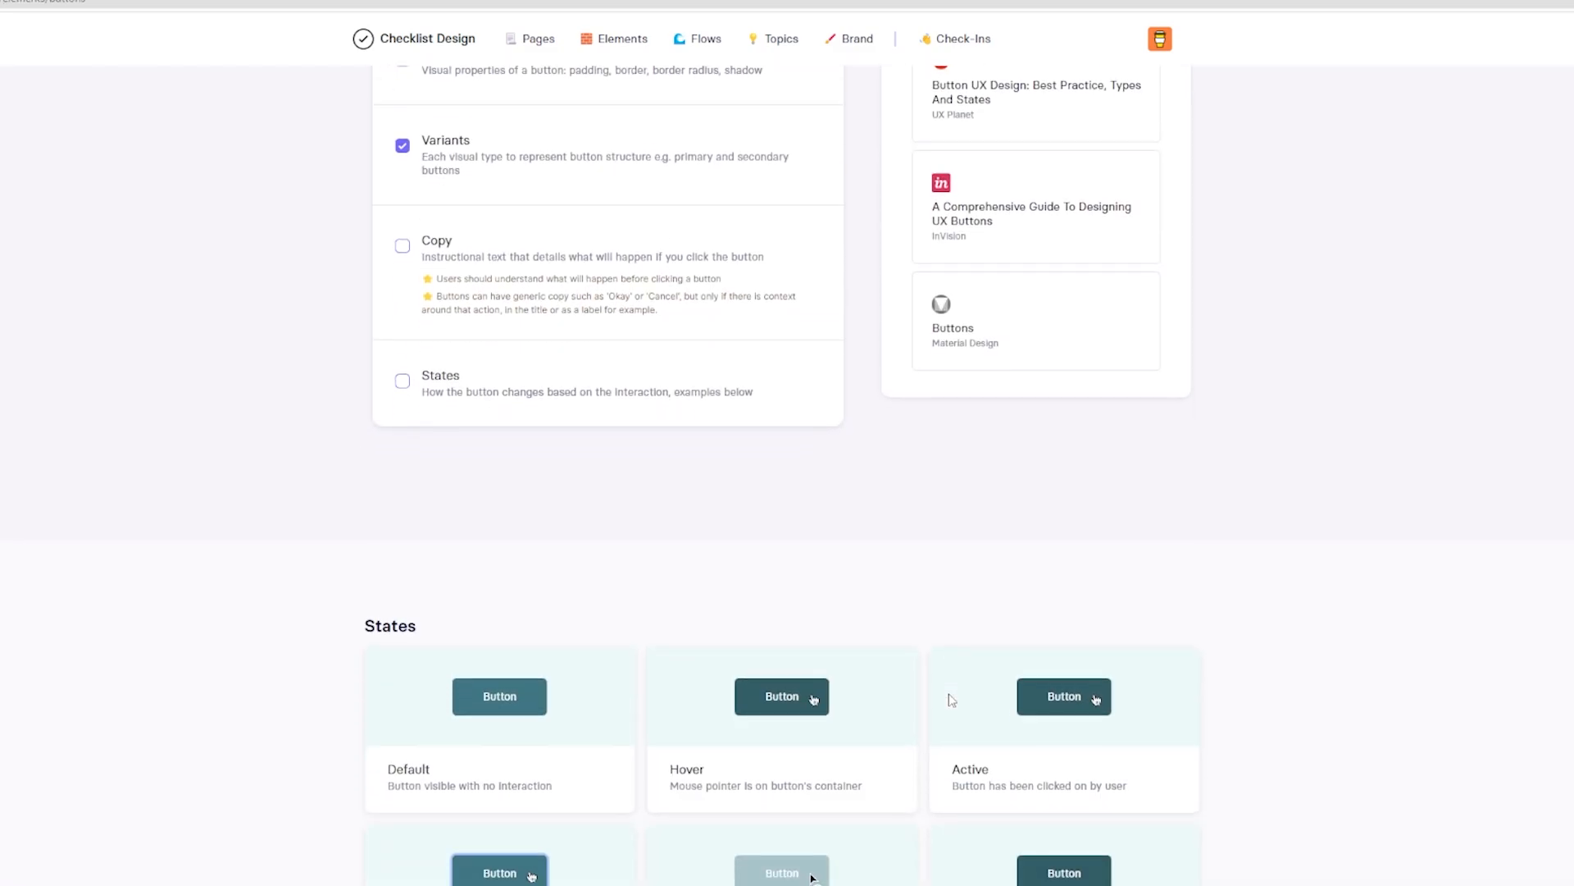
scroll("down", 3)
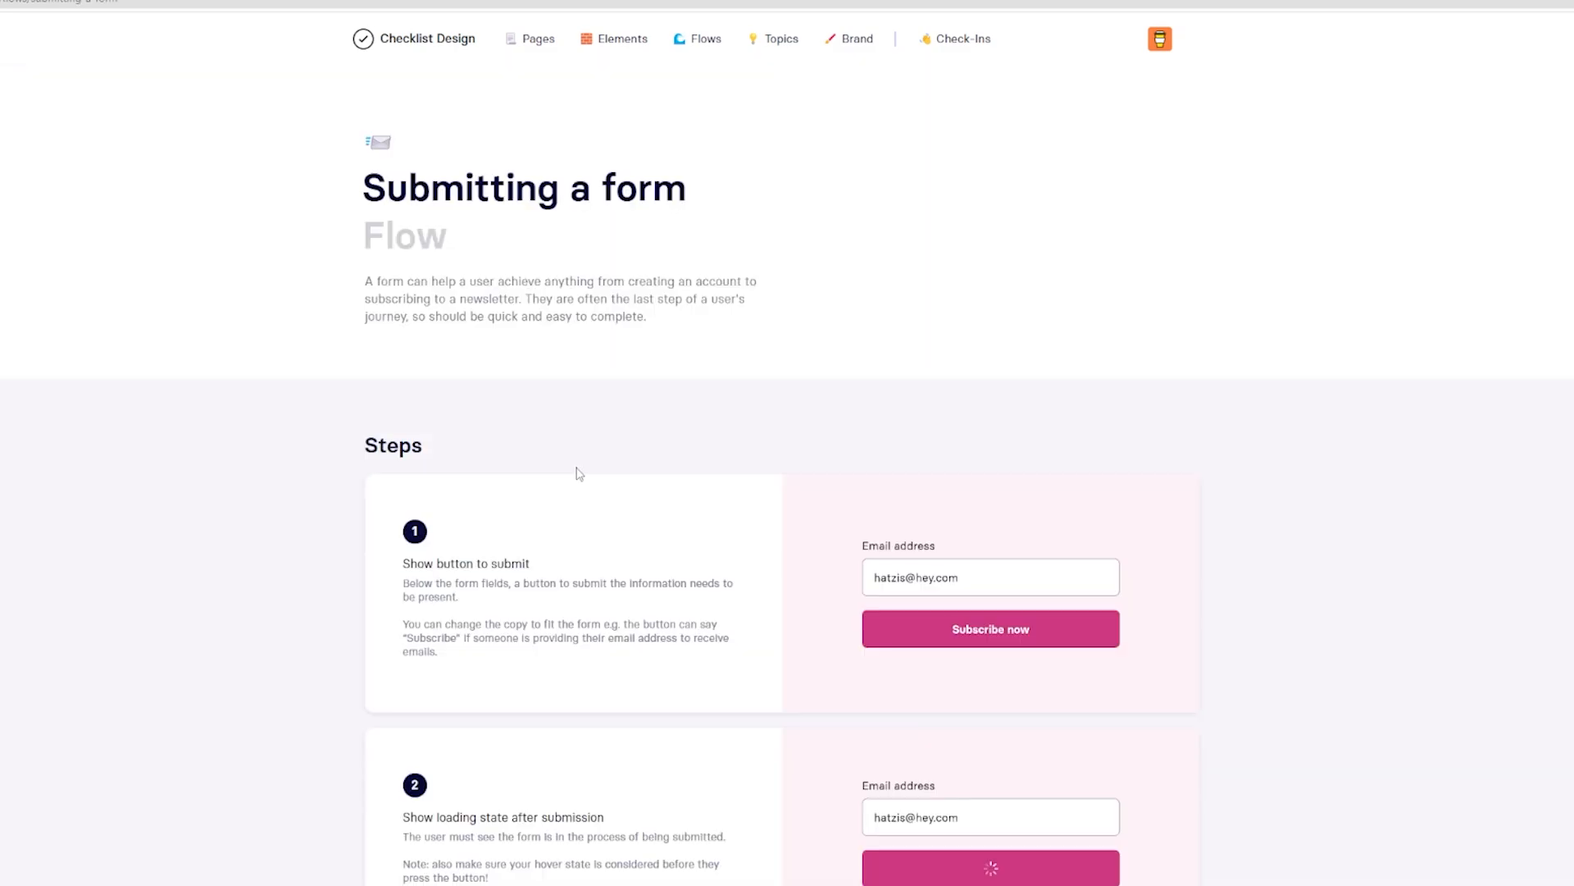
scroll("down", 3)
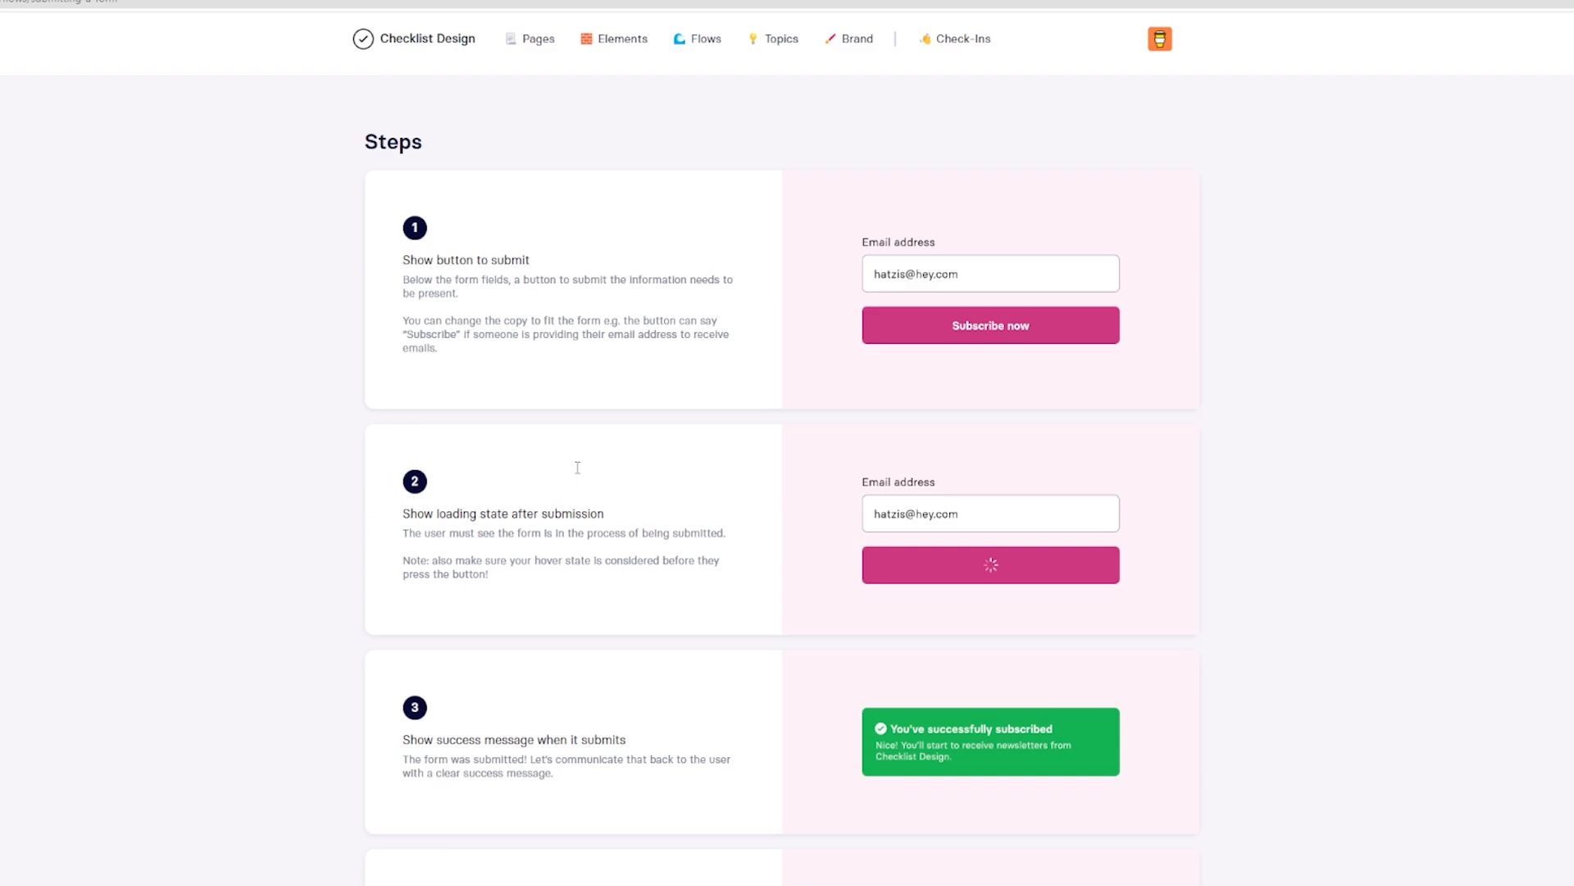
scroll("down", 3)
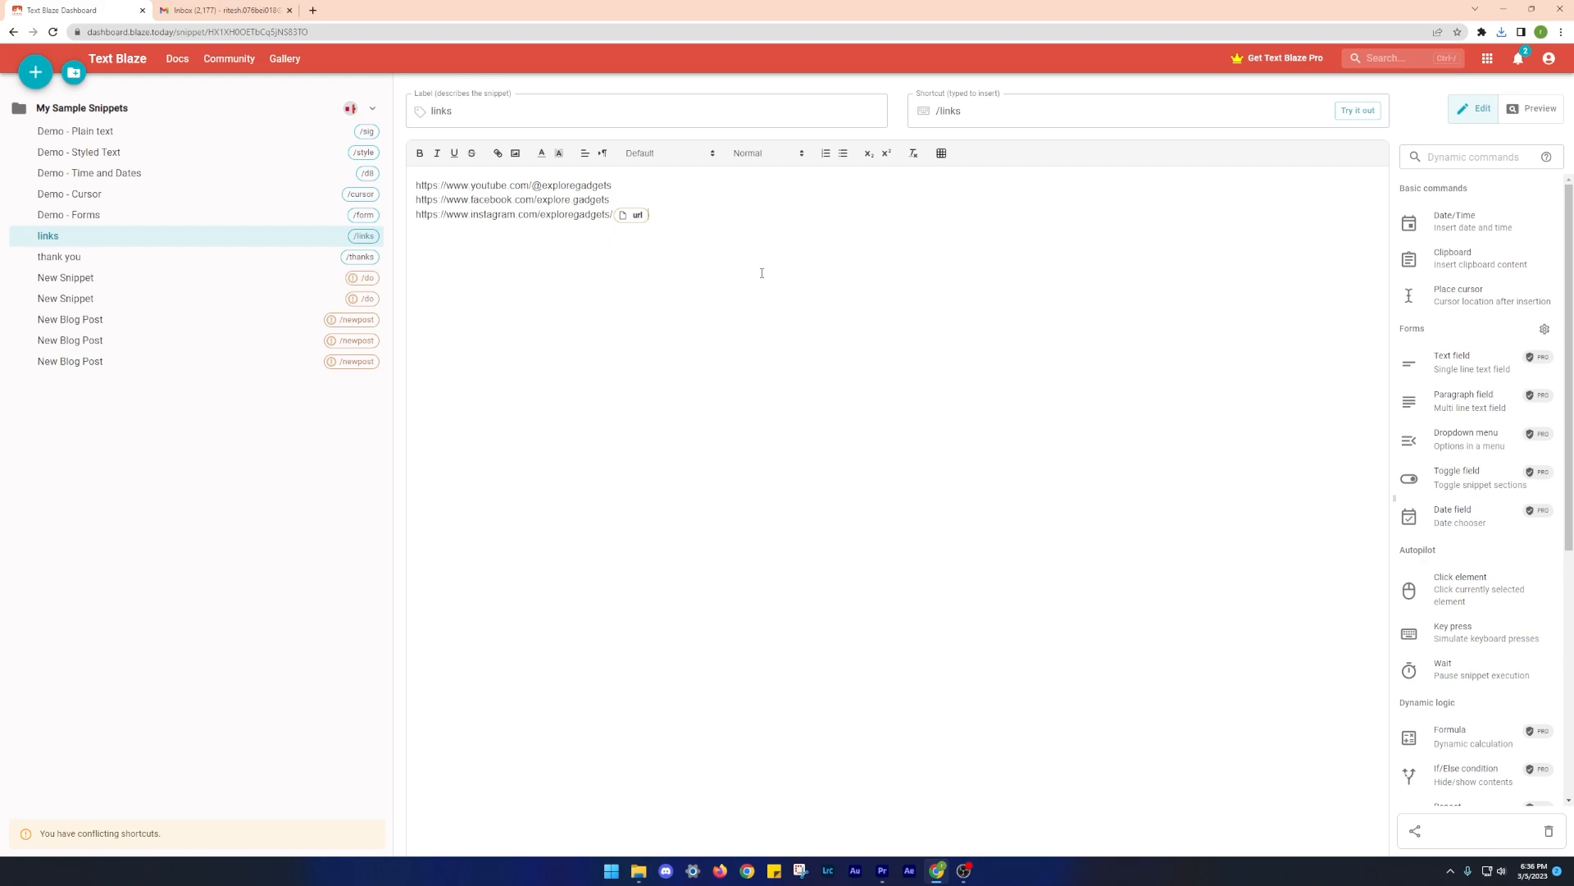
Step: Expand the social links and date snippets into the Gmail draft
left_click(221, 10)
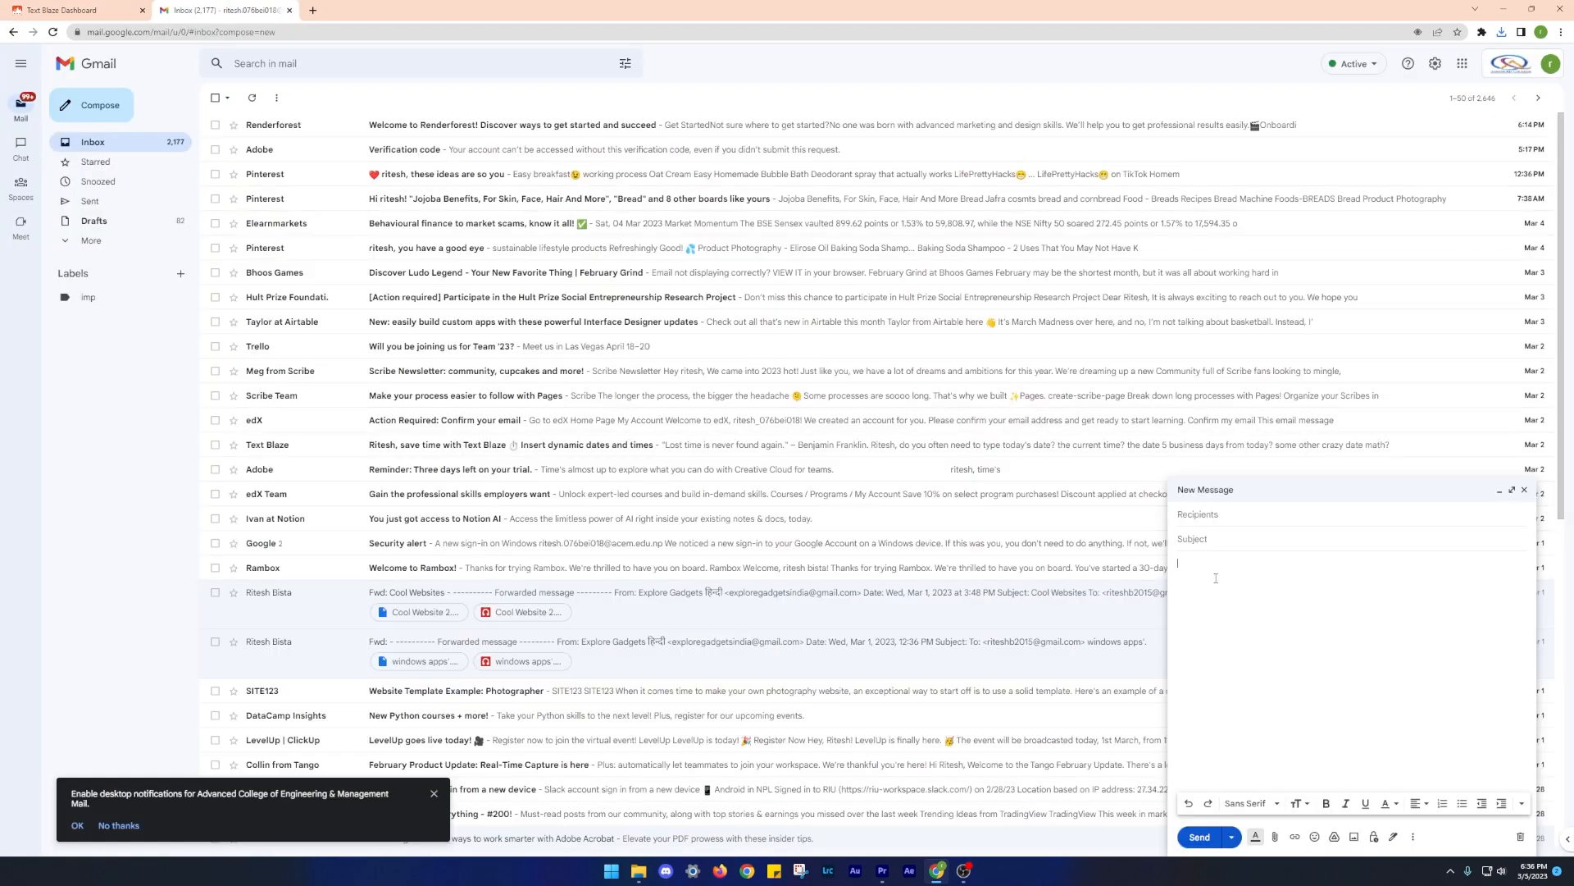
type("A")
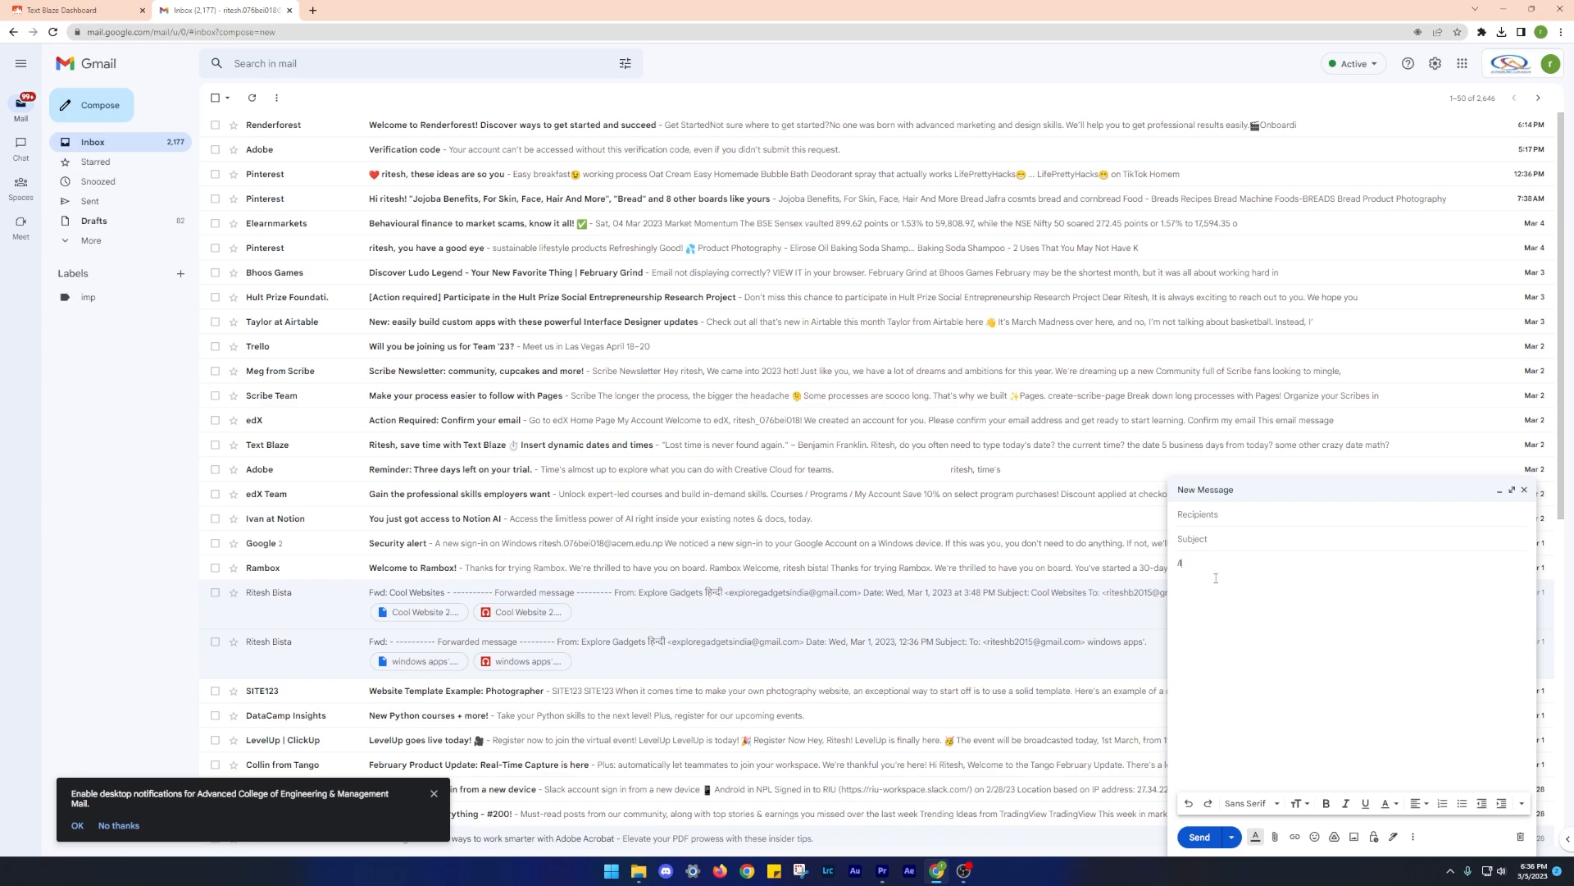
type("https://www.youtube.com/@exploregadgets")
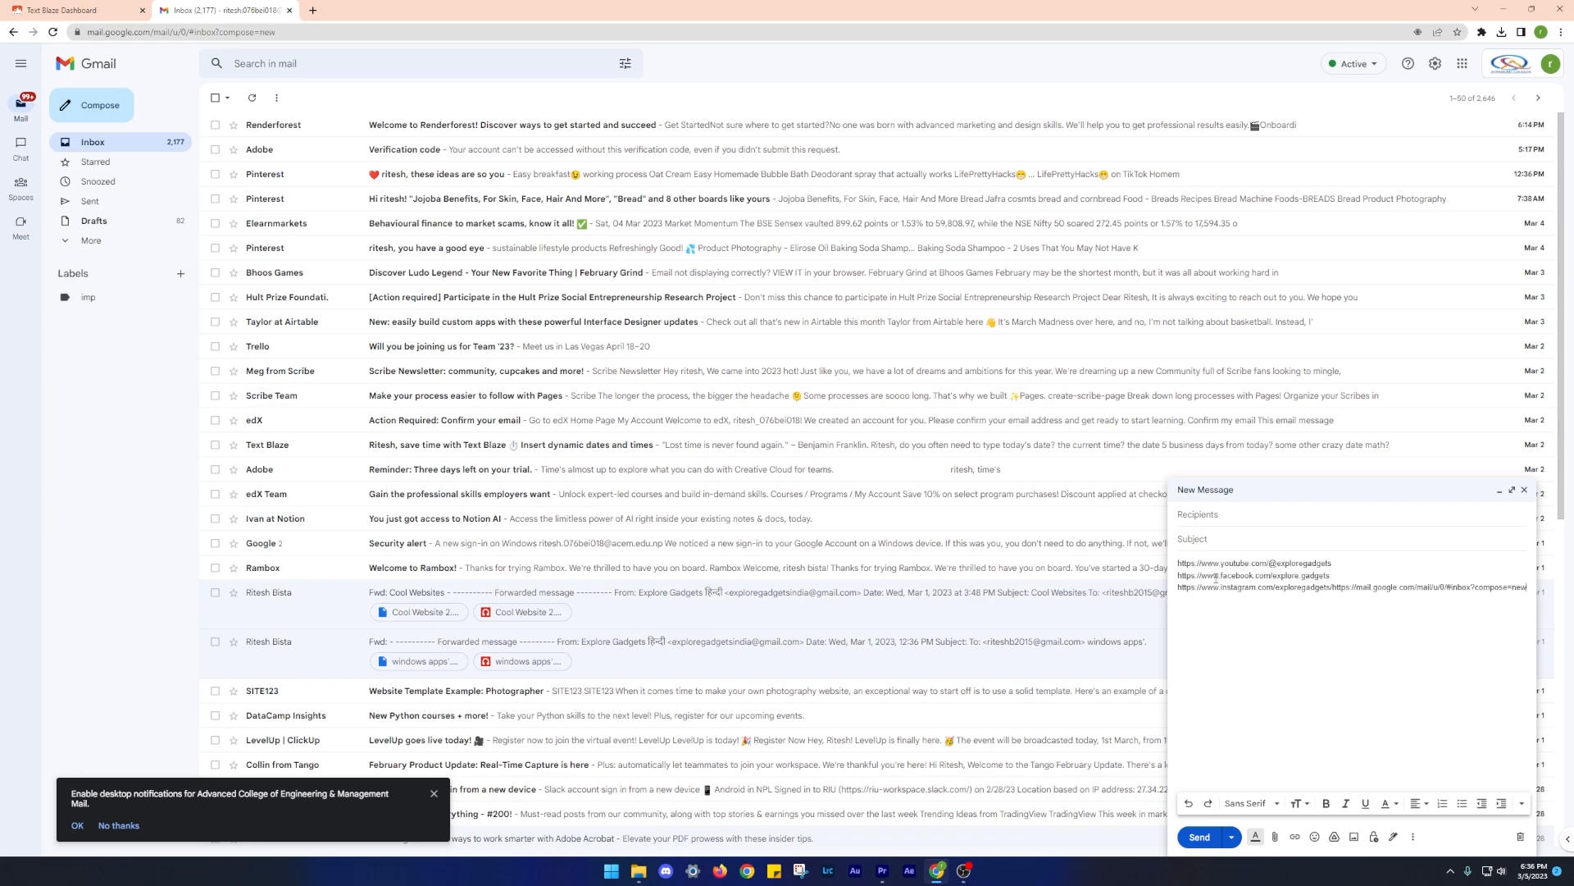
type("/d")
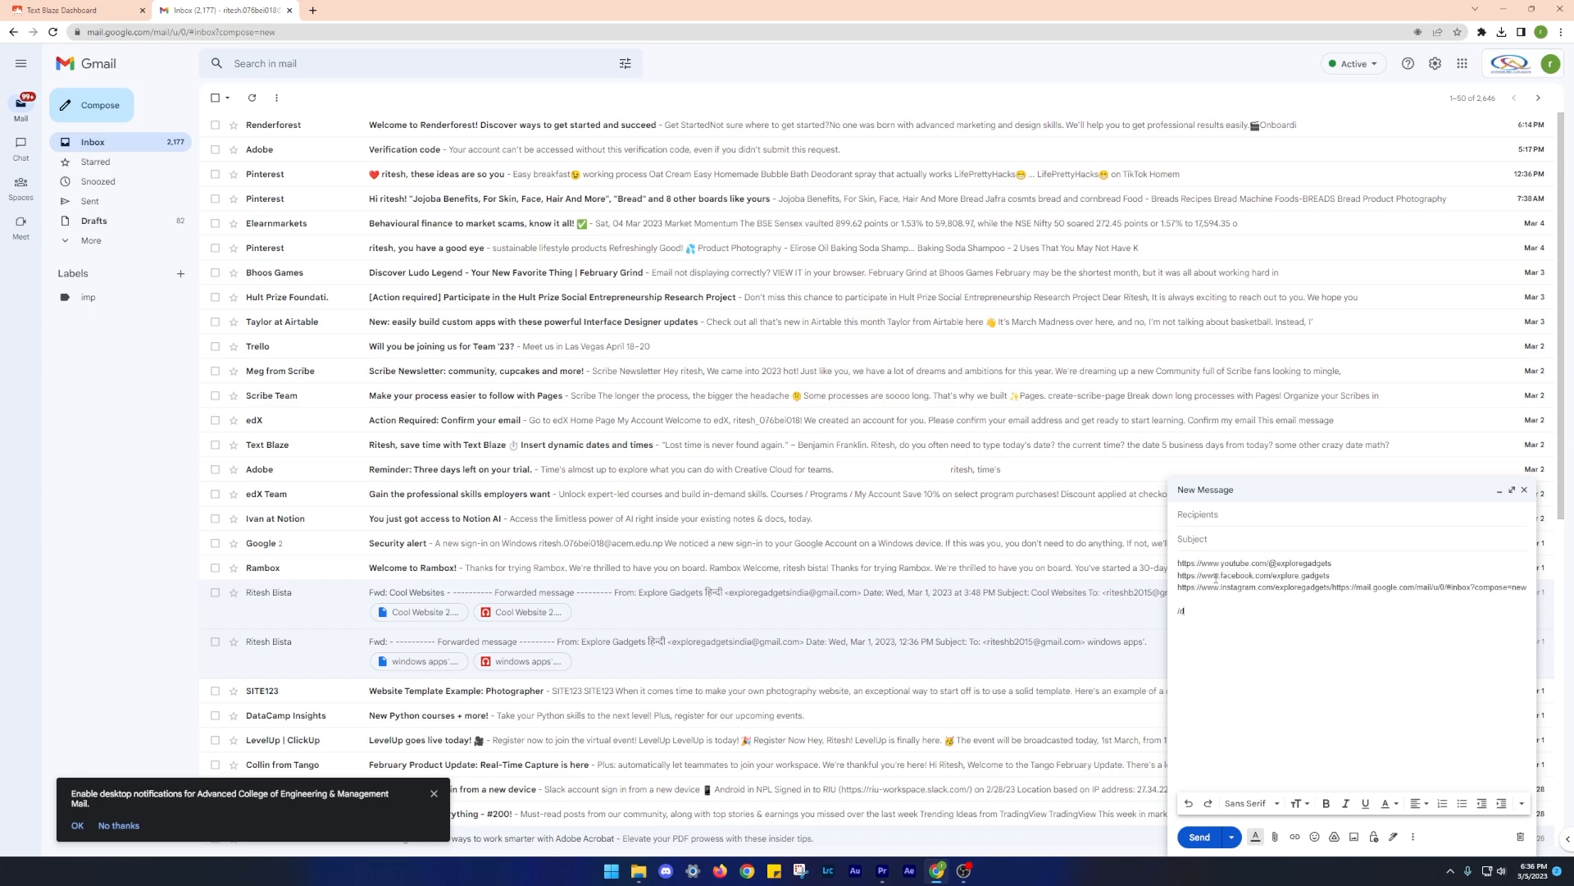
type("/d")
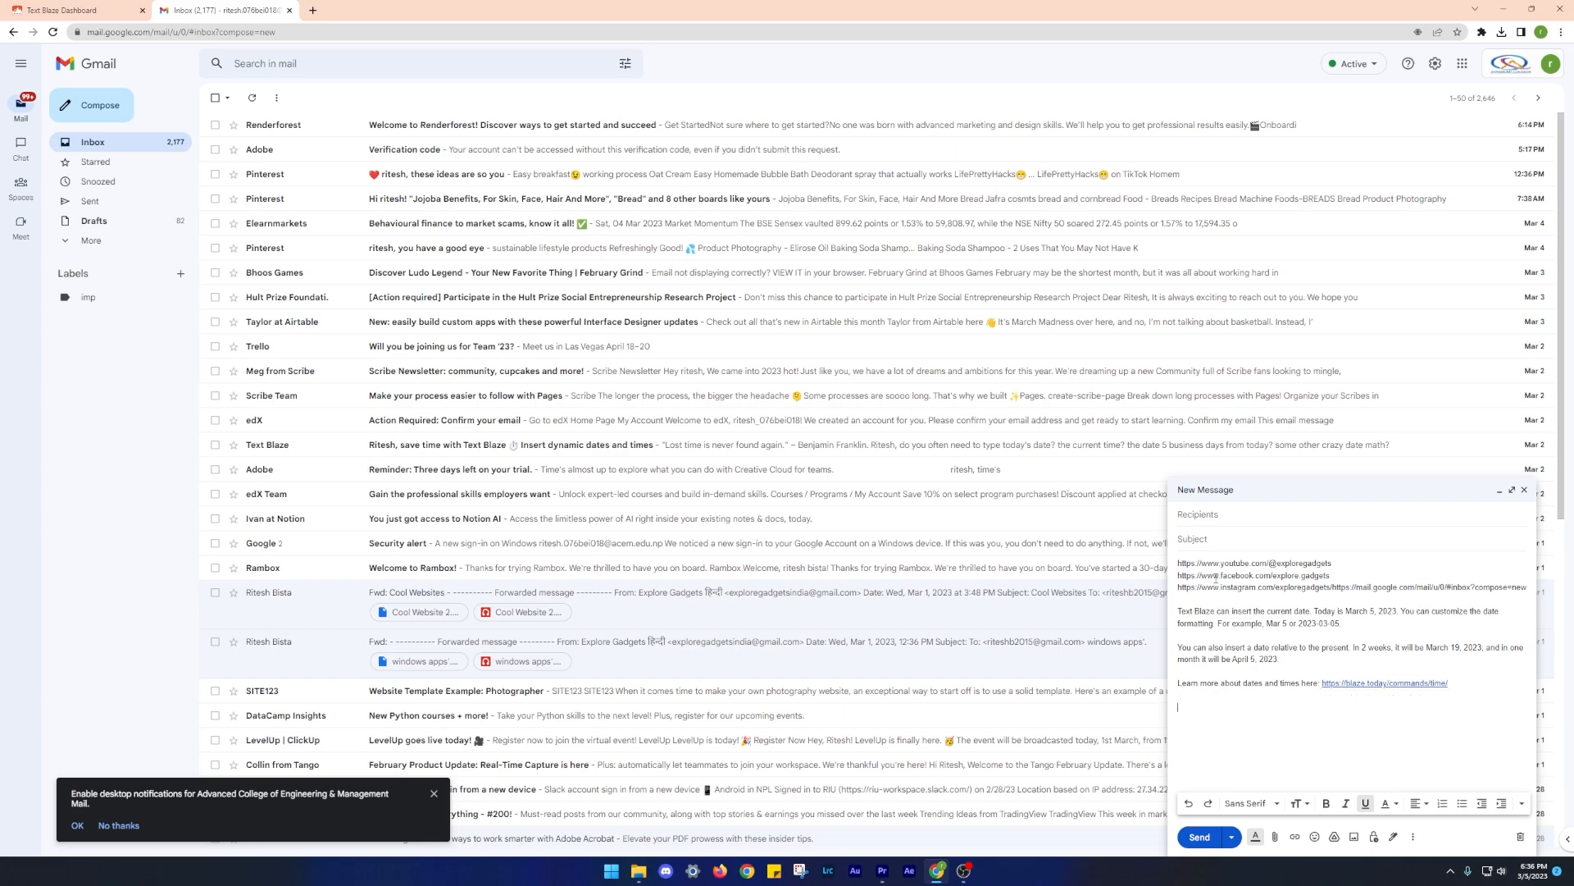
Step: Check the thank you snippet in Text Blaze and expand it into the draft
left_click(75, 10)
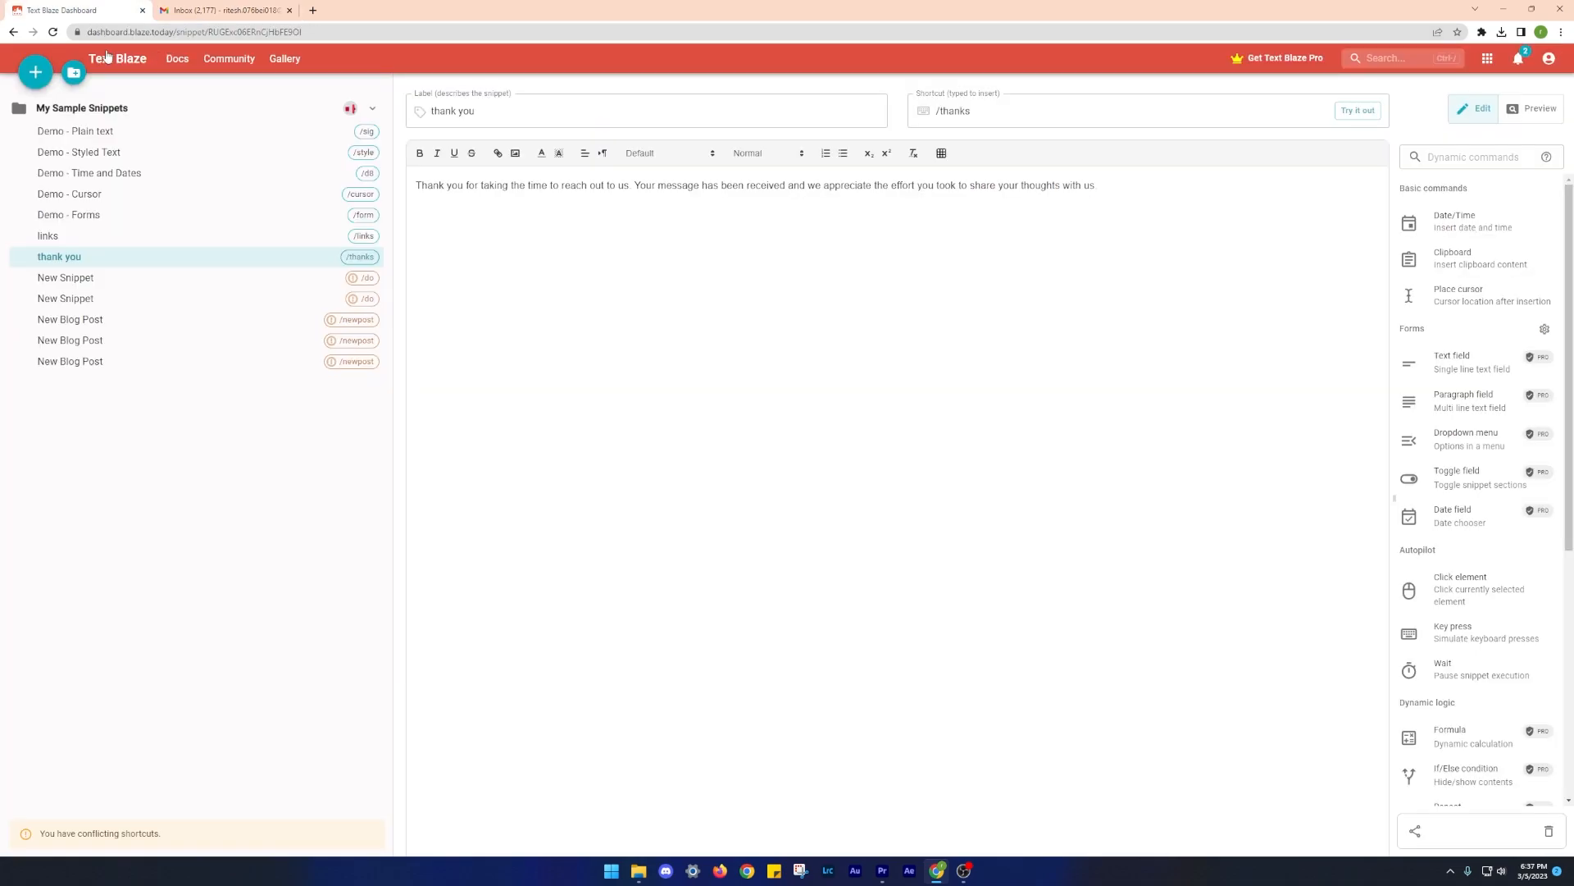
left_click(223, 10)
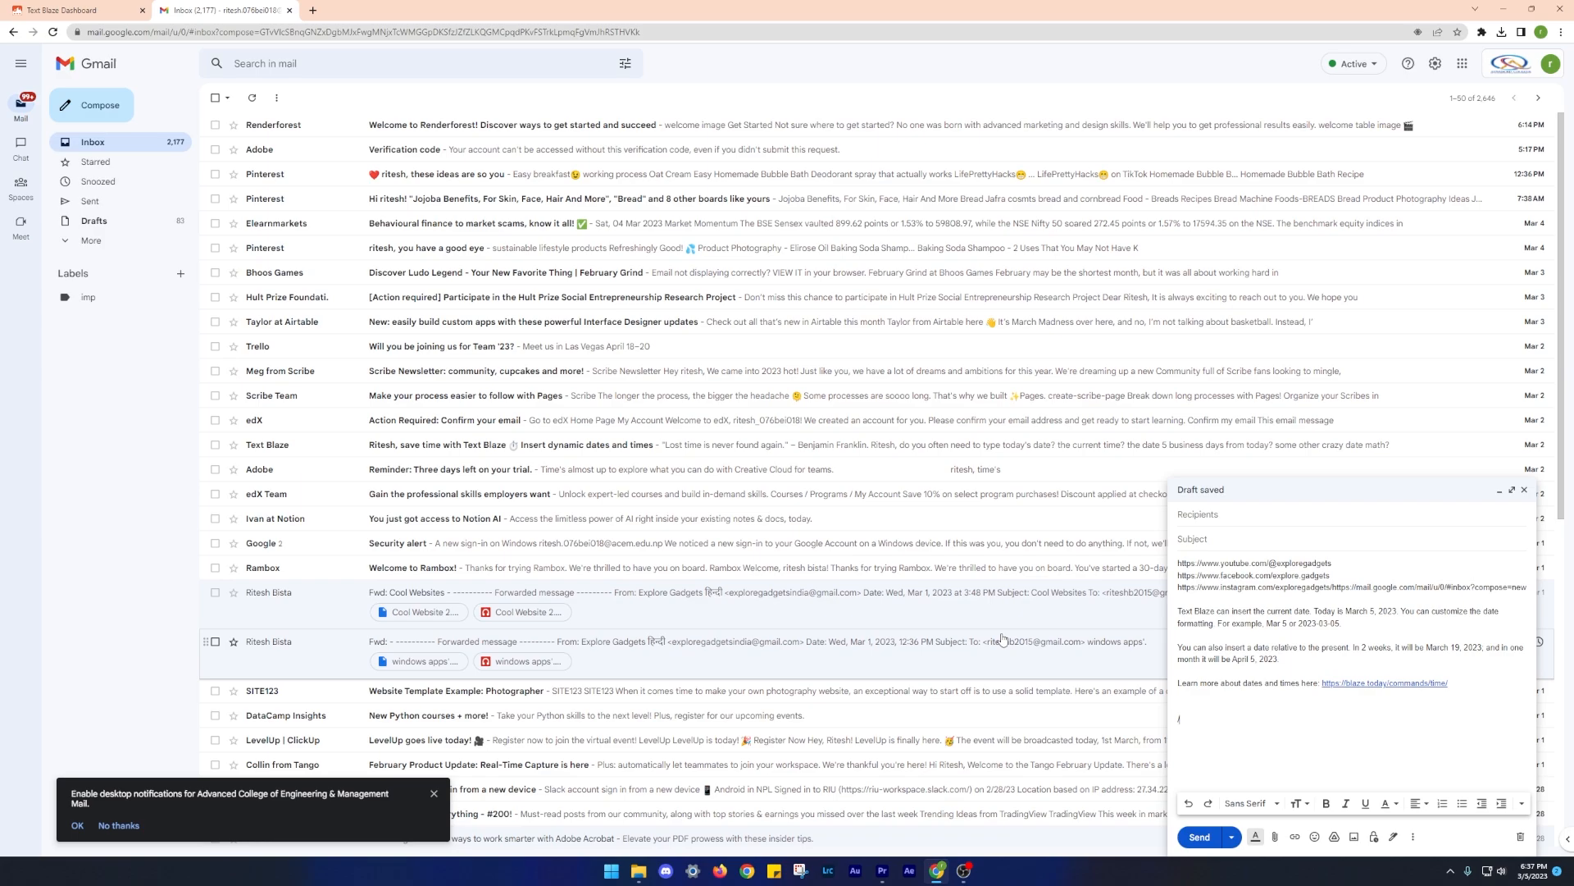
type("Thank you for taking the time to reach out to us. Your message has been received and we appreciate the effort you took to share your thoughts with us.")
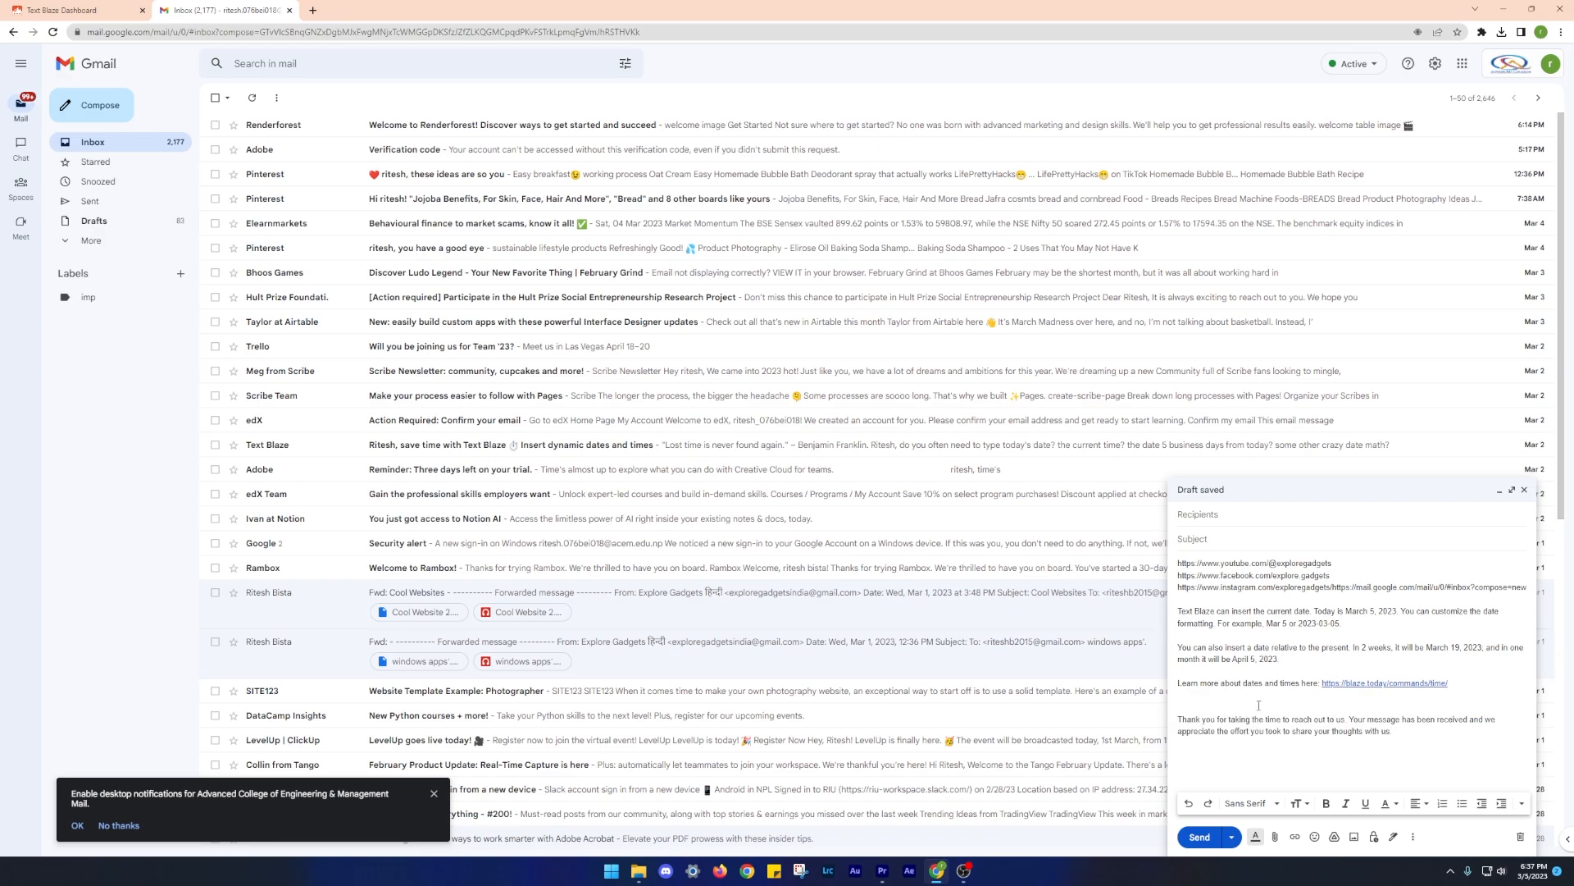
Step: Return to the snippet folder and share the My Sample Snippets folder
left_click(75, 10)
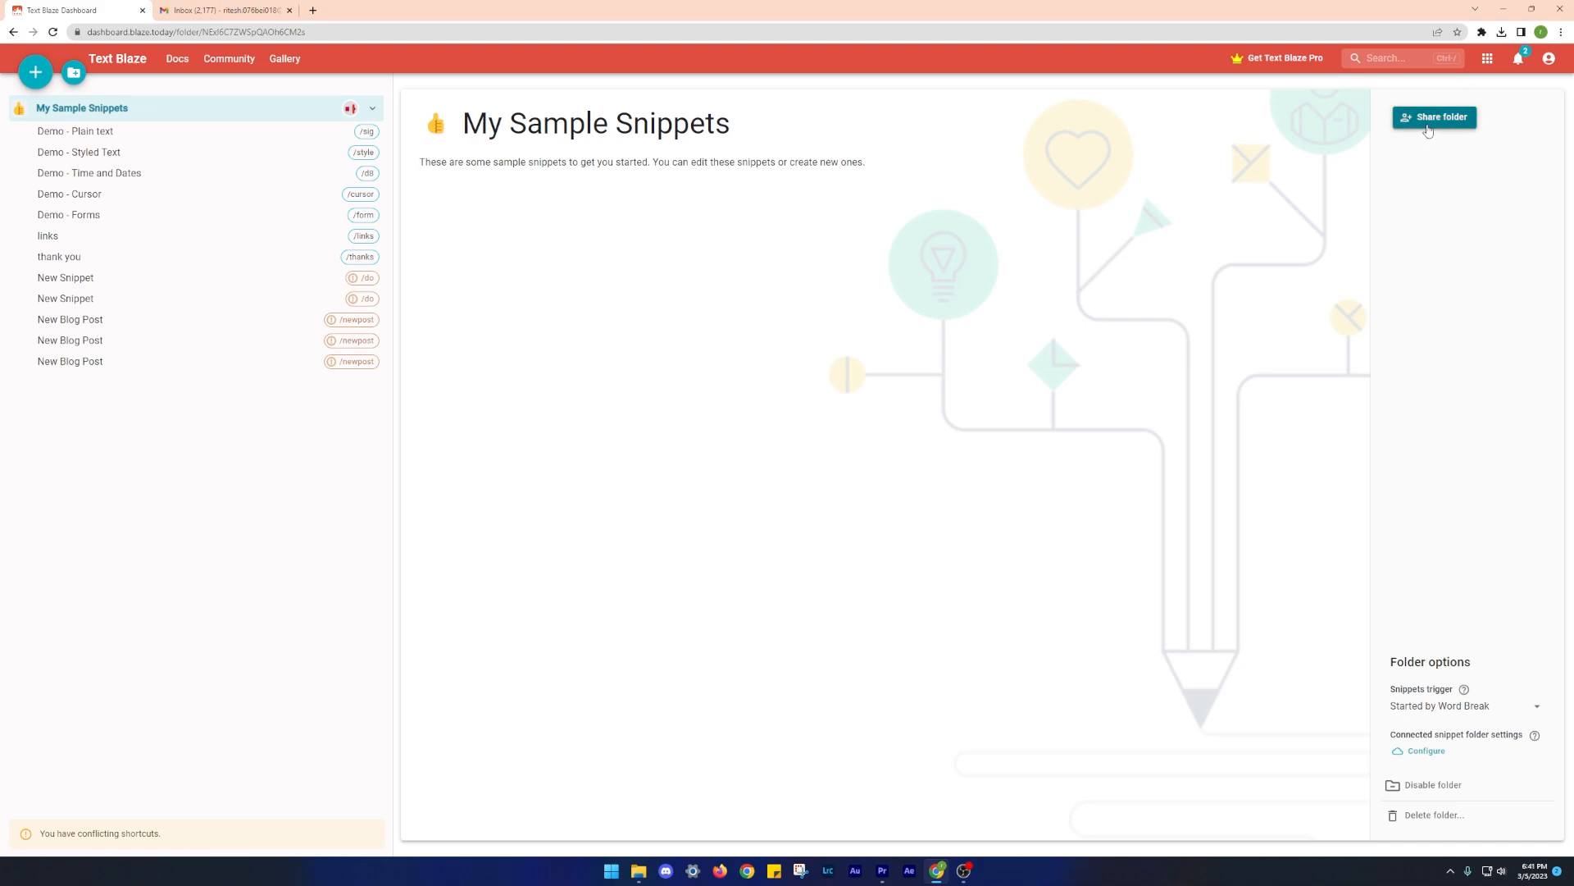
left_click(1435, 118)
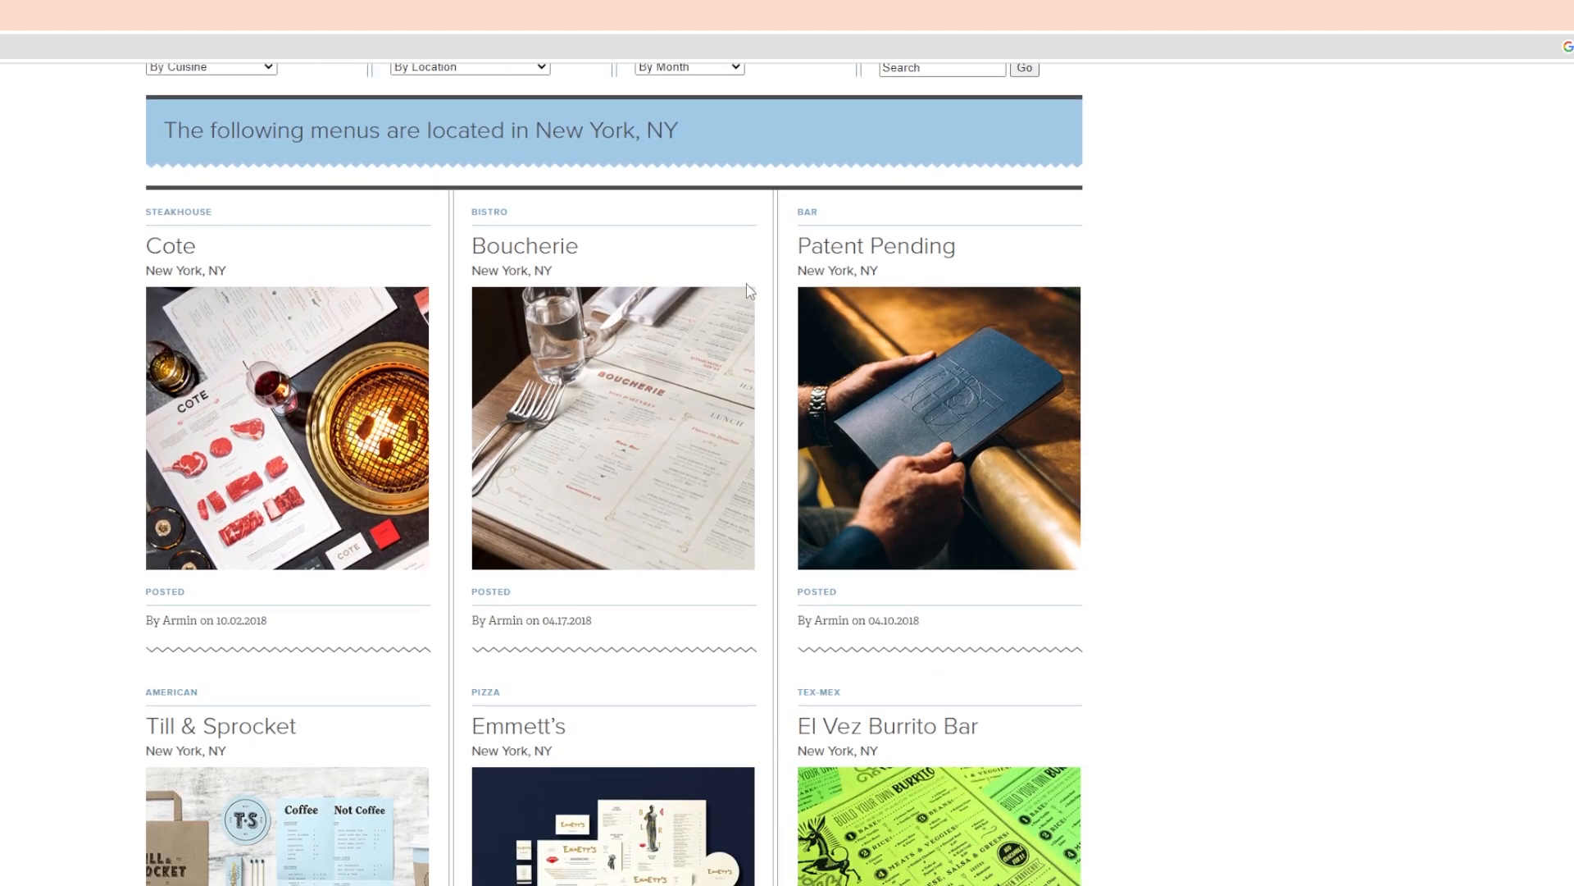
Step: View the Boucherie showcase from the New York list, then the Roast Kitchen menu post
left_click(524, 249)
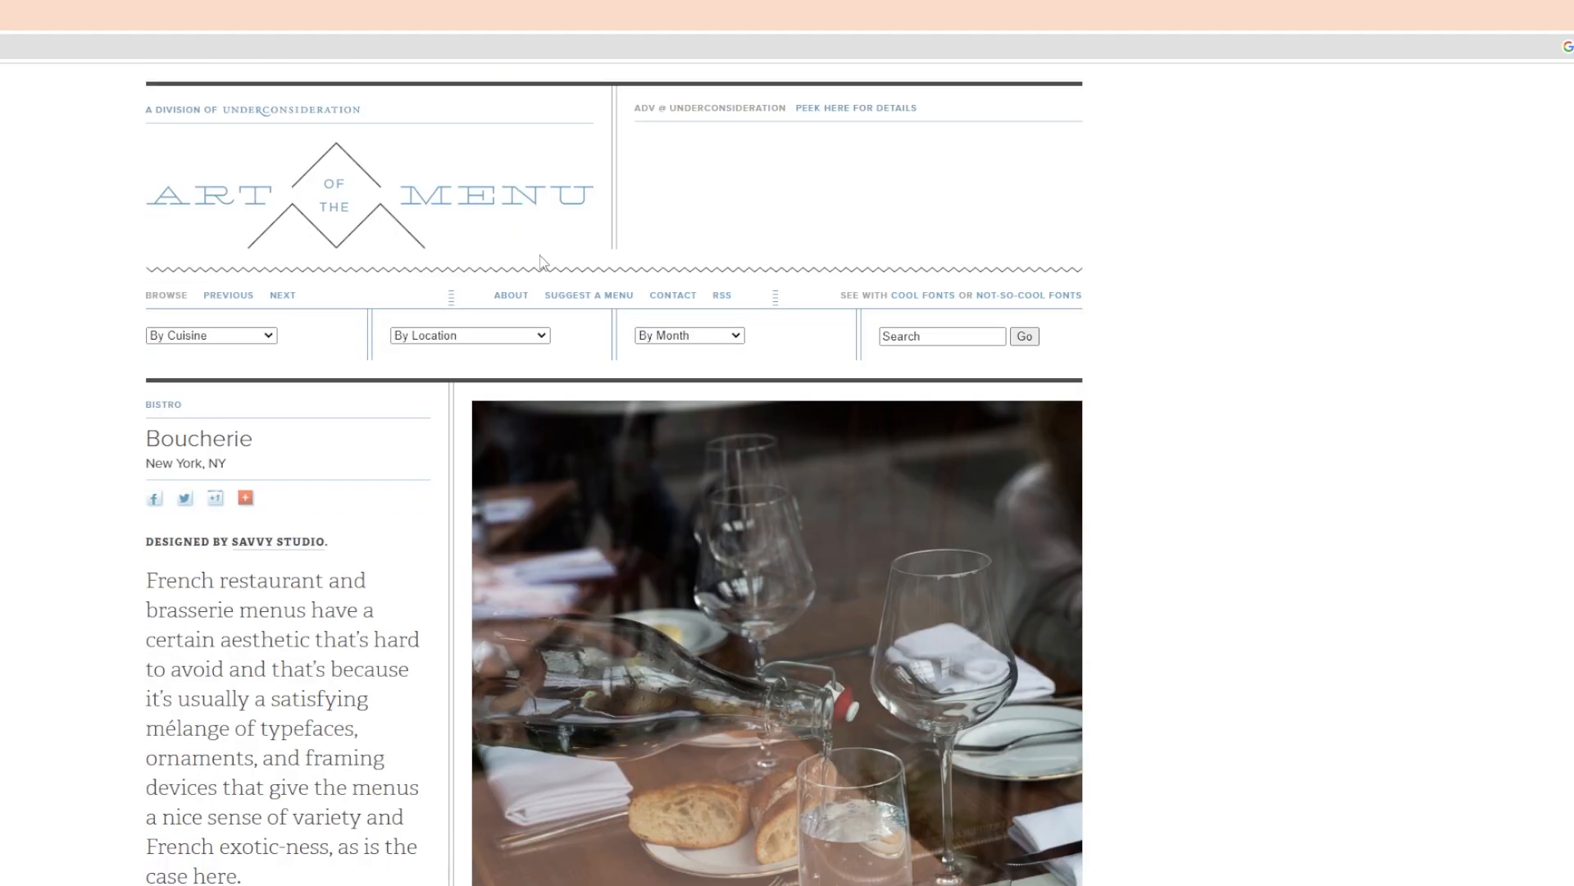
scroll("down", 3)
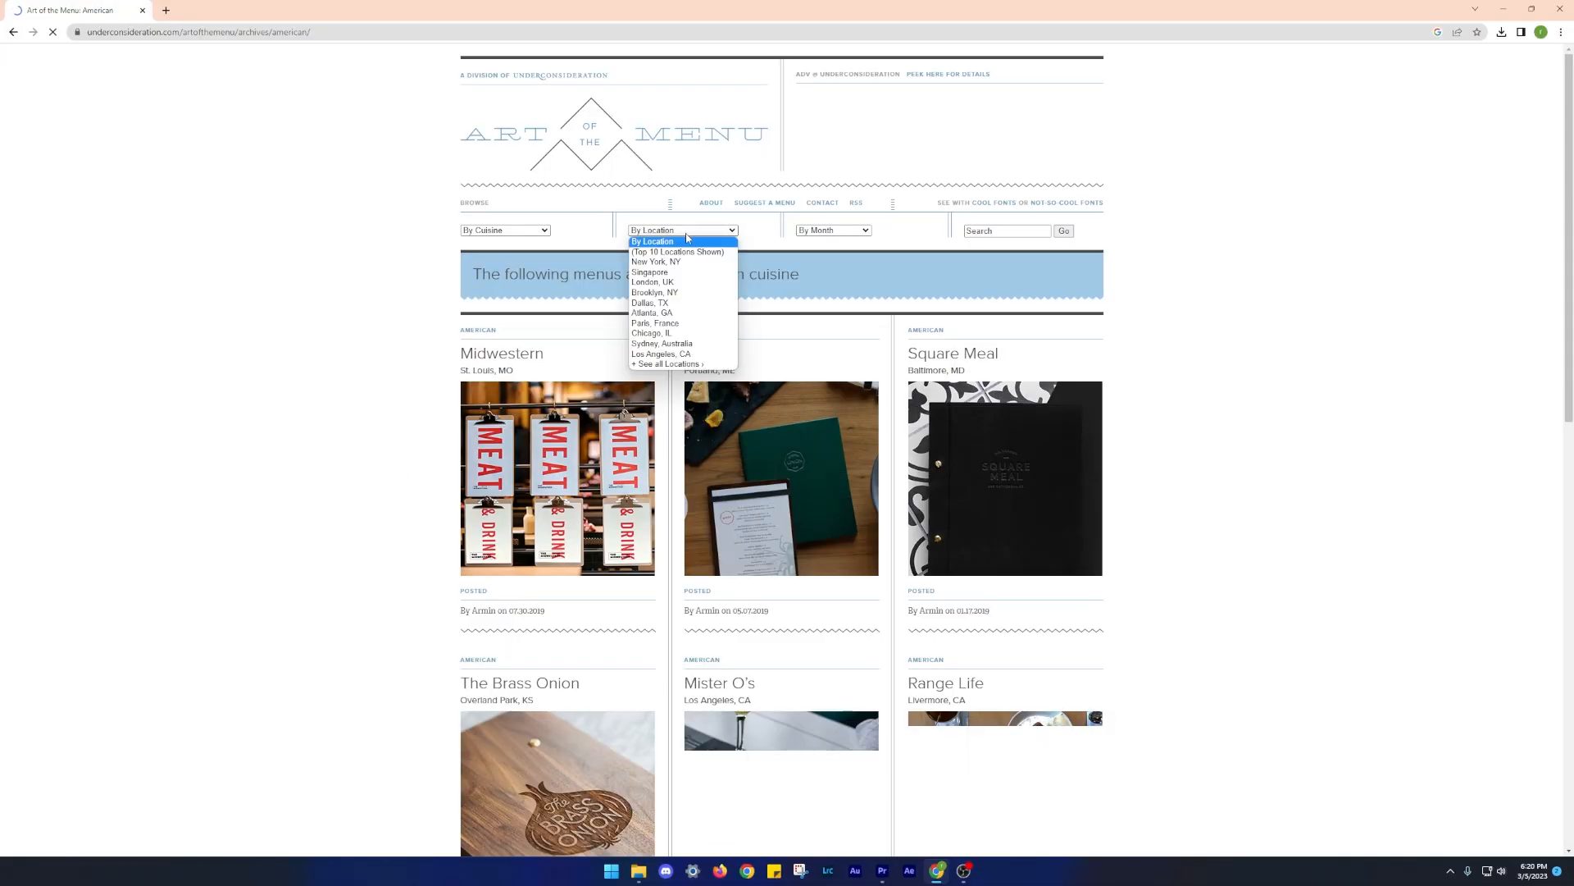
left_click(656, 262)
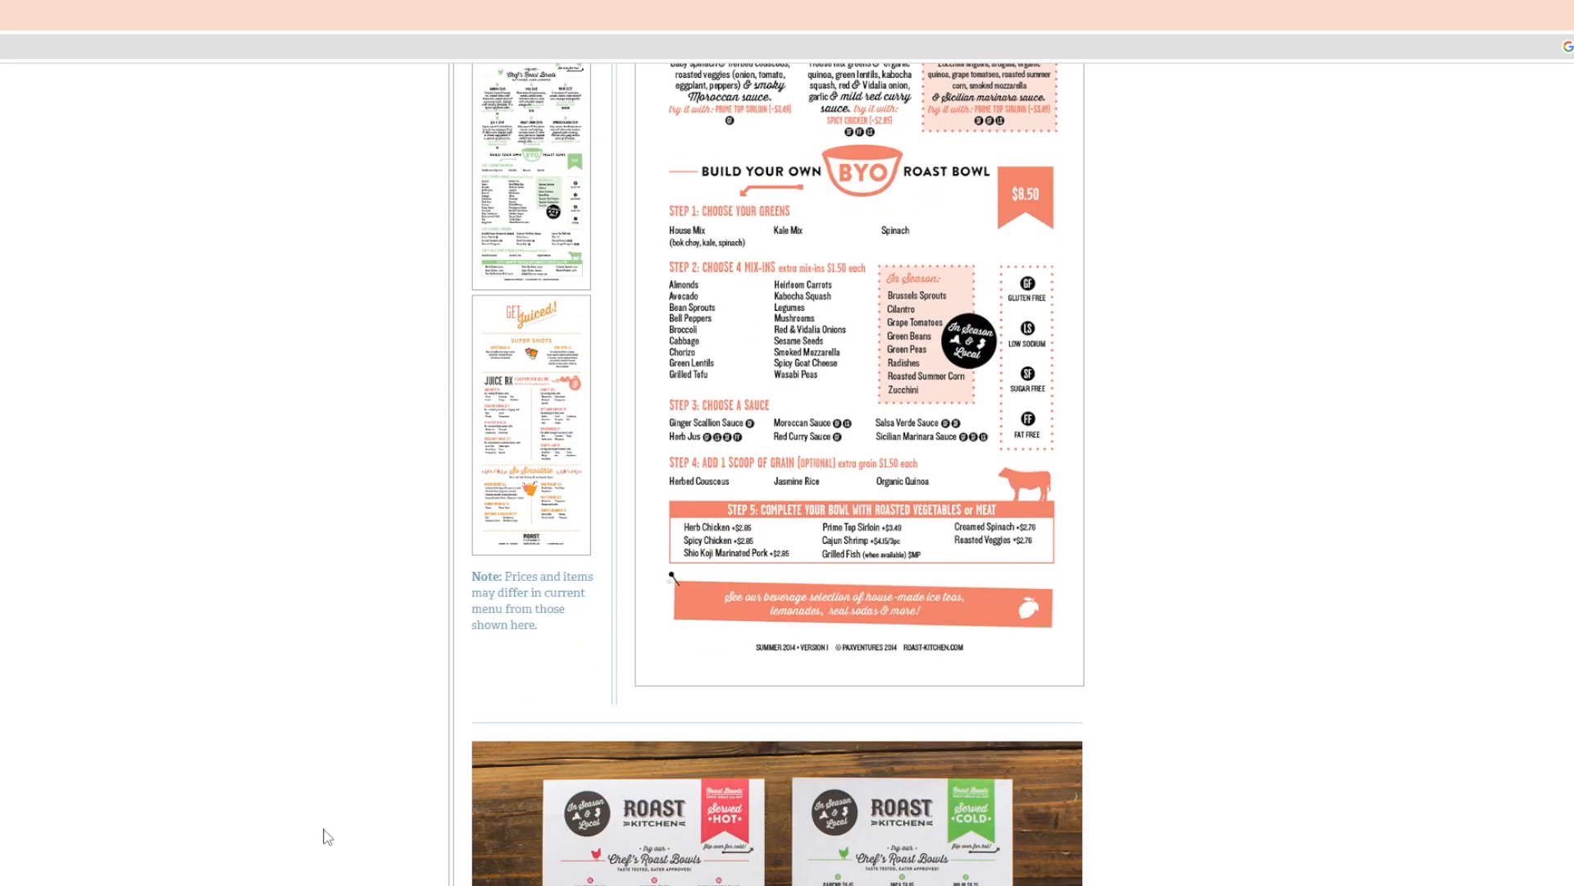
scroll("down", 3)
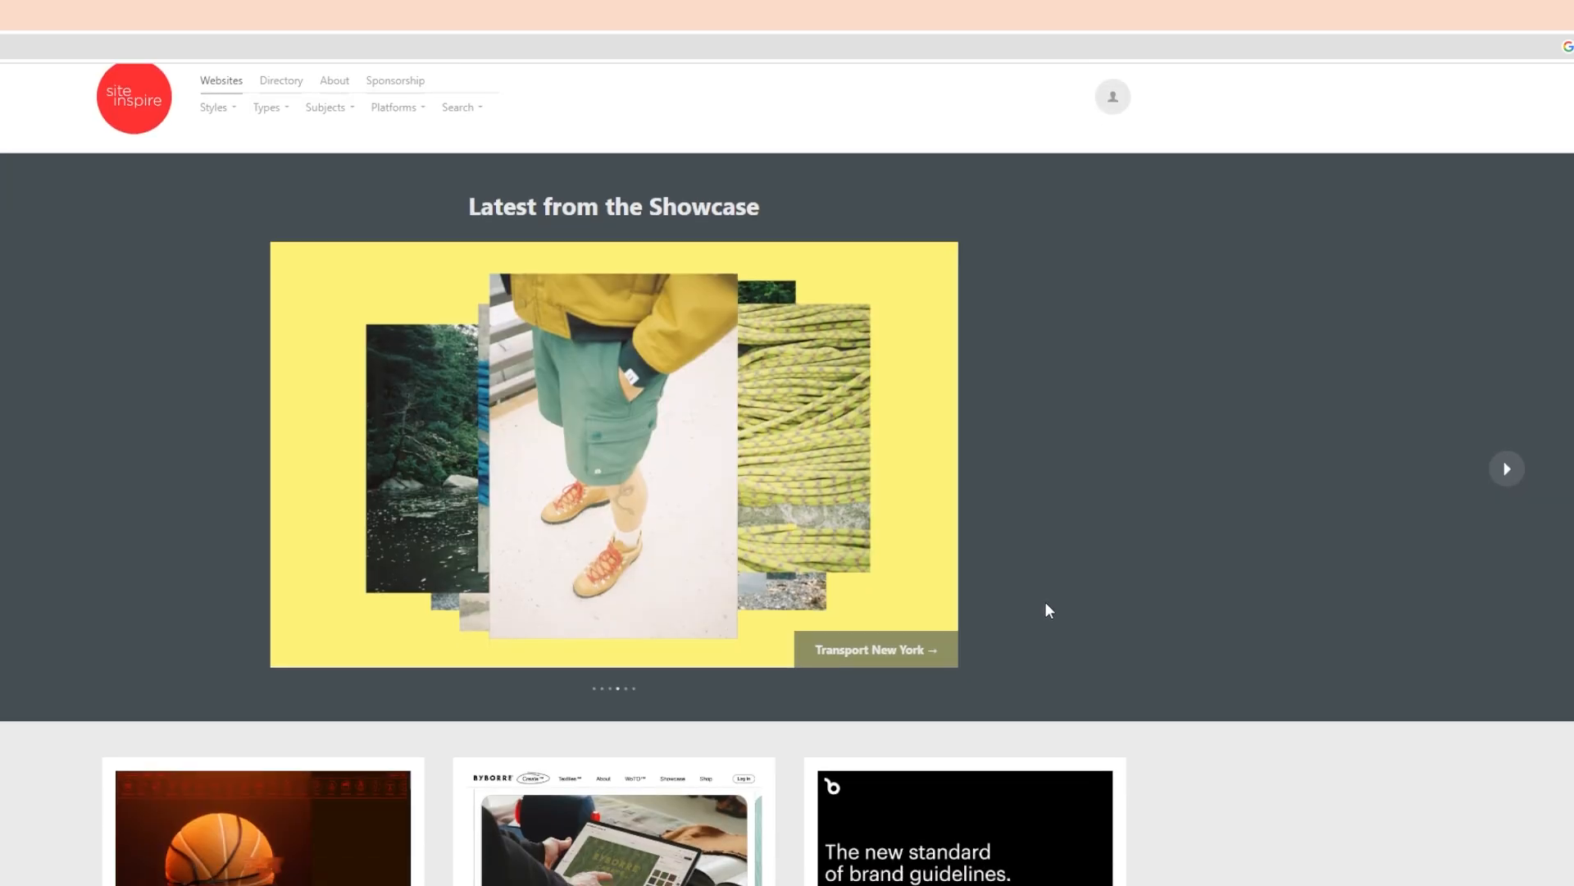
Step: Scroll the showcase and filter it to Agencies & Consultancies websites
scroll("down", 3)
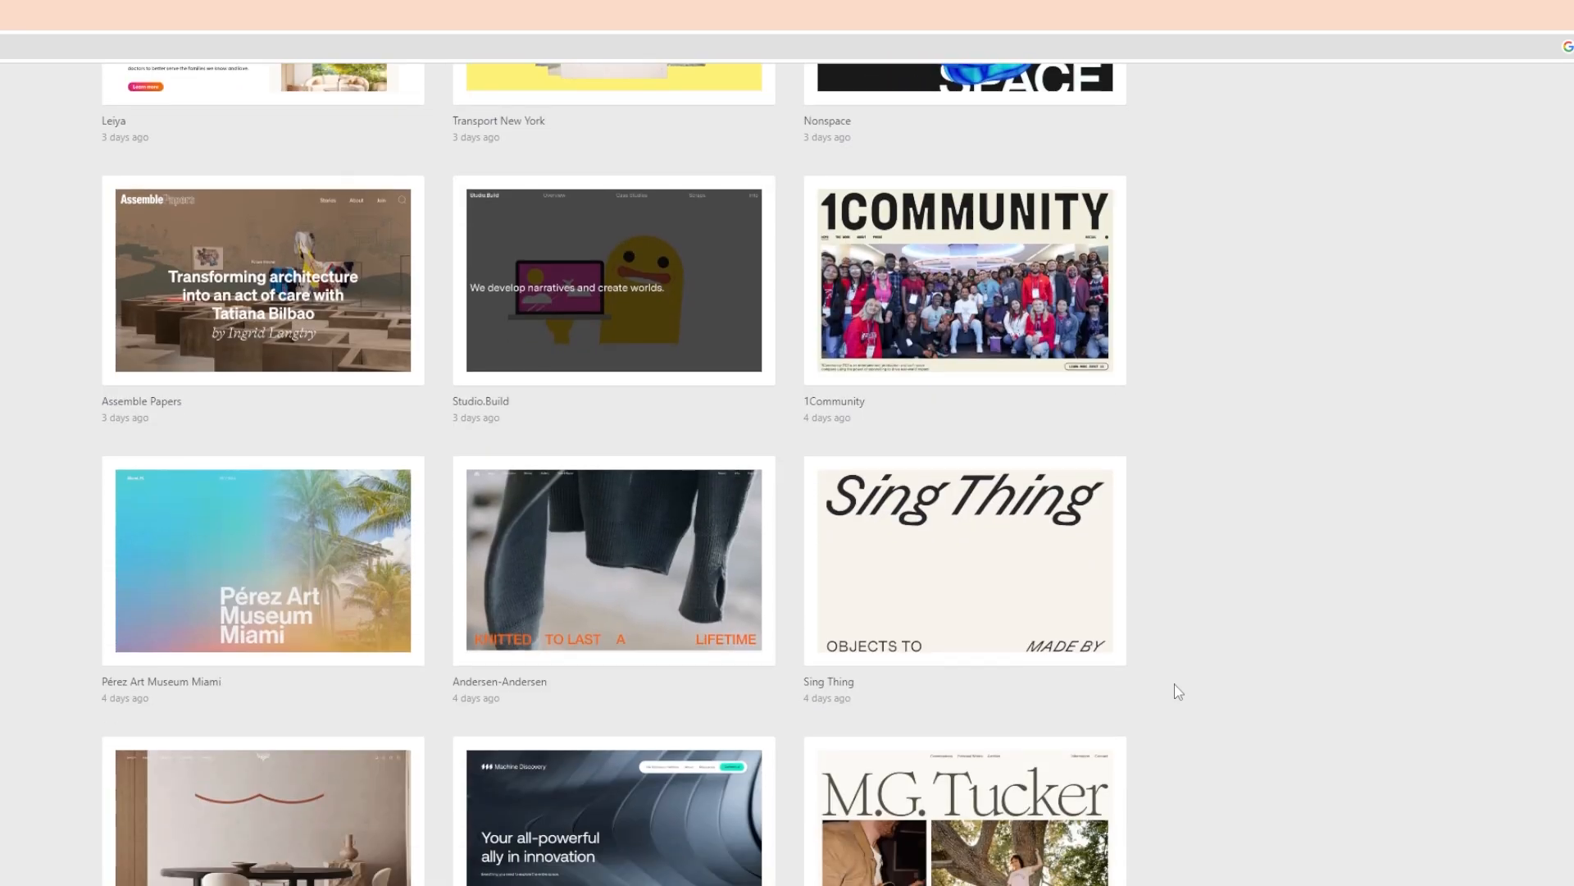
scroll("down", 3)
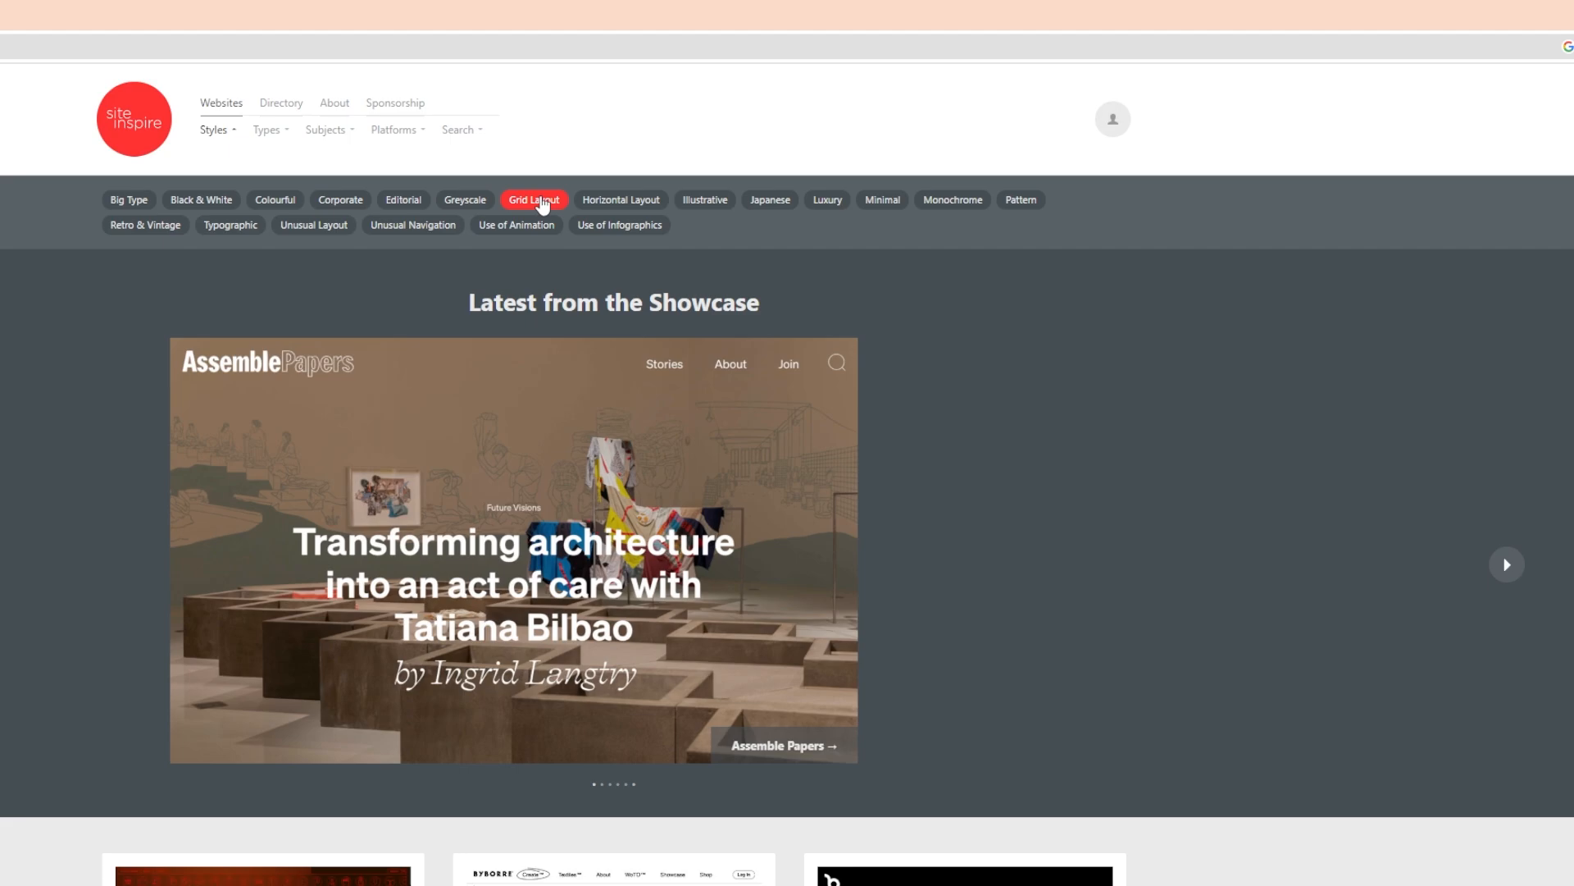
left_click(266, 132)
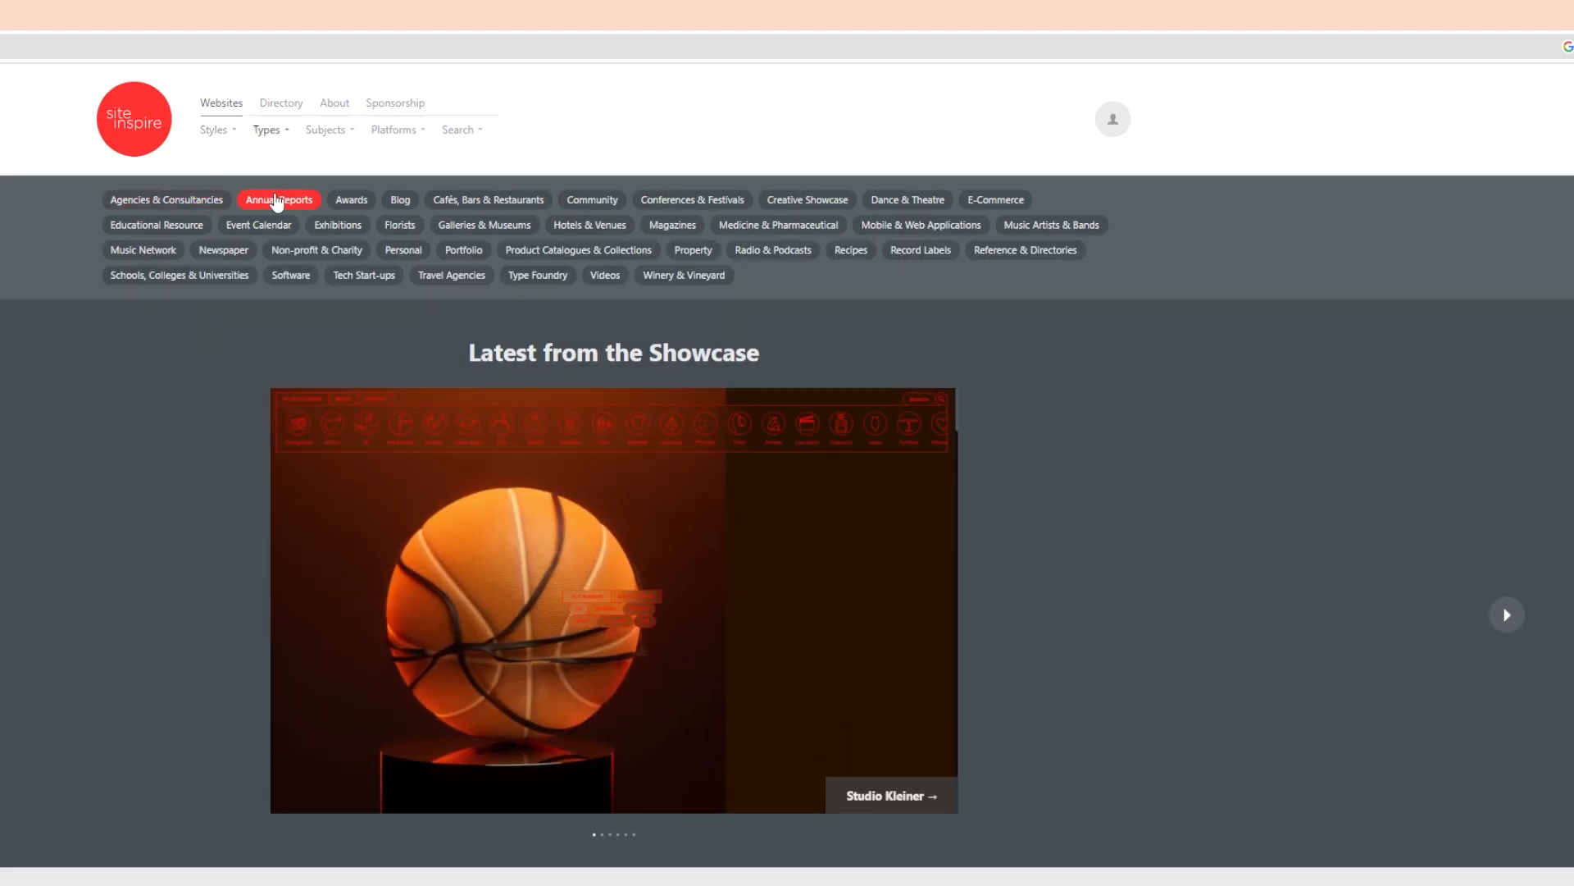
left_click(325, 132)
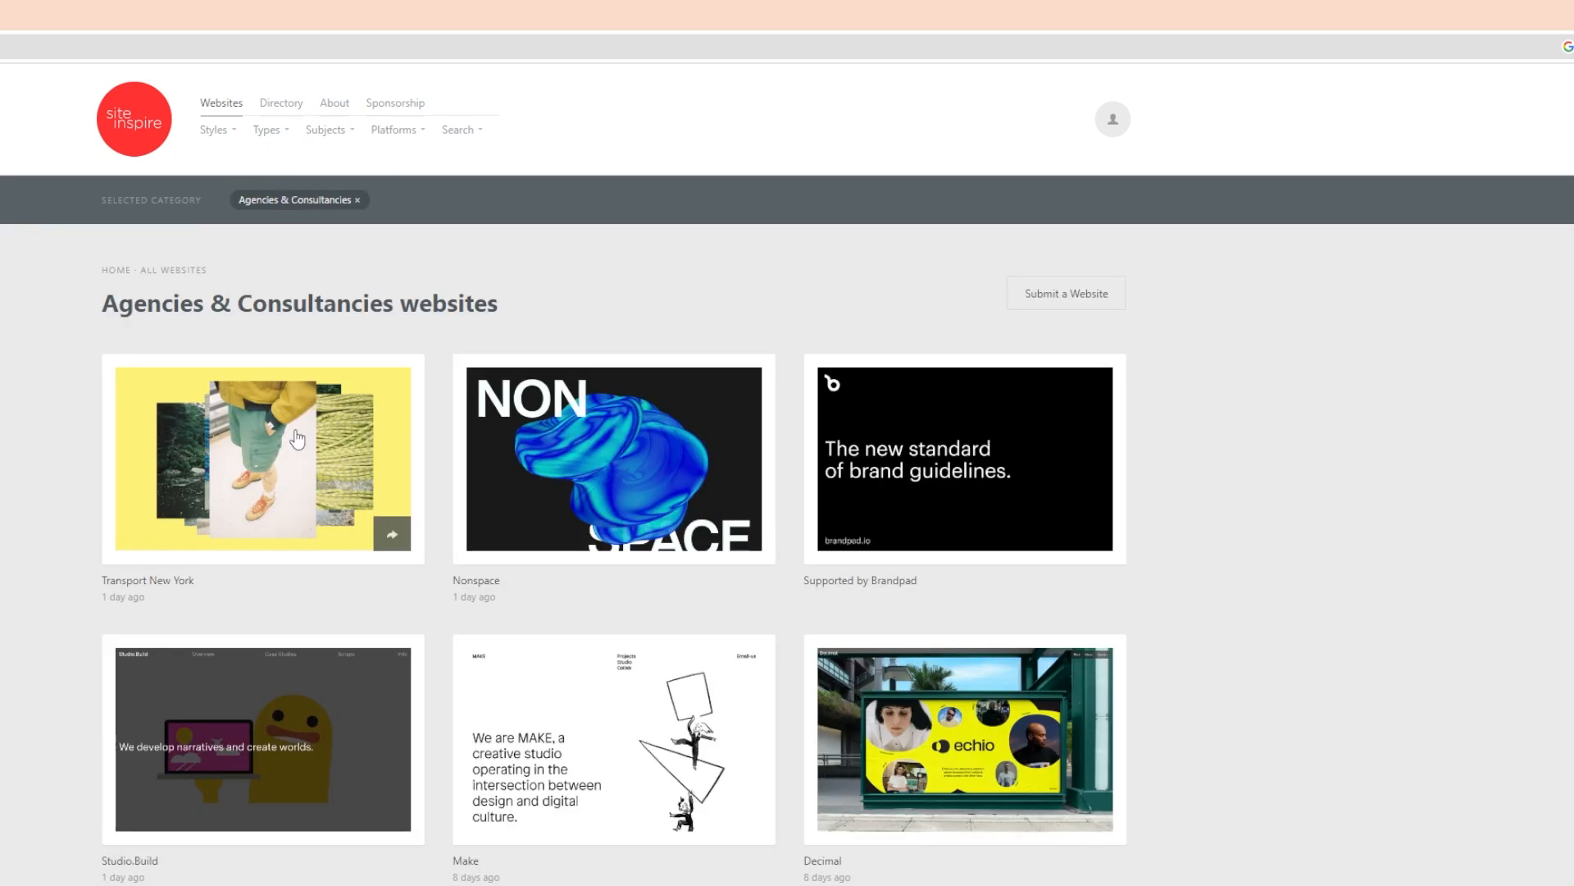
mouse_move(968, 703)
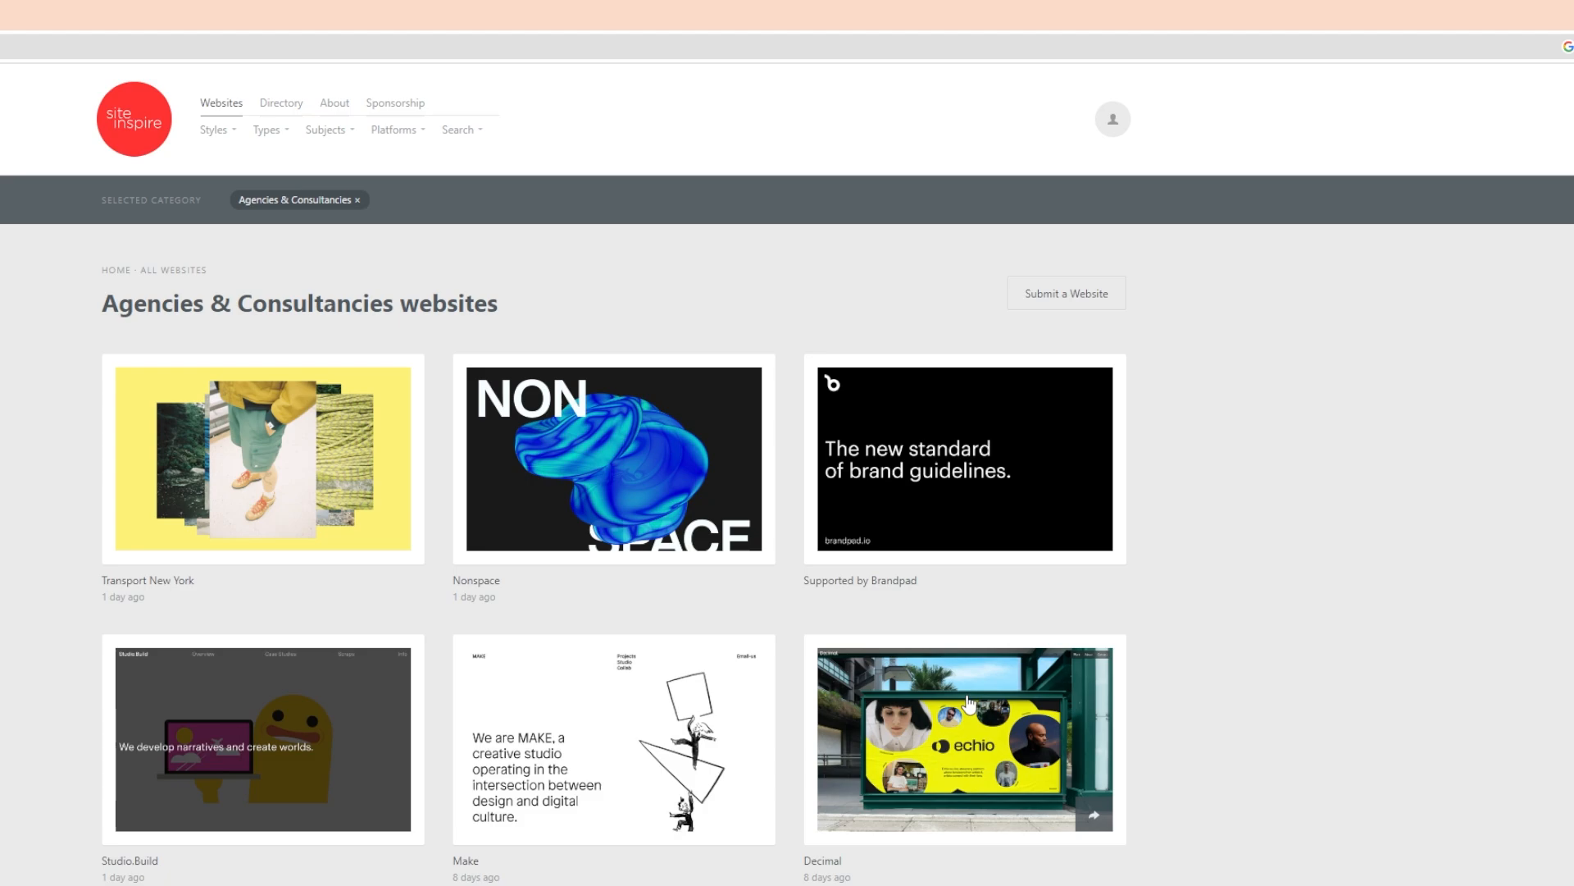
Step: View the Decimal showcase page down to its Similar websites section
left_click(963, 740)
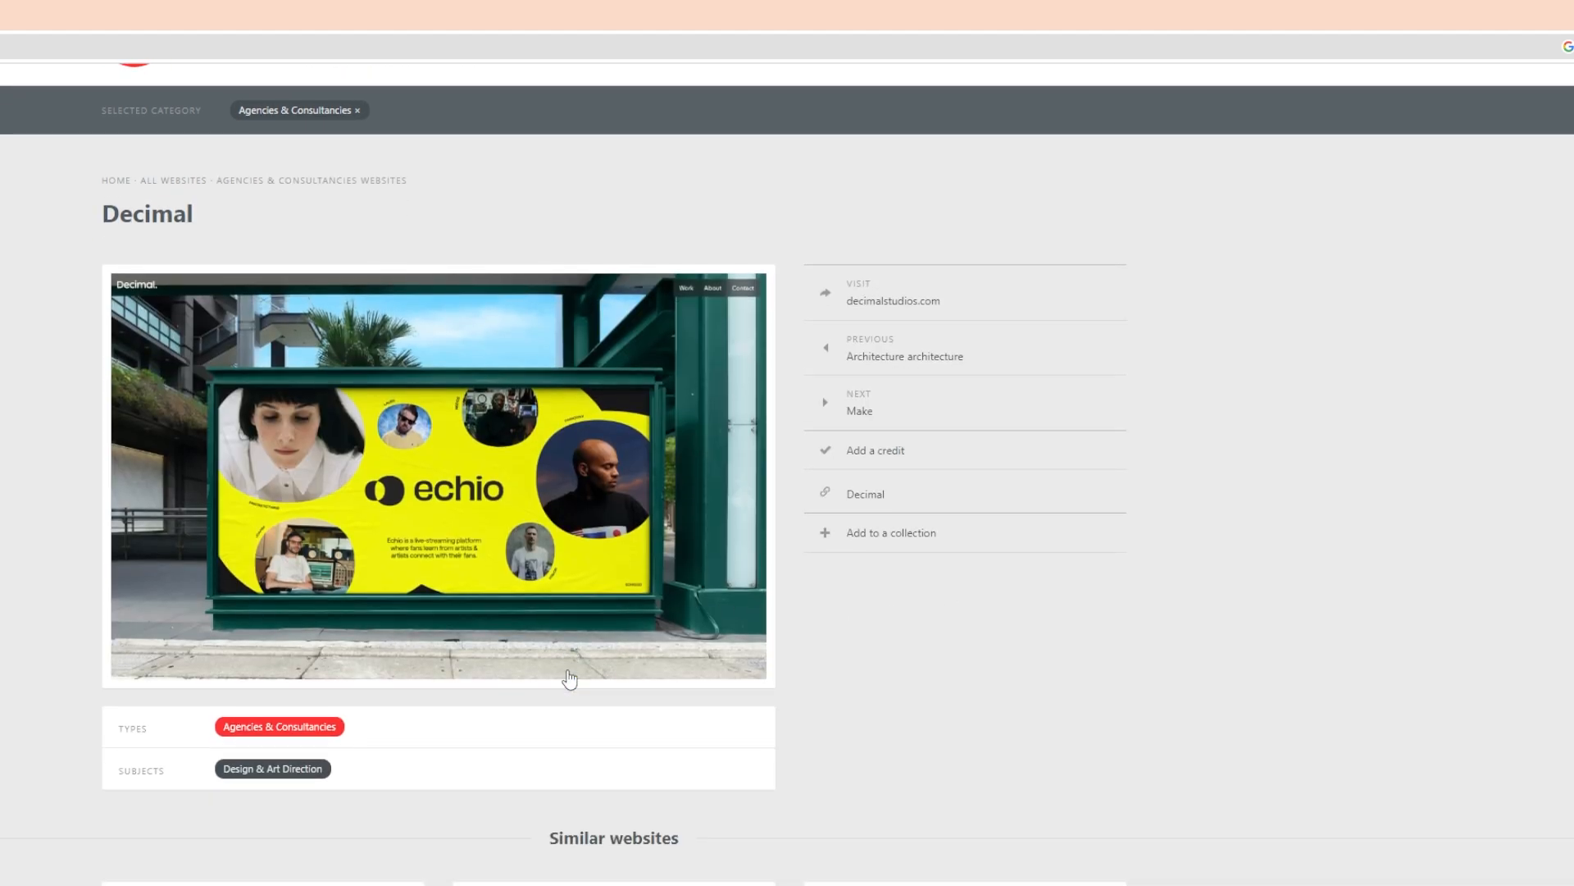
scroll("down", 3)
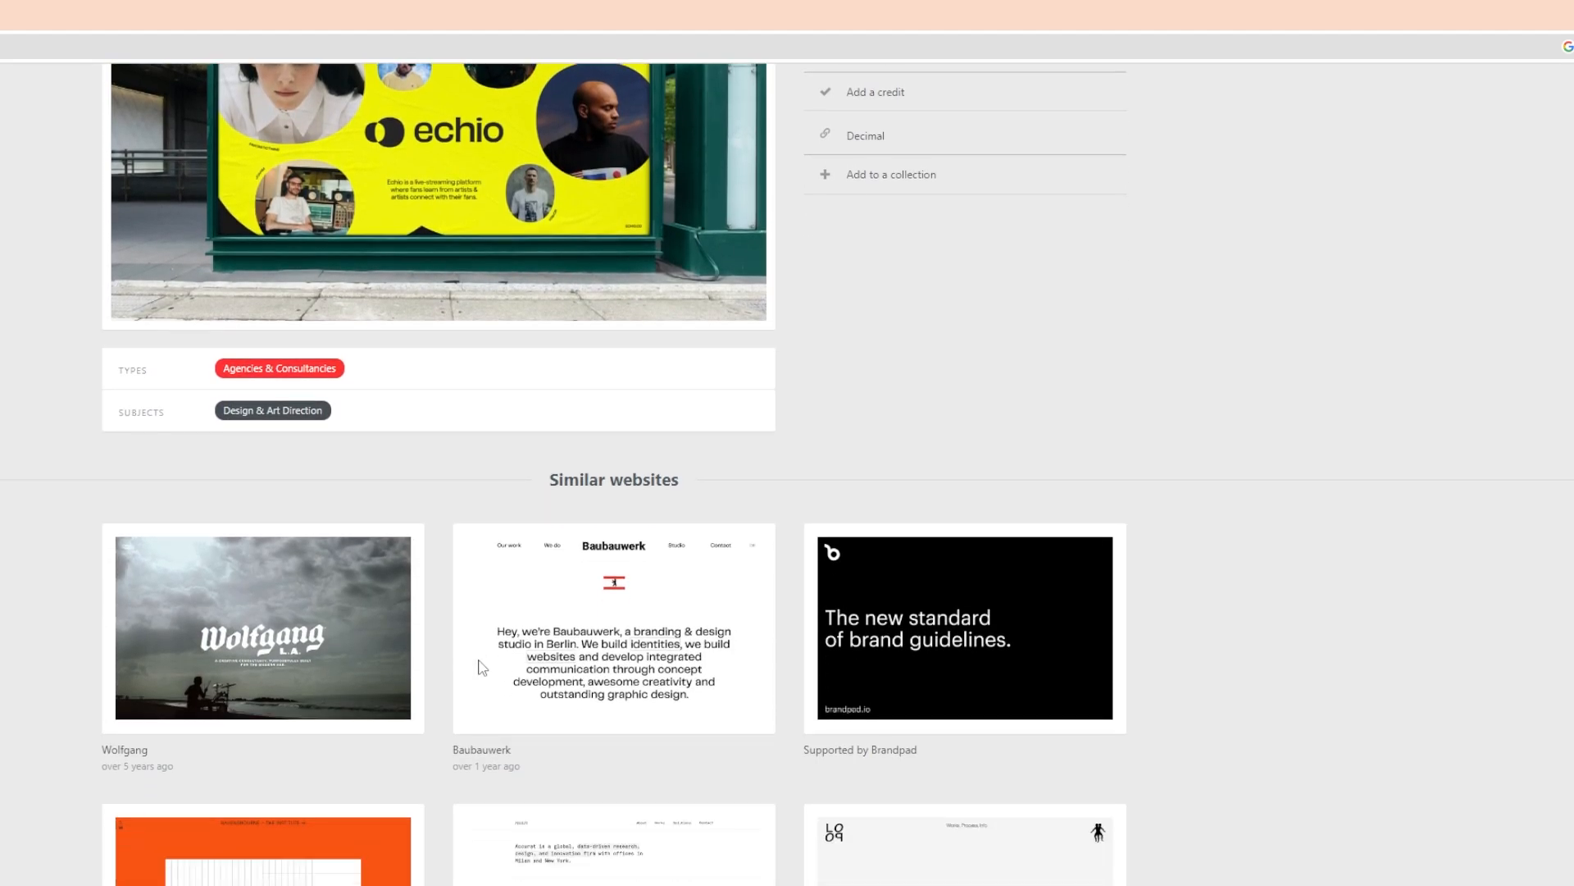
scroll("down", 3)
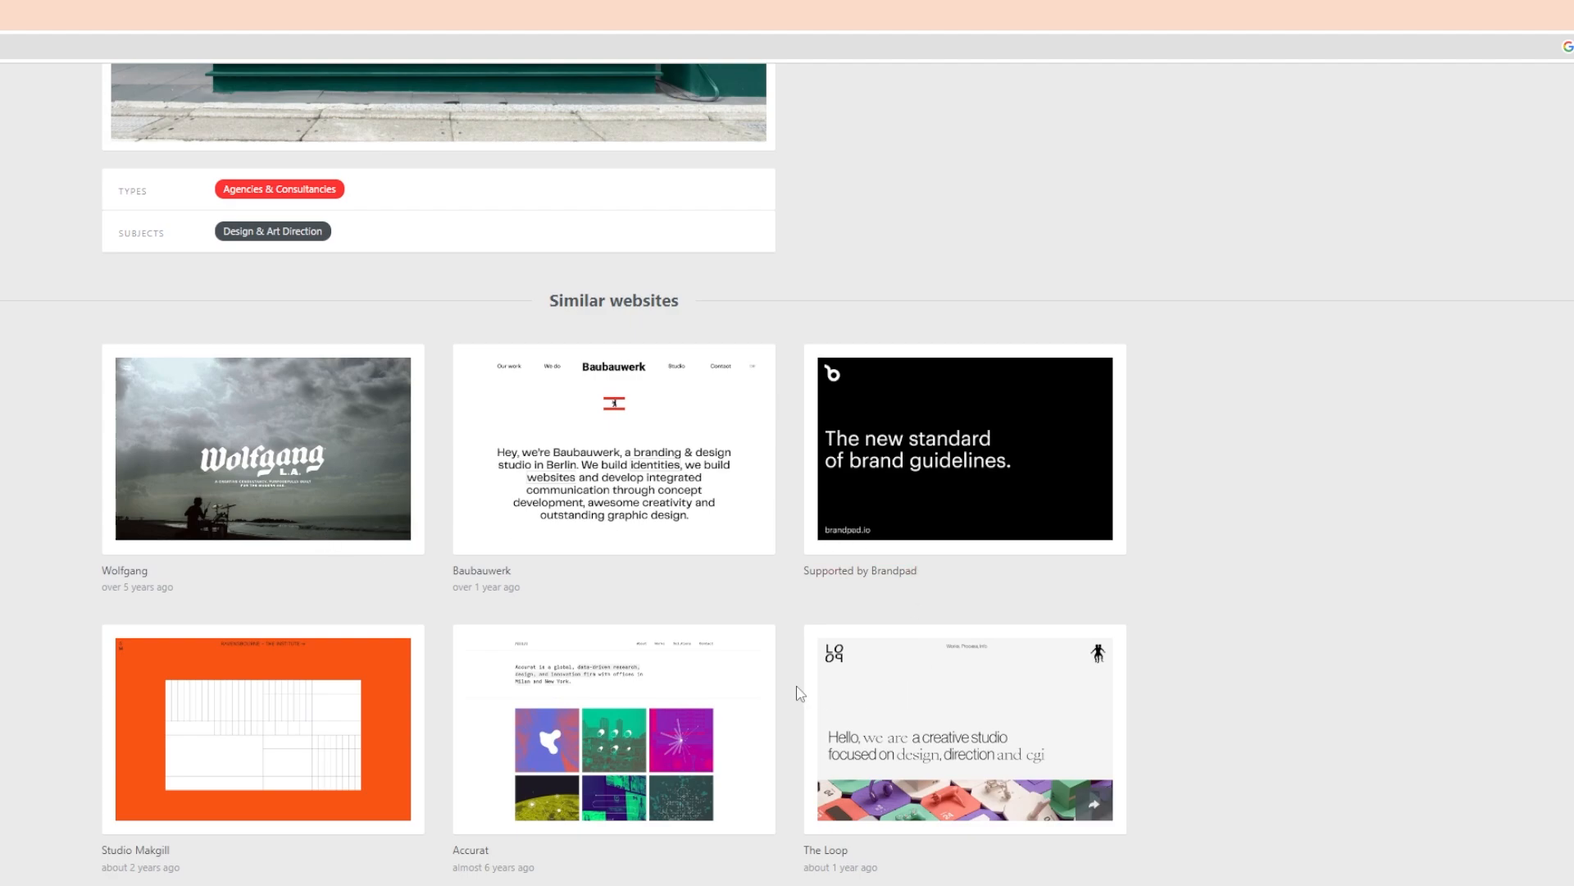
scroll("down", 3)
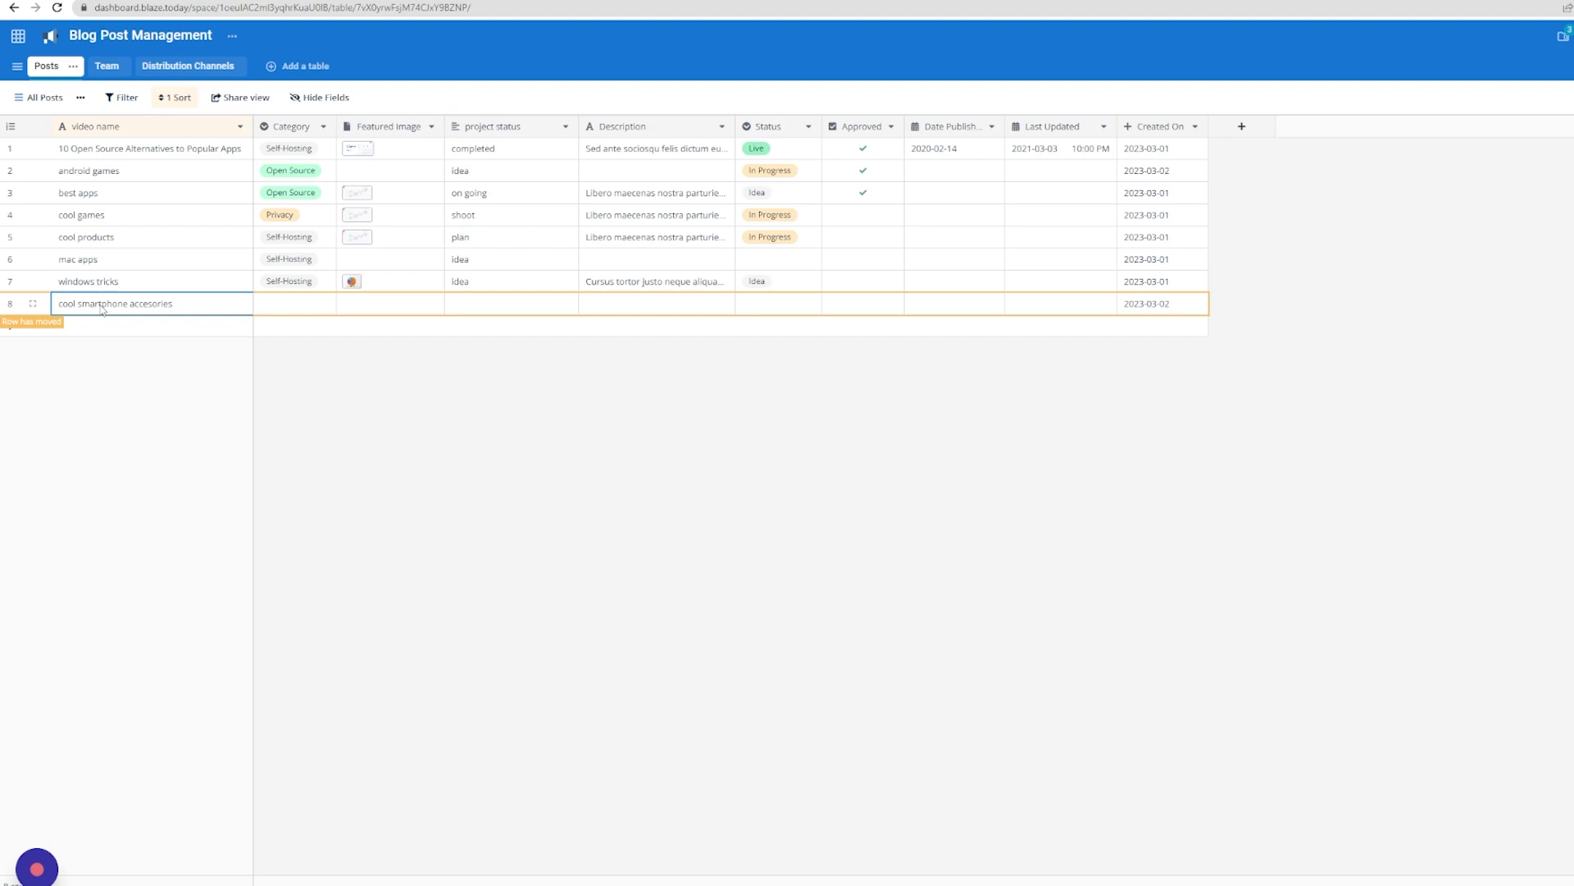
Step: Set row 8's category to Open Source and its project status to 'idea'
left_click(292, 304)
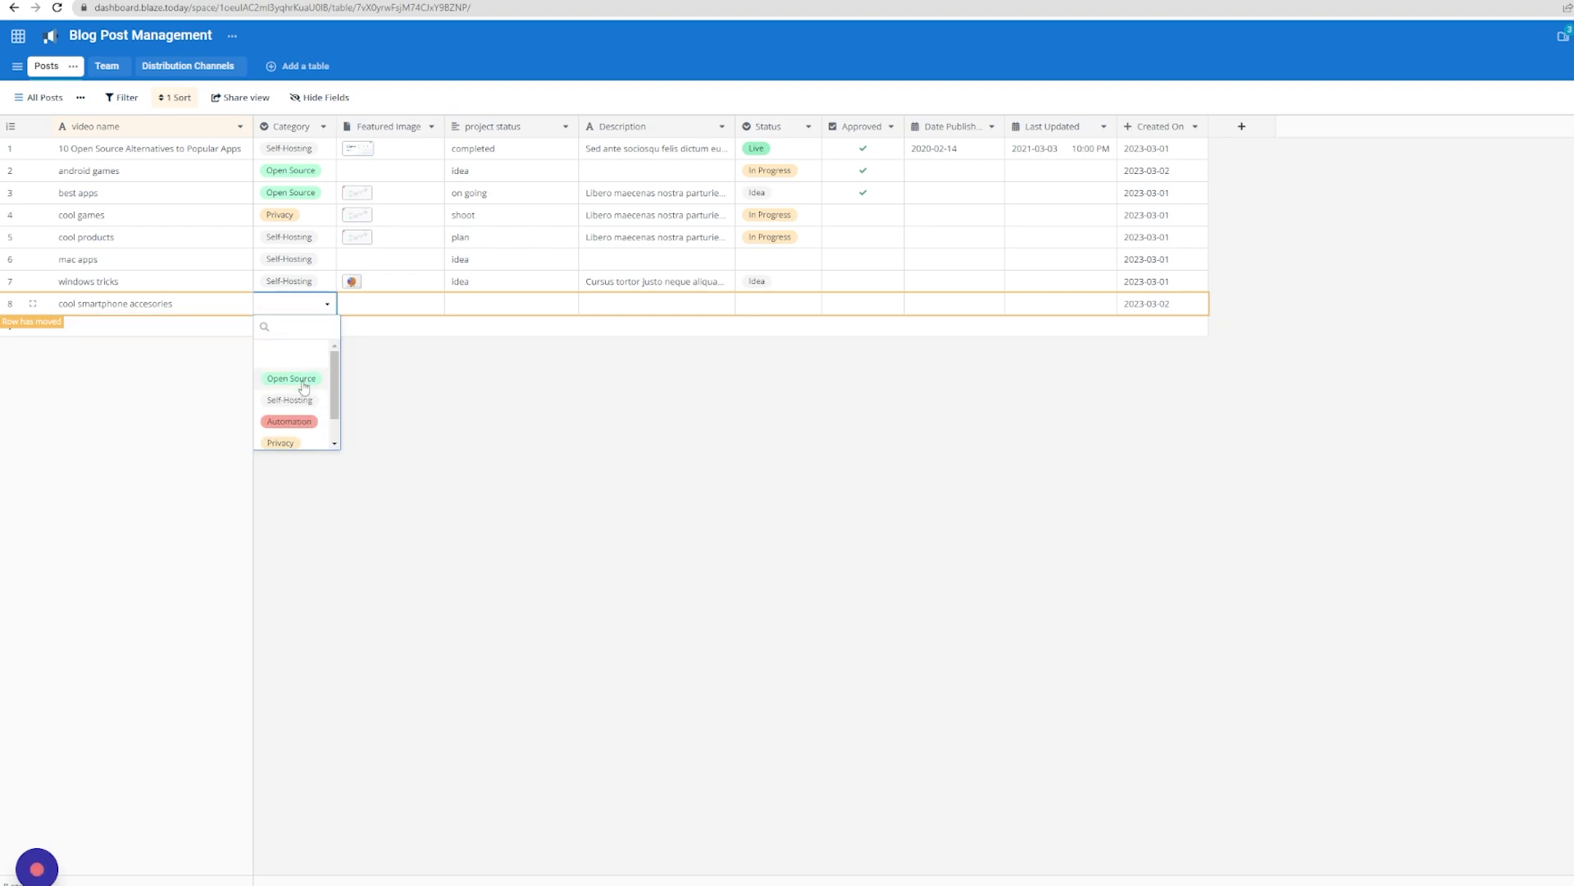
left_click(292, 379)
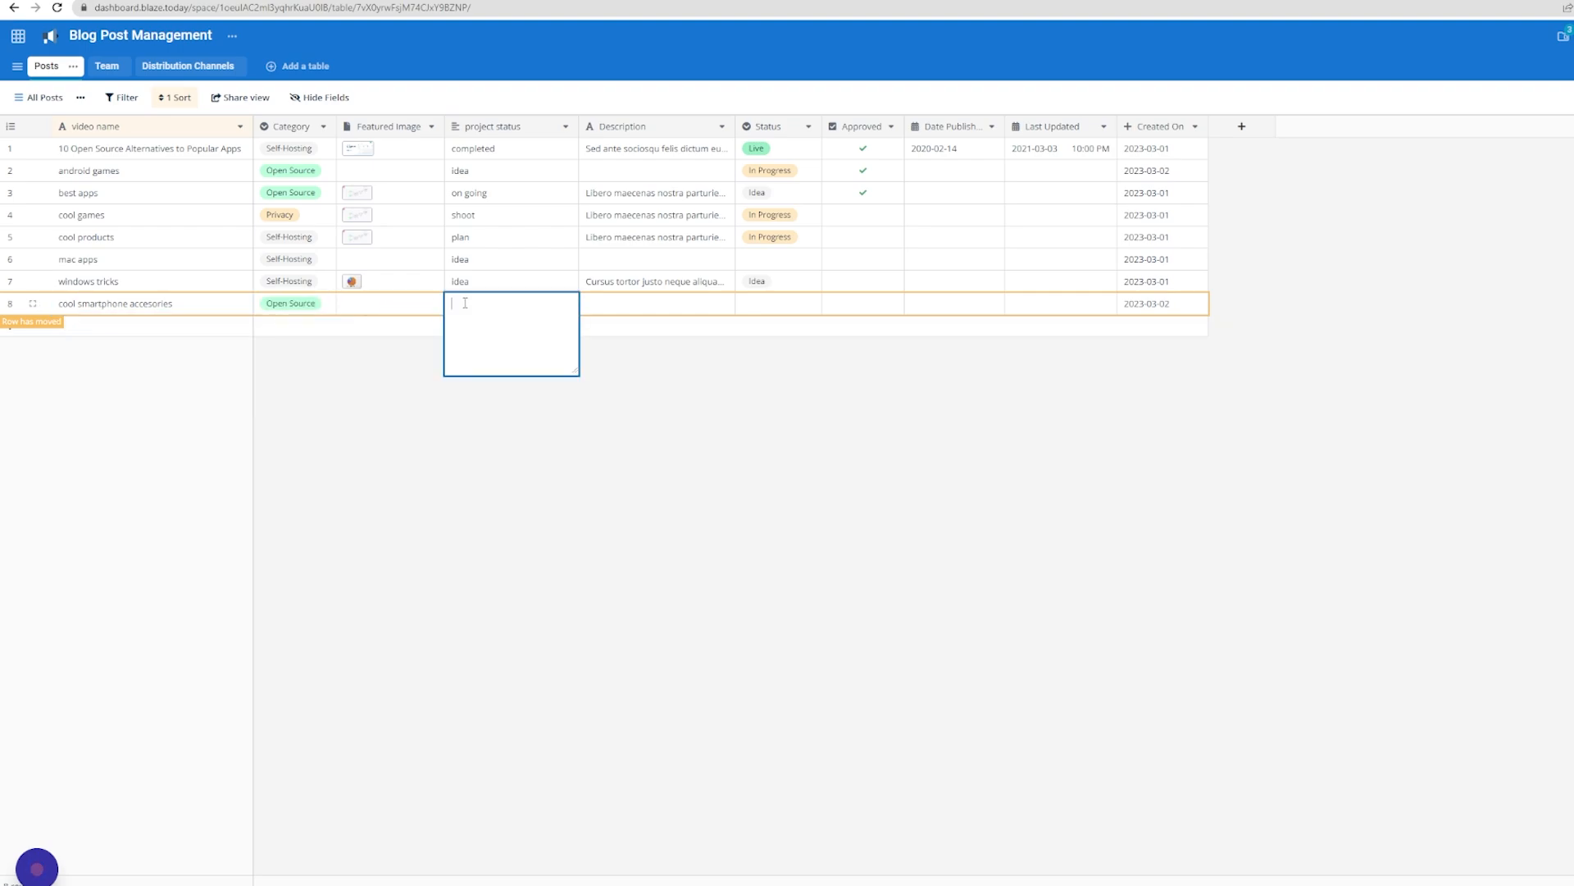
type("idea")
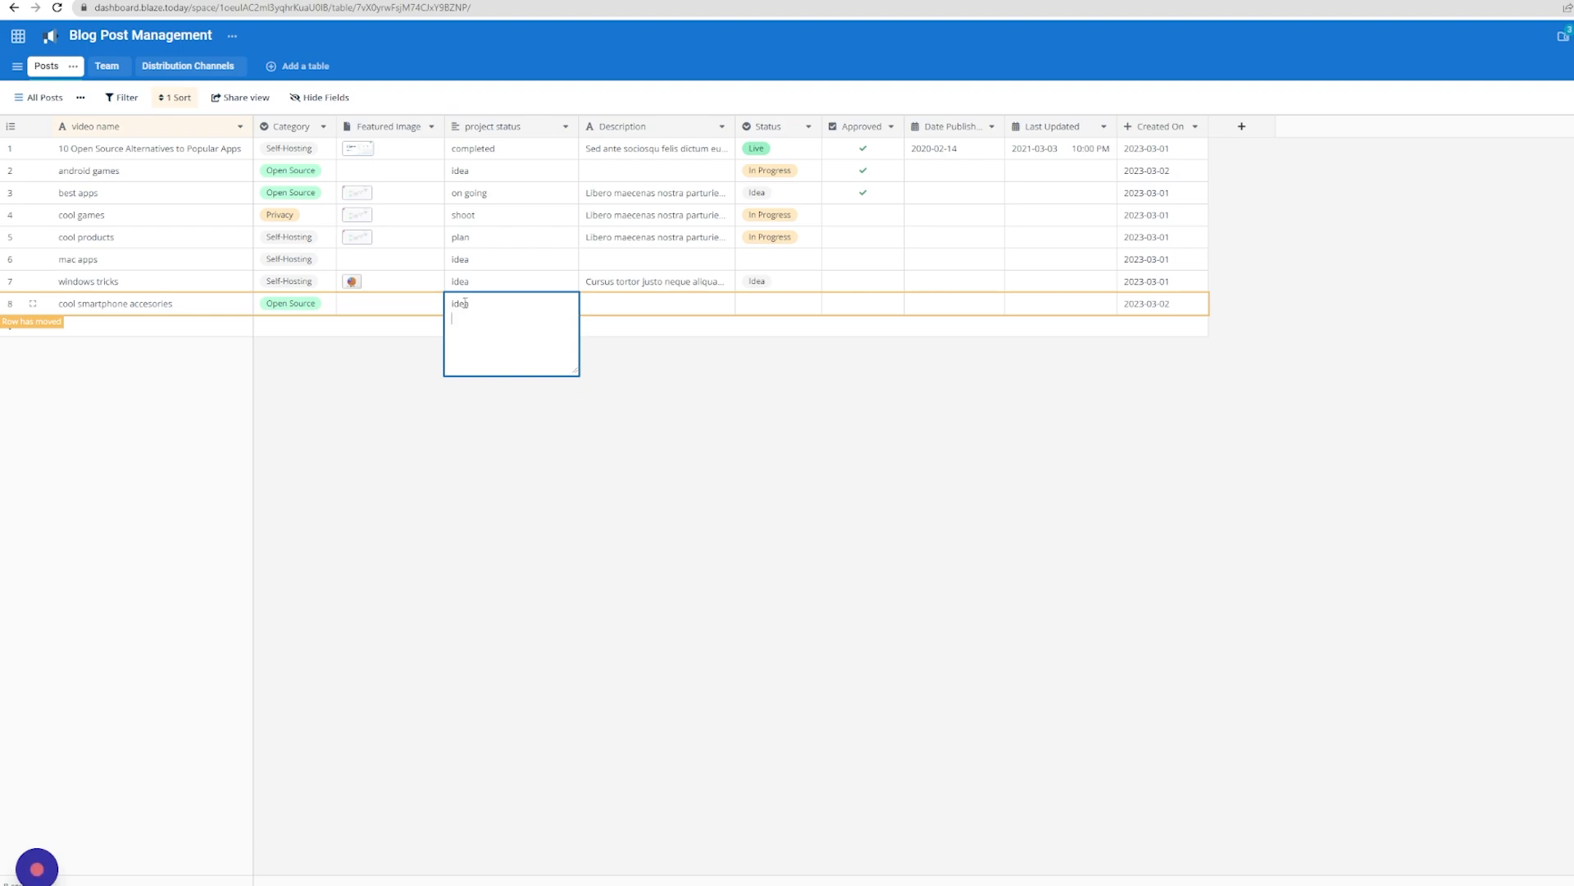
left_click(772, 304)
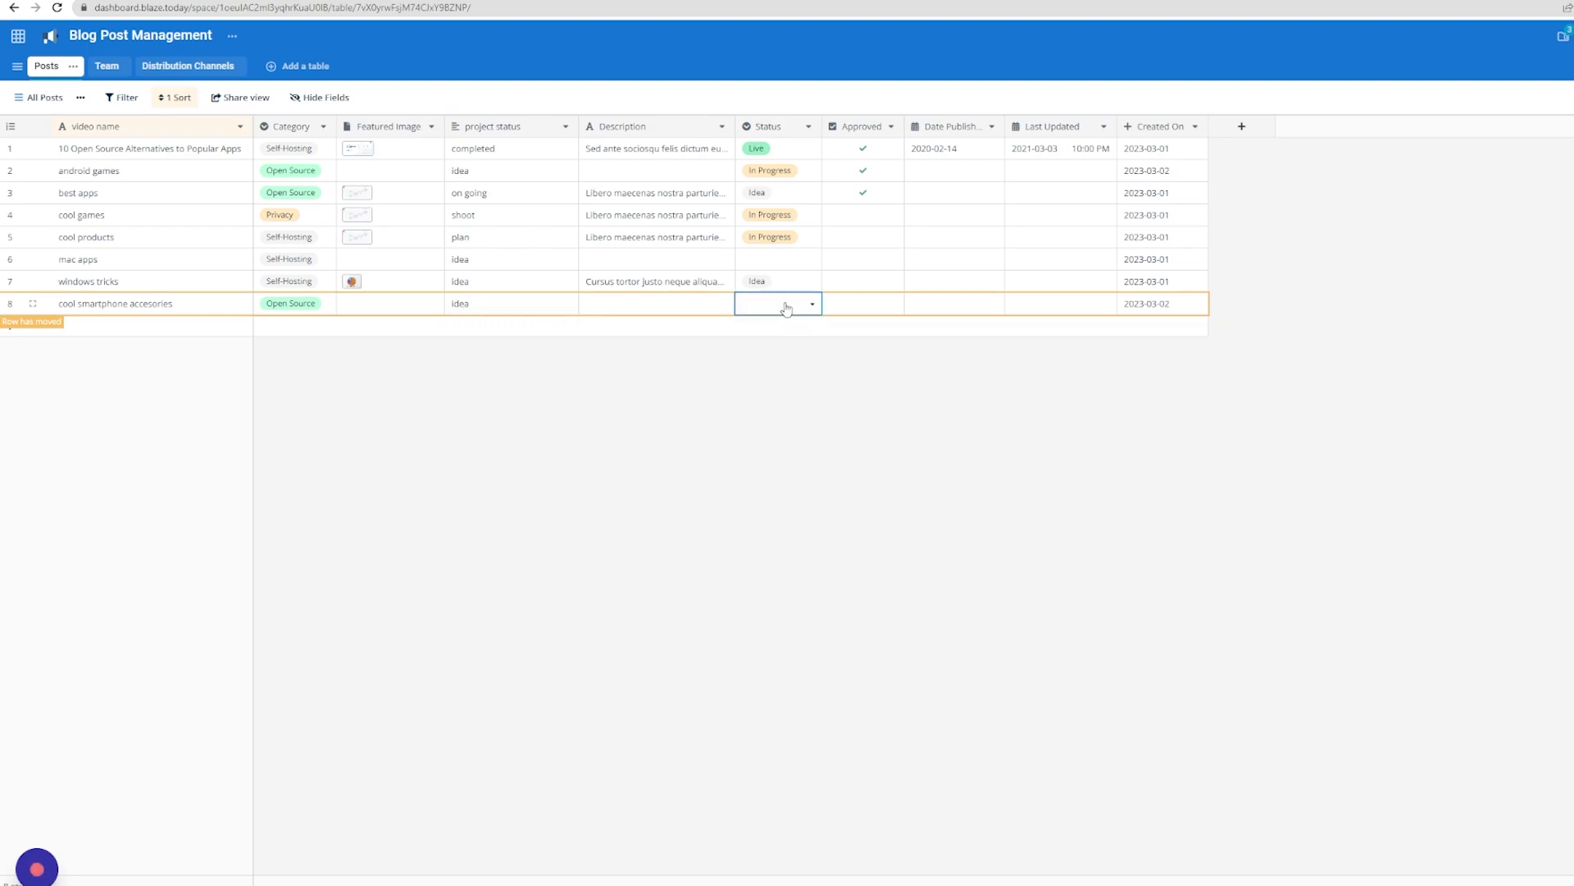
Step: Set the row's status to In Progress and tick Approved
left_click(812, 304)
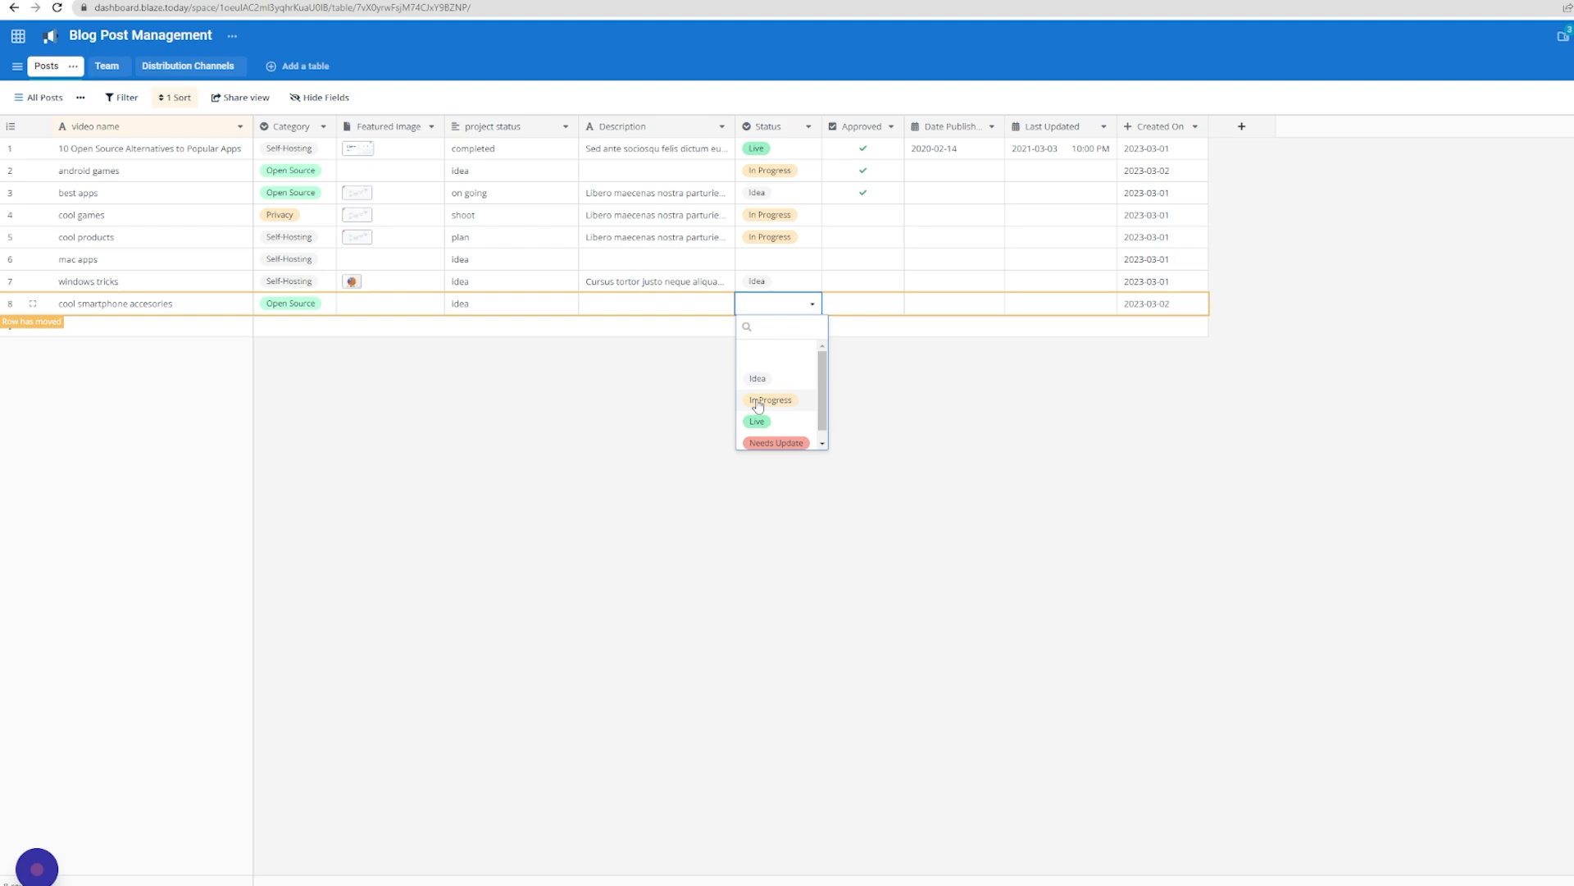
left_click(769, 400)
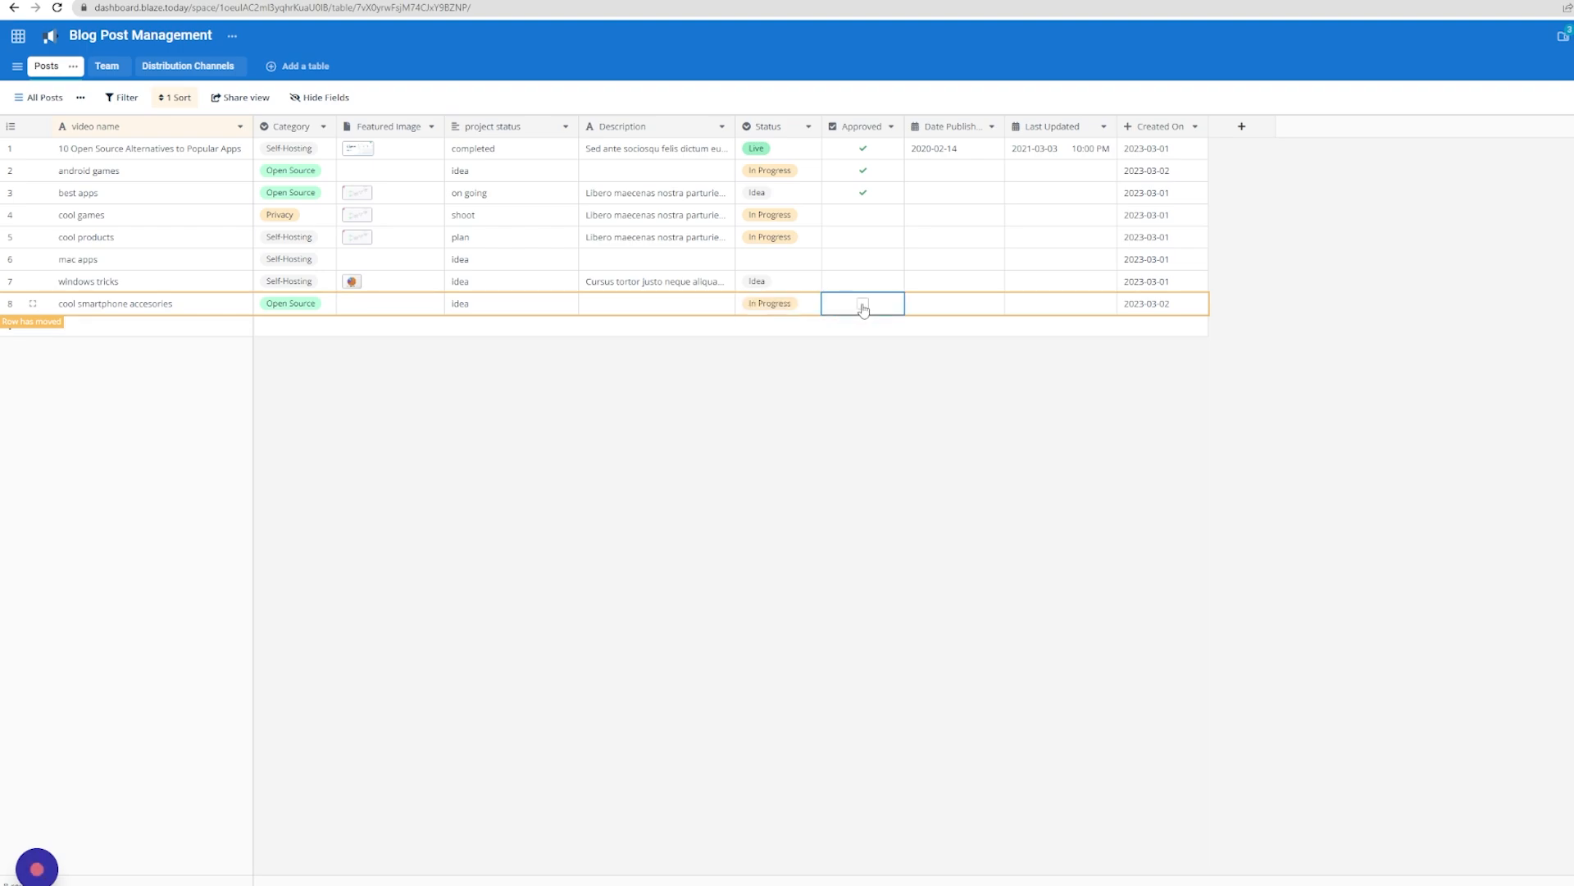
left_click(863, 304)
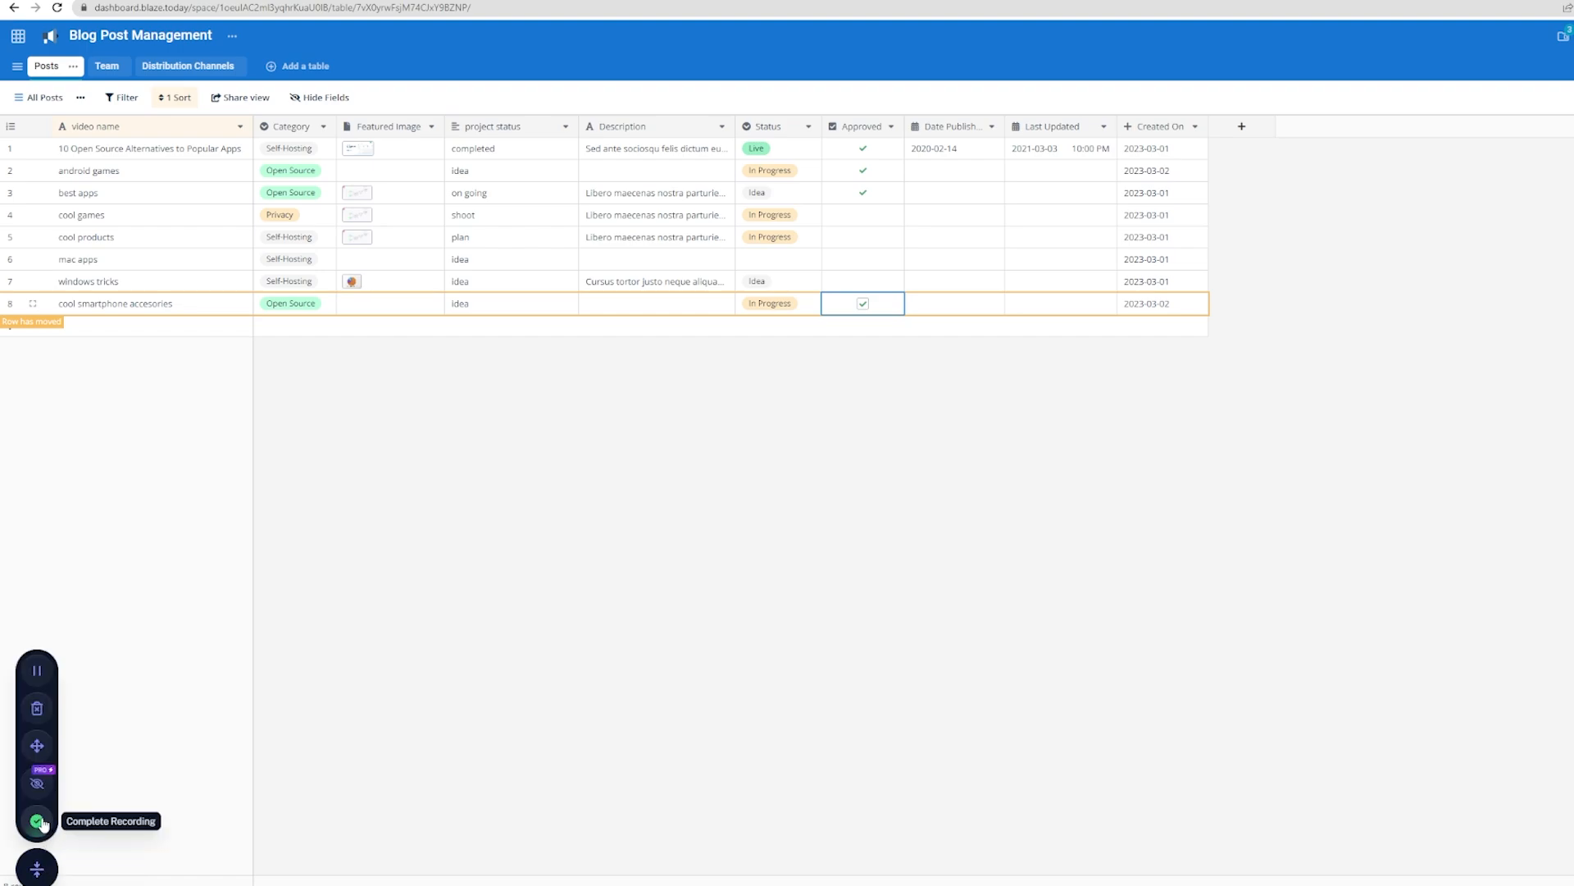
Step: Complete the Scribe recording and scroll through the generated 13-step guide
left_click(38, 822)
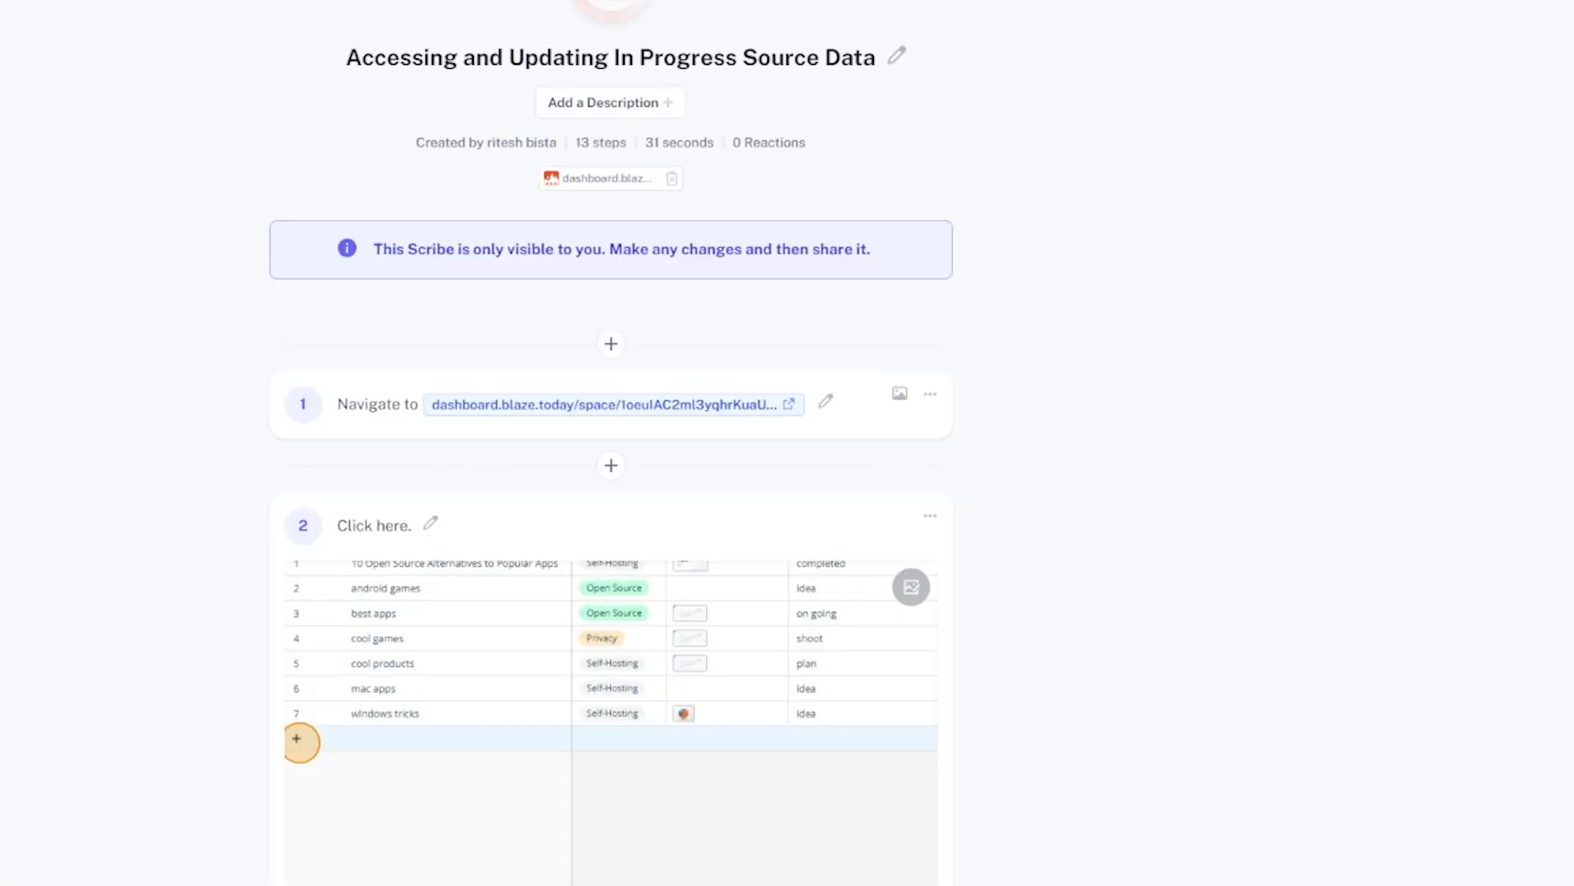
scroll("down", 3)
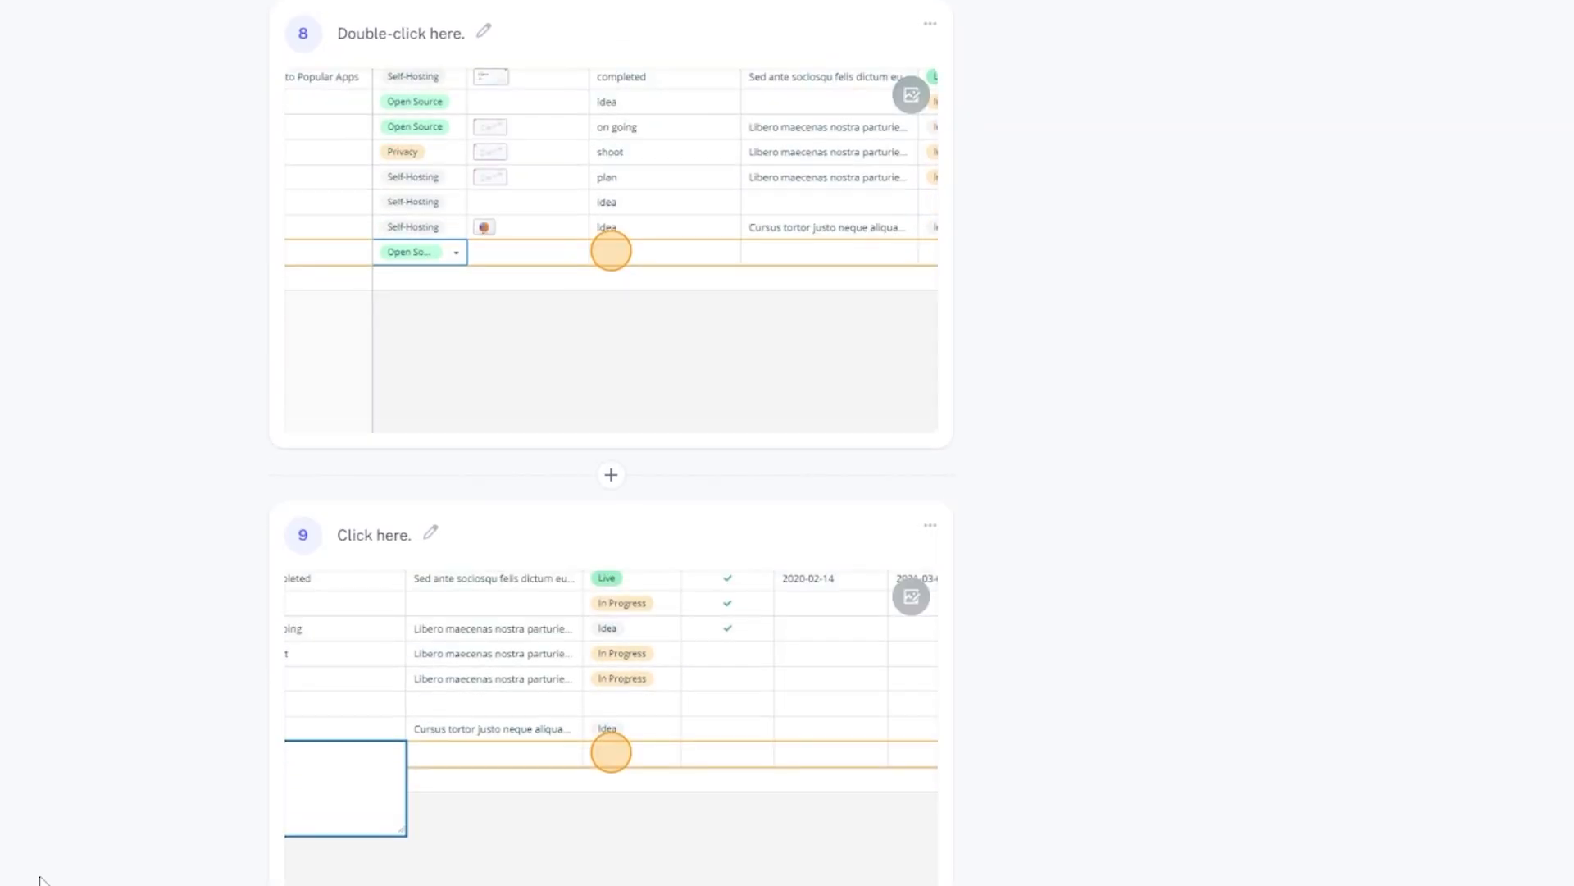
scroll("down", 3)
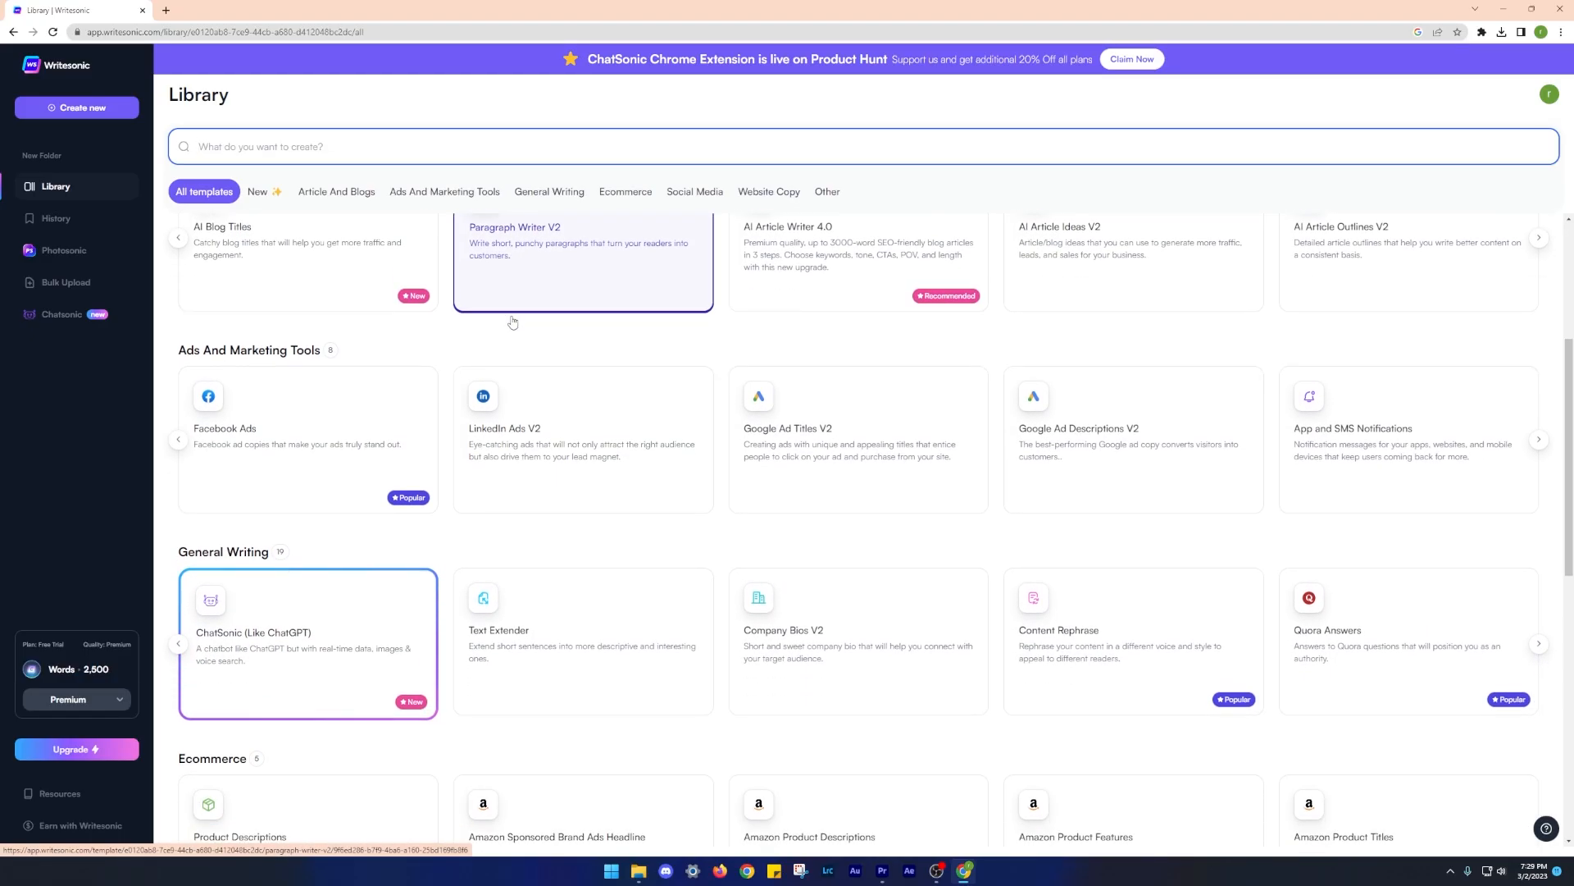
Step: Start AI Article Writer 4.0 on 'How To get good gradies' with suggested keywords and get title ideas
left_click(857, 246)
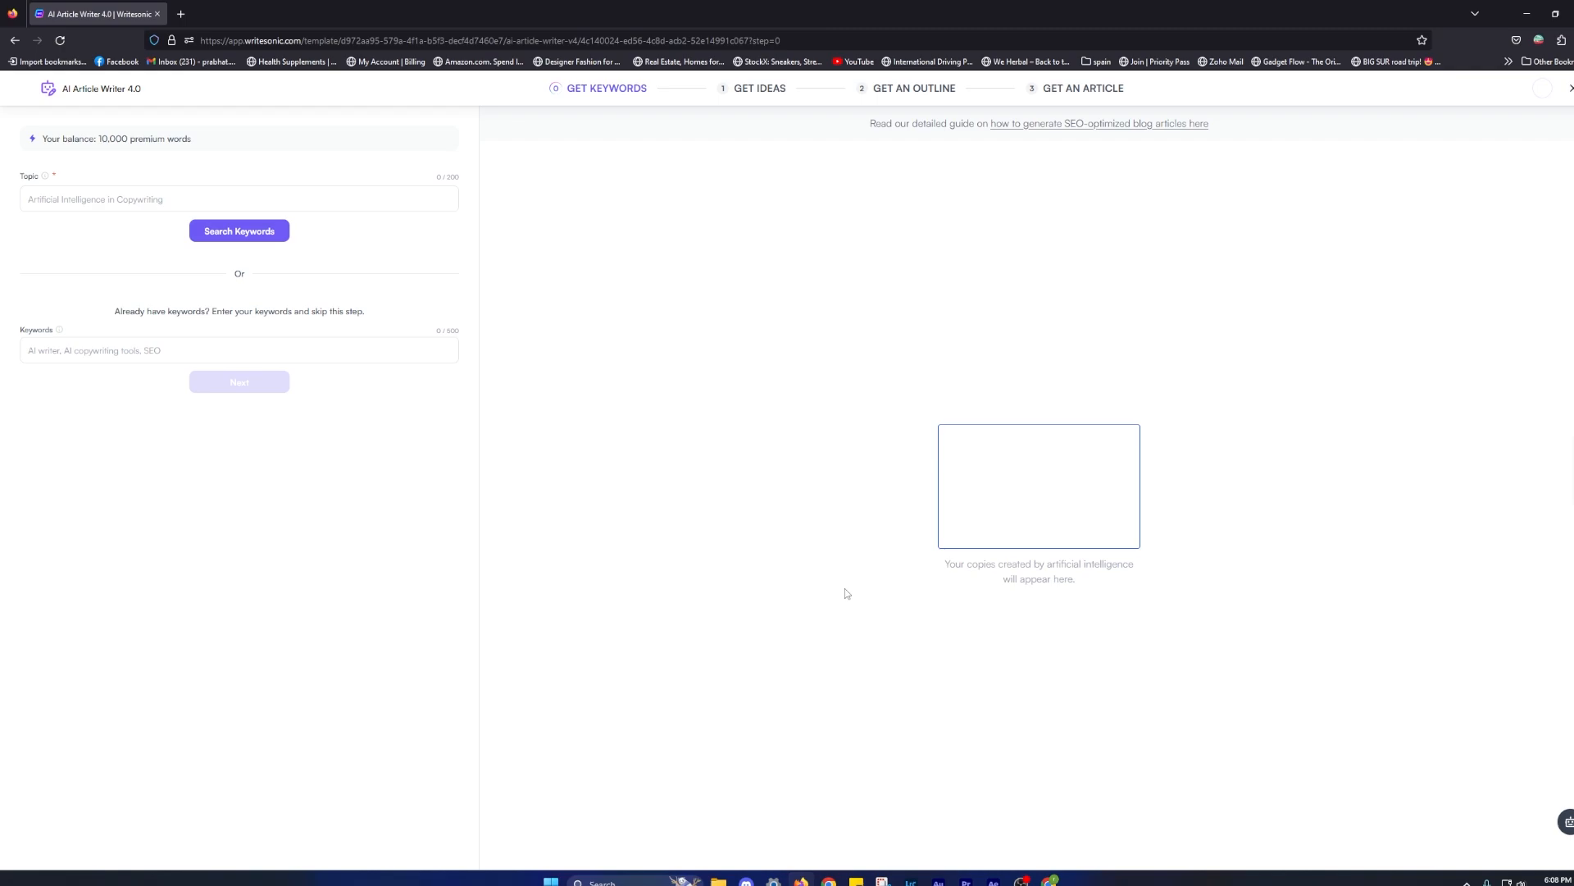
type("How To get good gradies in College")
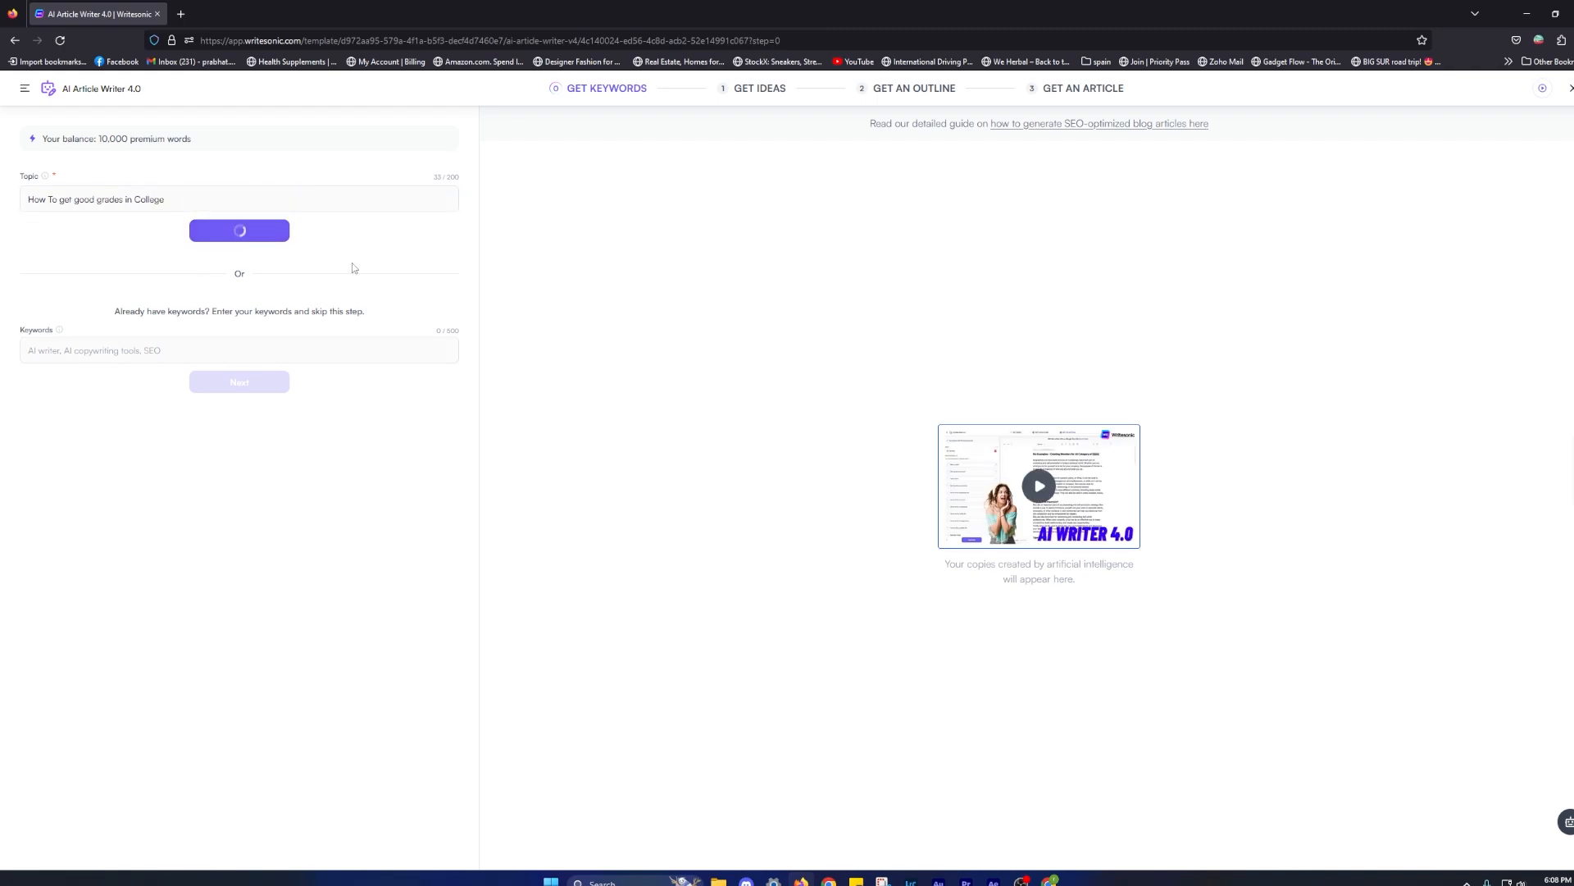
left_click(240, 231)
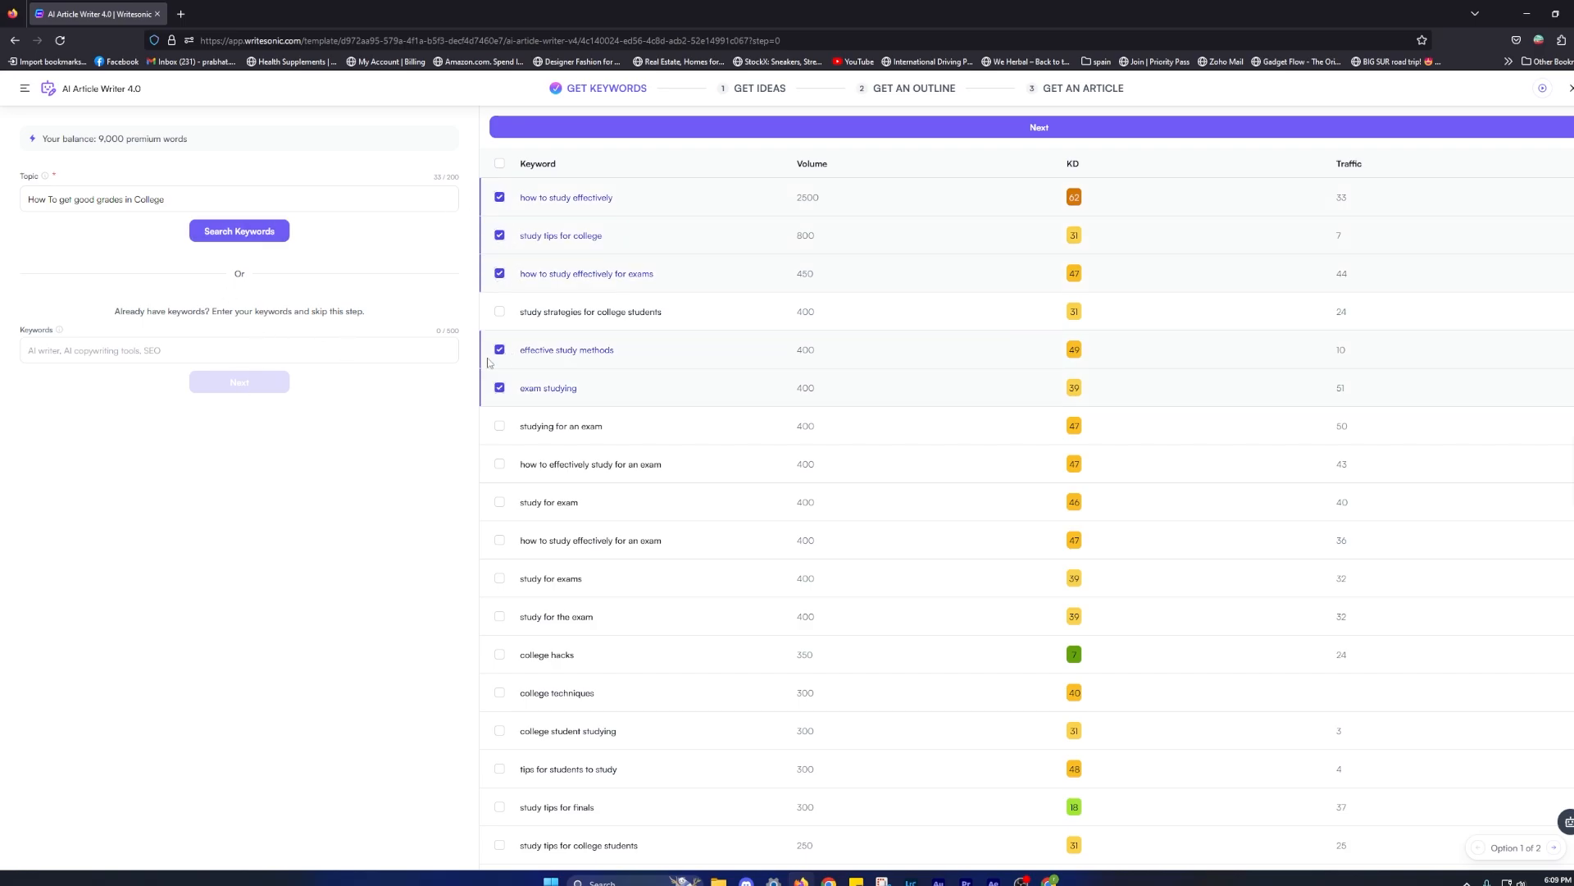
left_click(1039, 128)
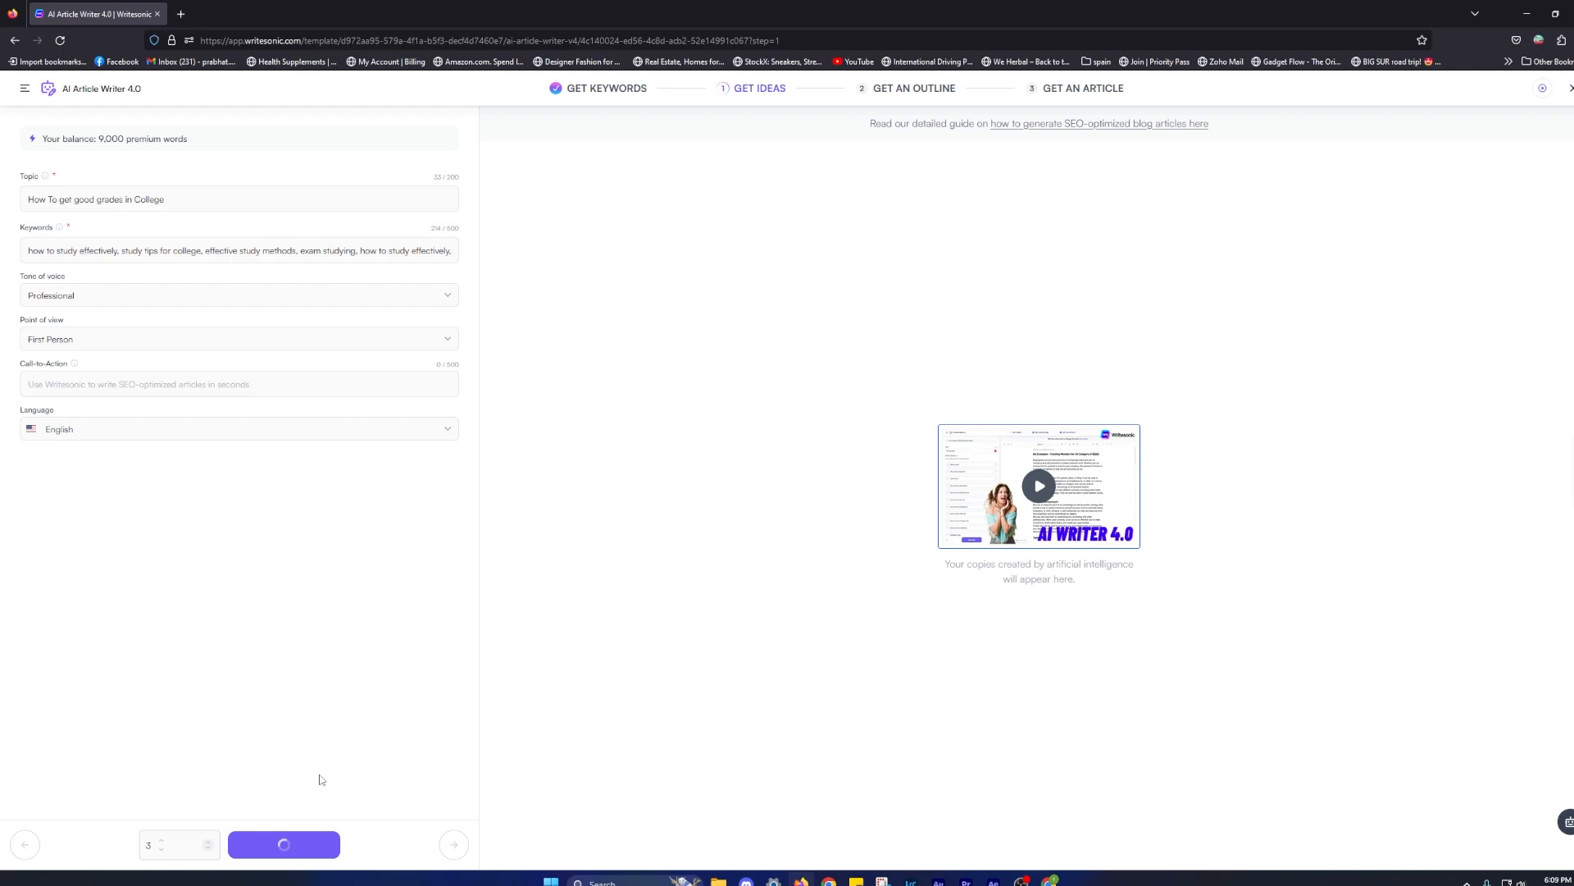
Step: Choose a title, generate outlines and the full article, then scroll through it
left_click(284, 843)
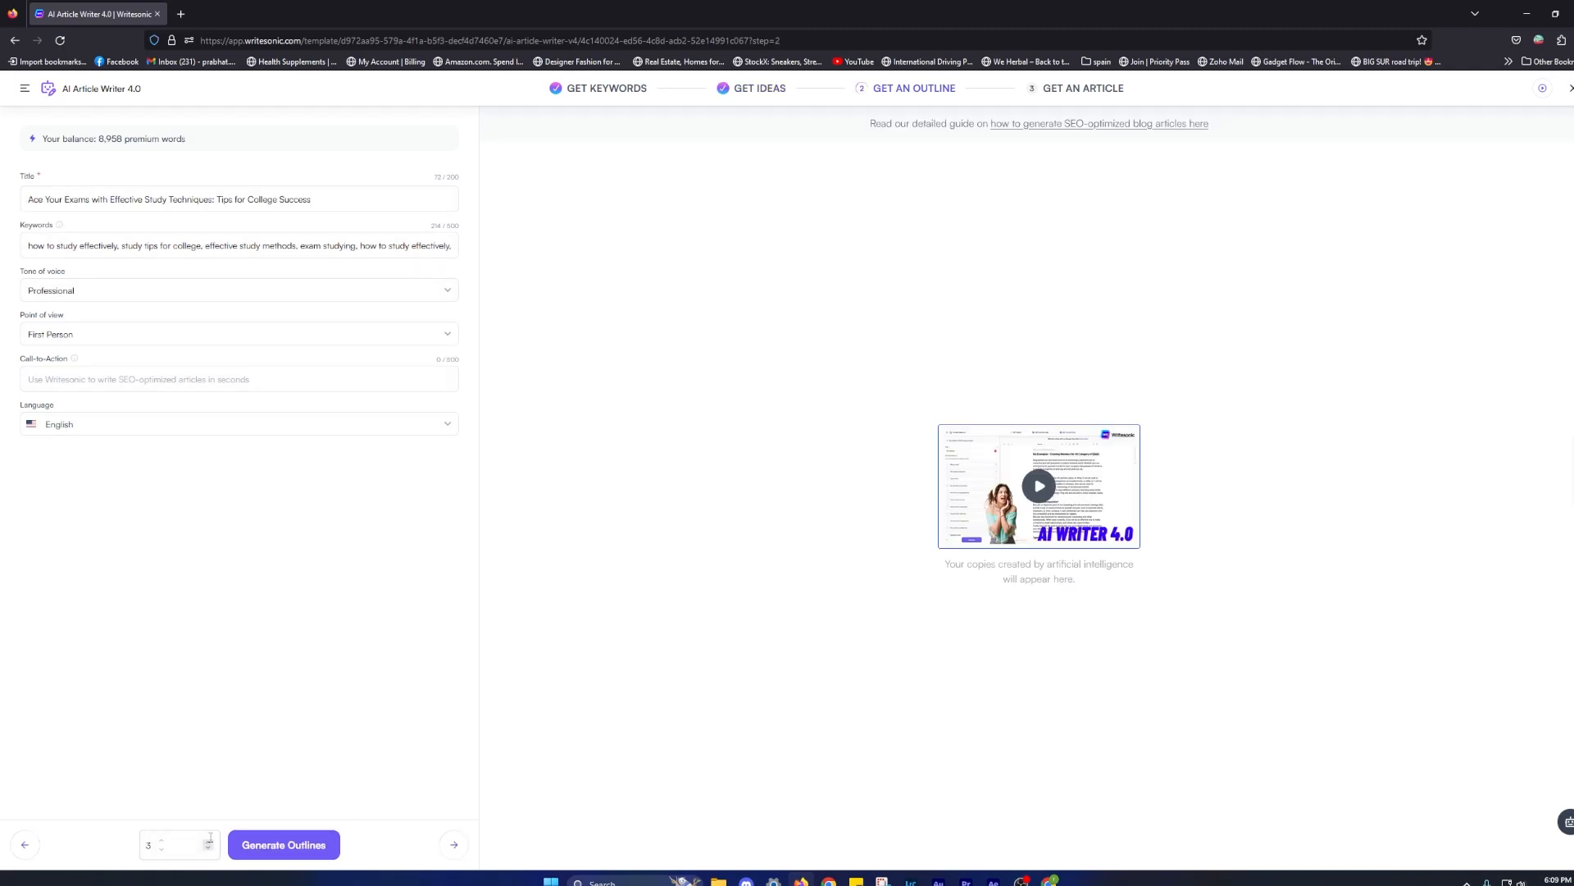
left_click(284, 843)
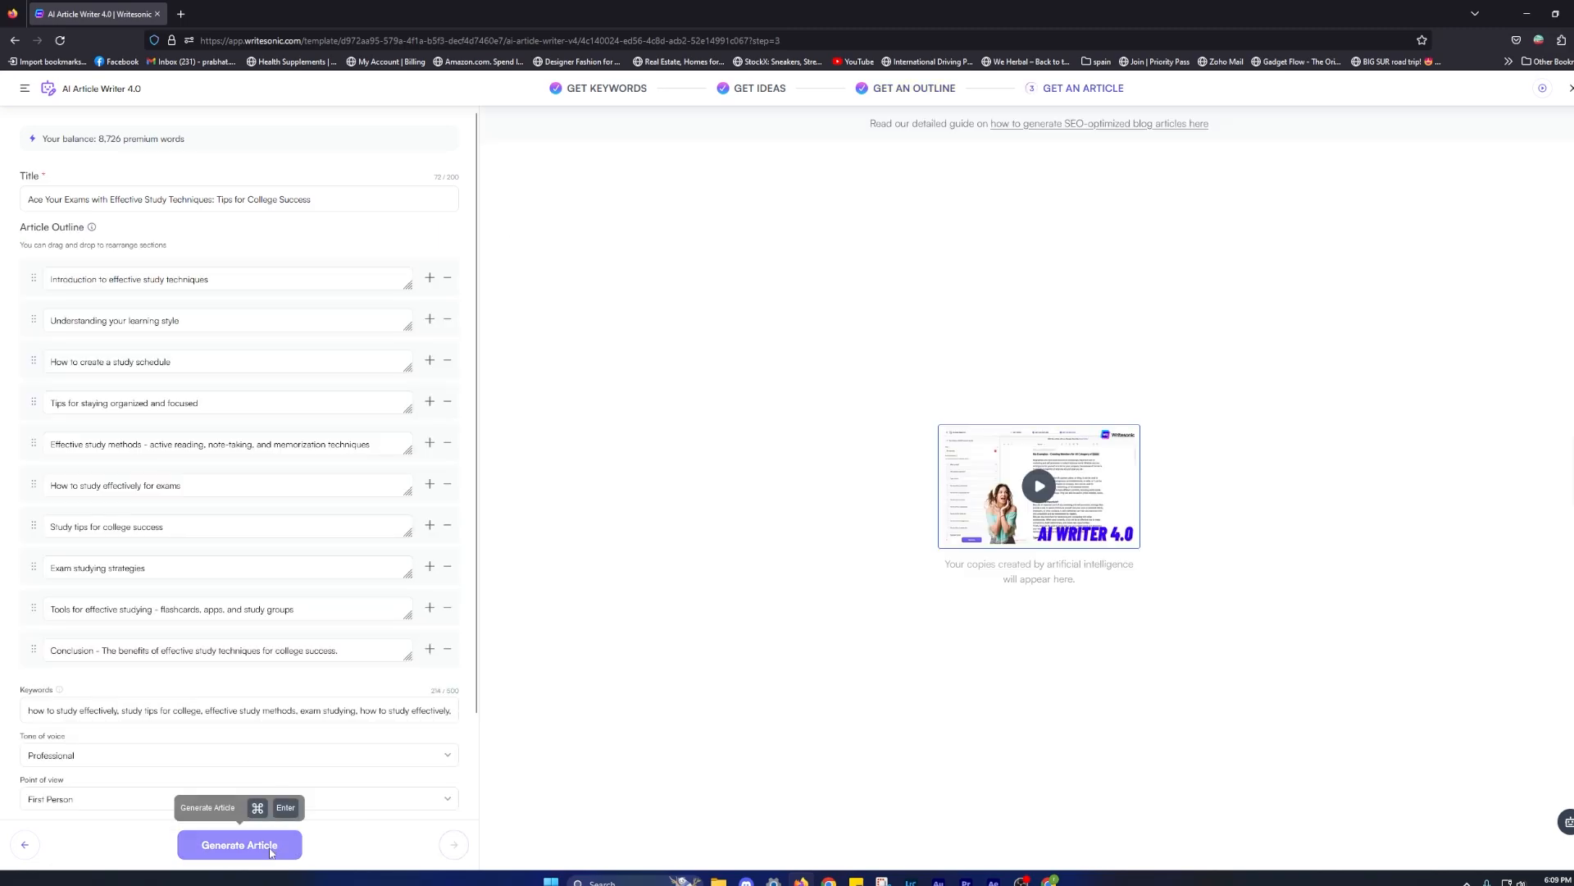
left_click(239, 843)
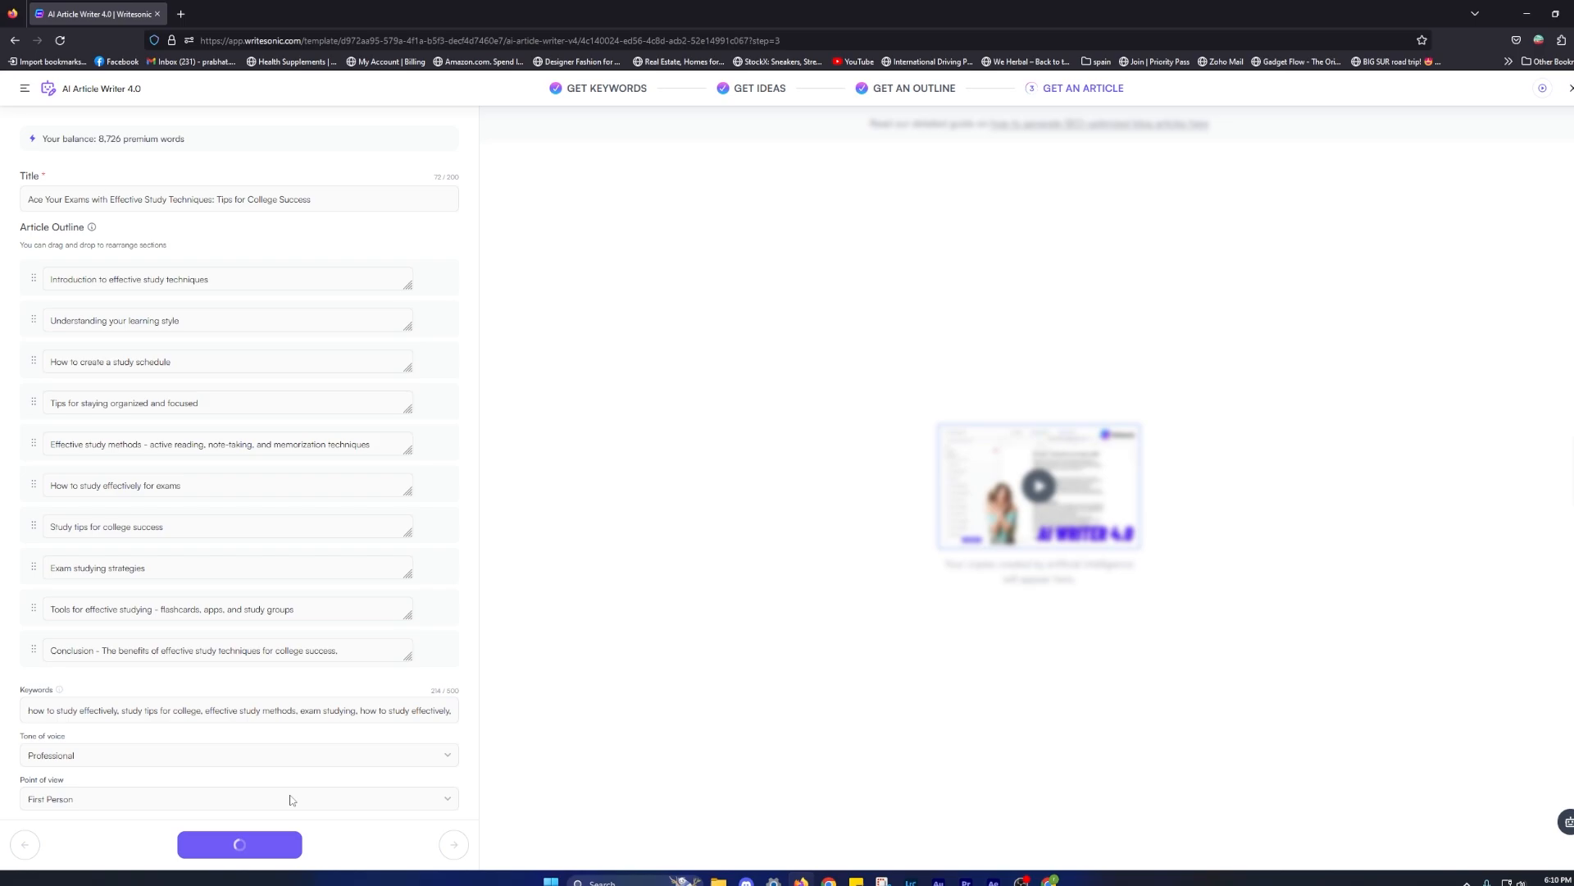
left_click(240, 843)
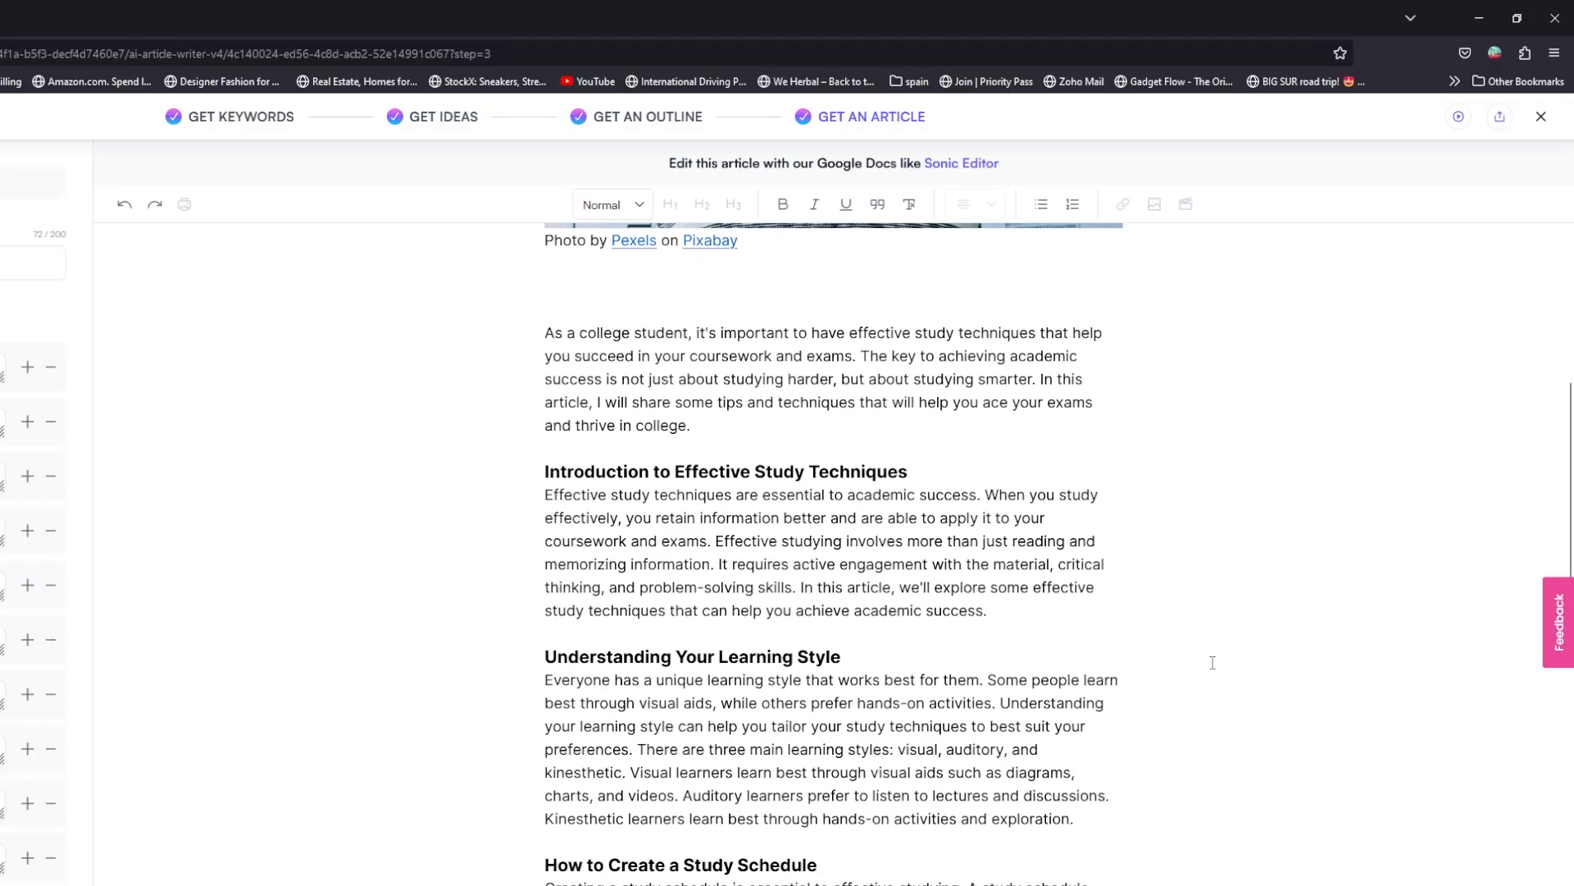
scroll("down", 3)
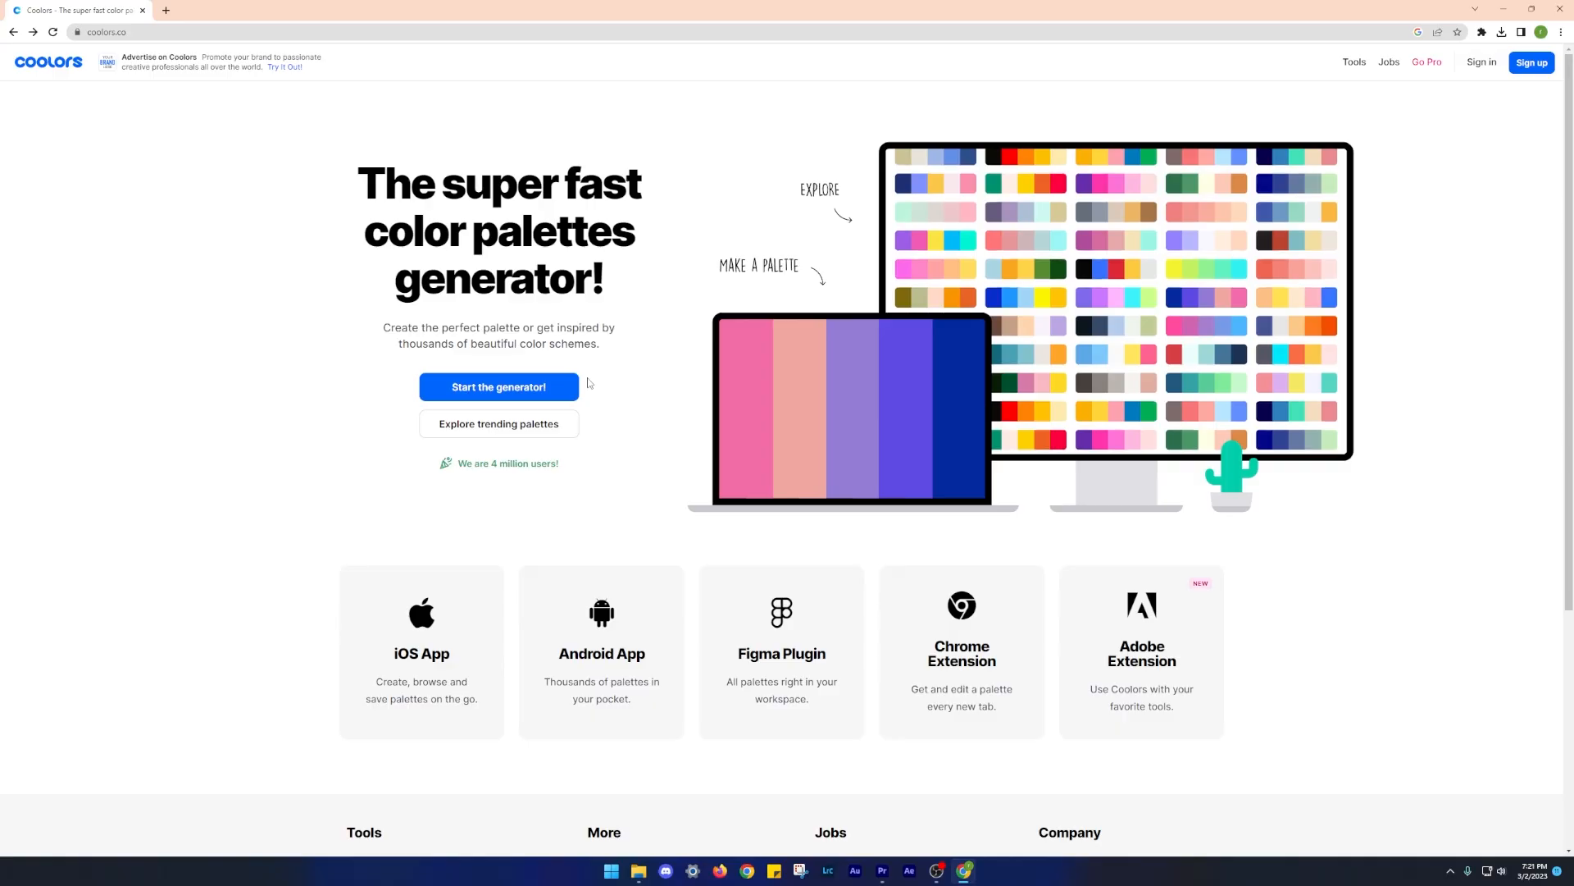
Step: Start the palette generator and remove the French gray colour column
left_click(499, 389)
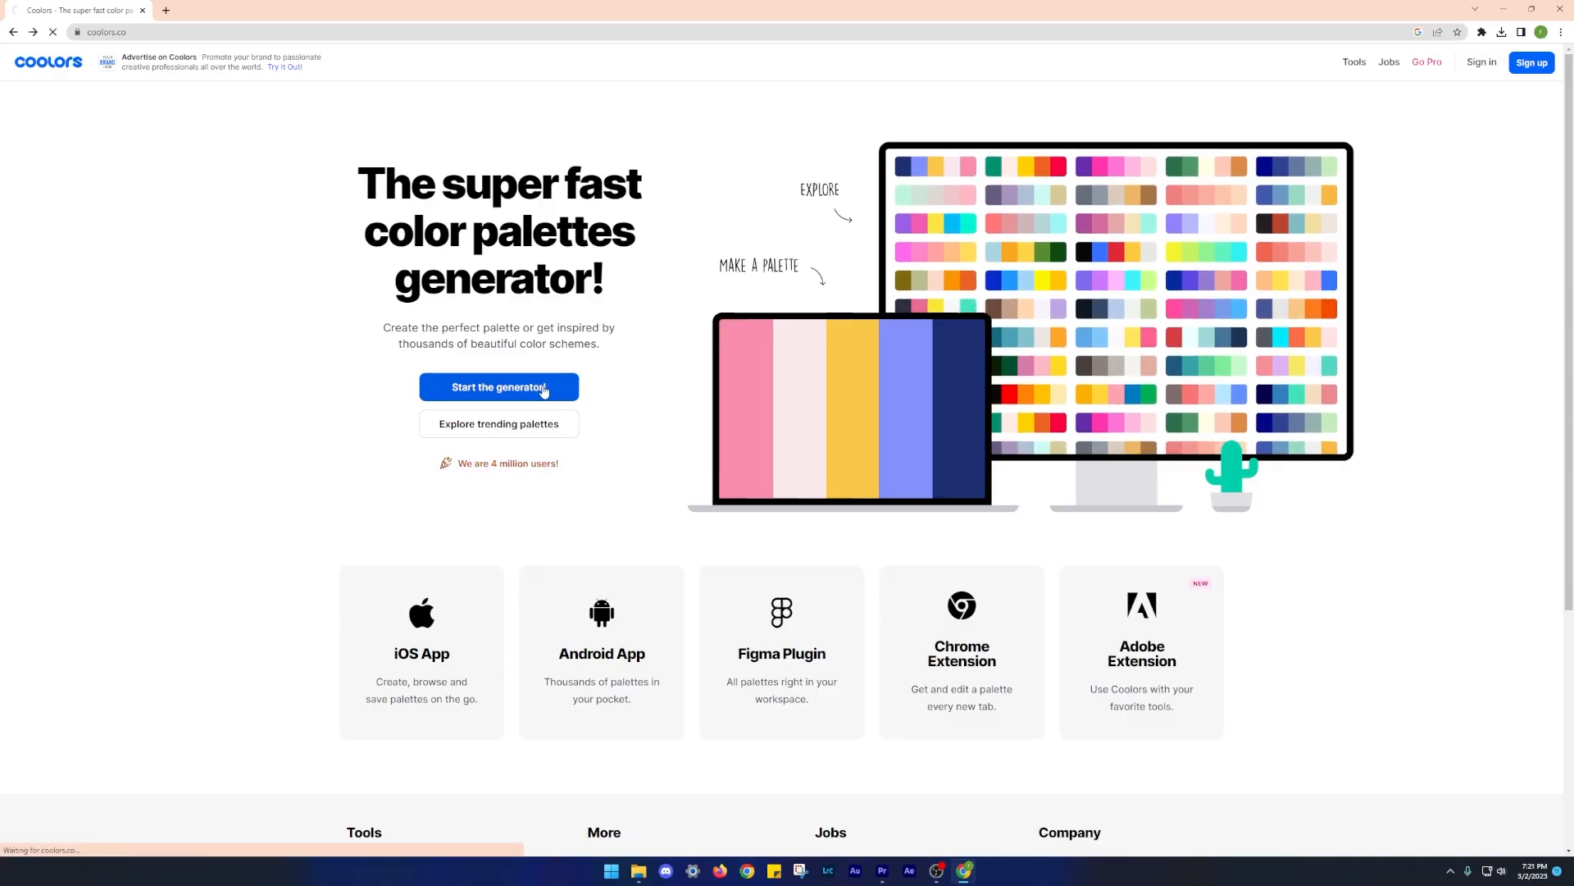
left_click(499, 387)
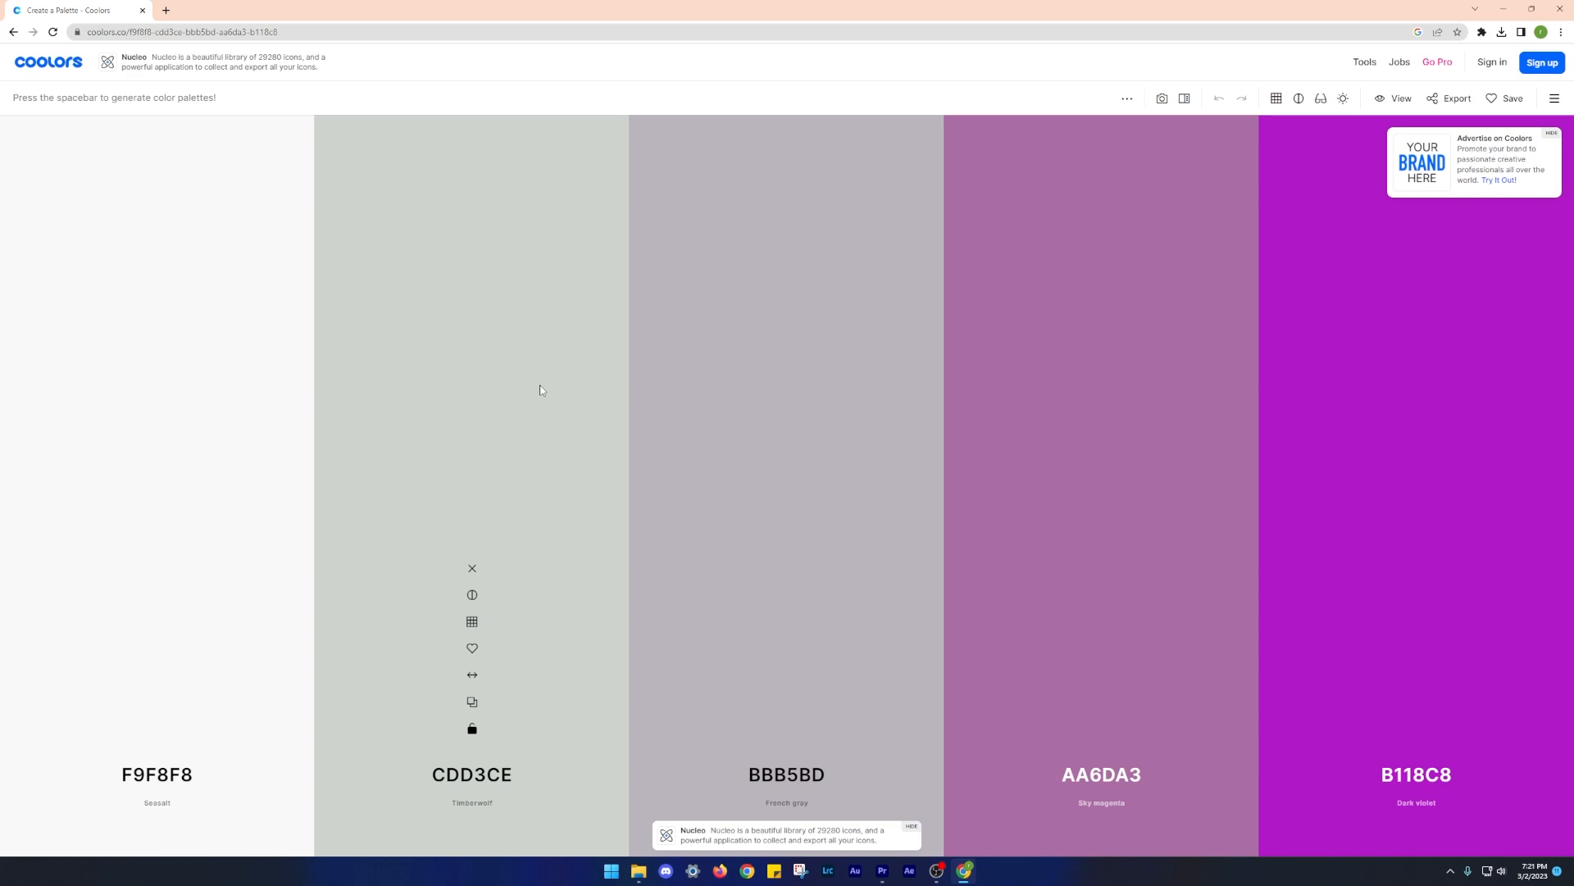
mouse_move(440, 423)
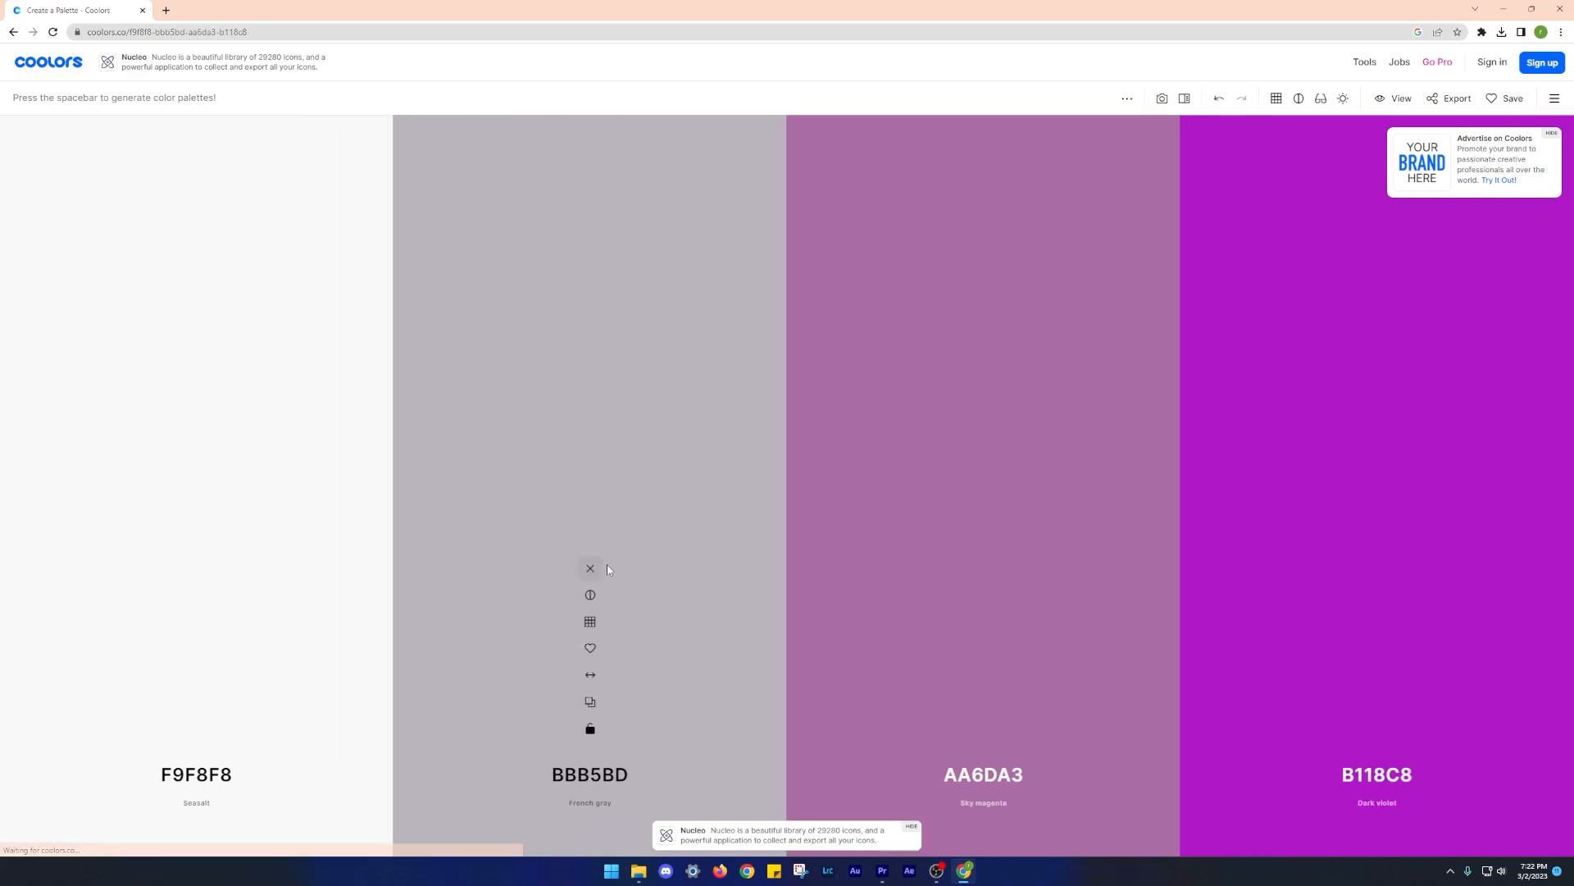
left_click(591, 569)
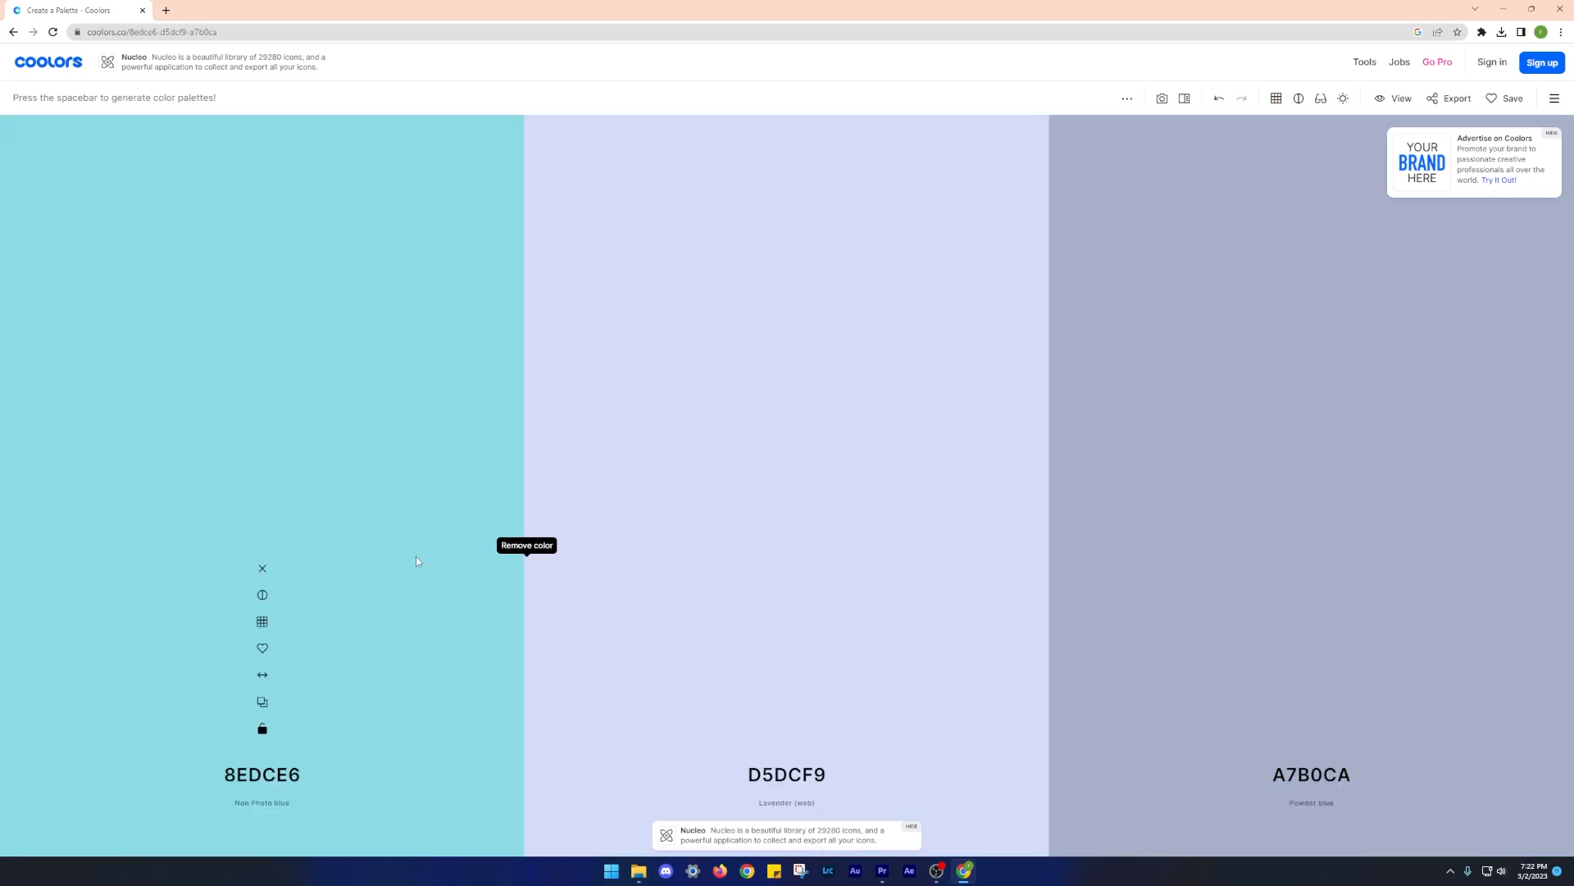
Step: Regenerate the unlocked colours with spacebar until Space cadet sits beside the locked pair
key("space")
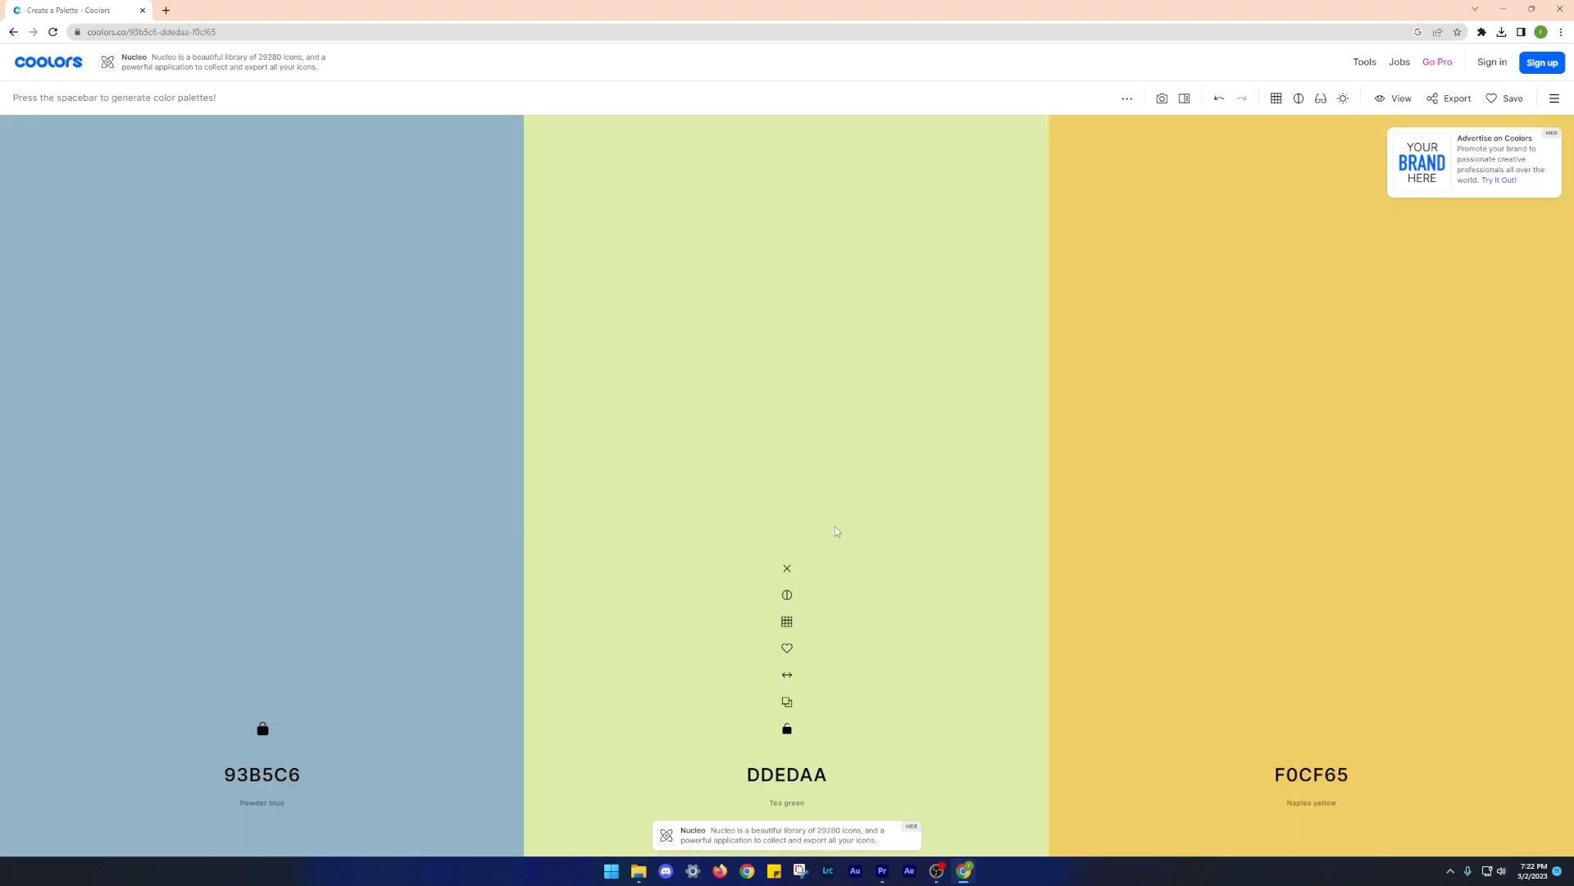
key("space")
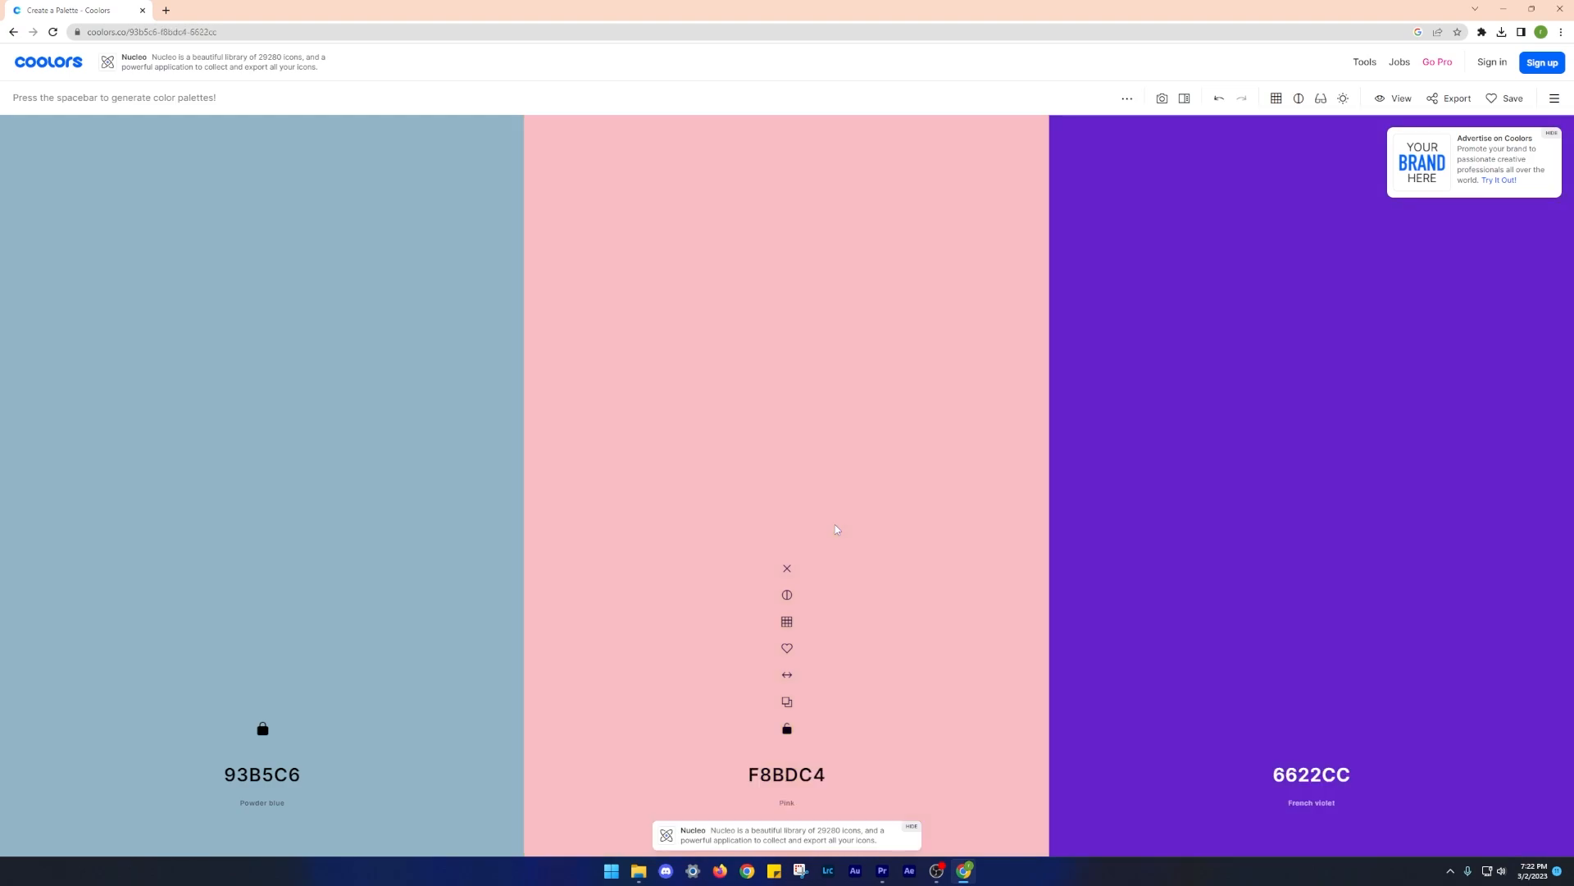
key("space")
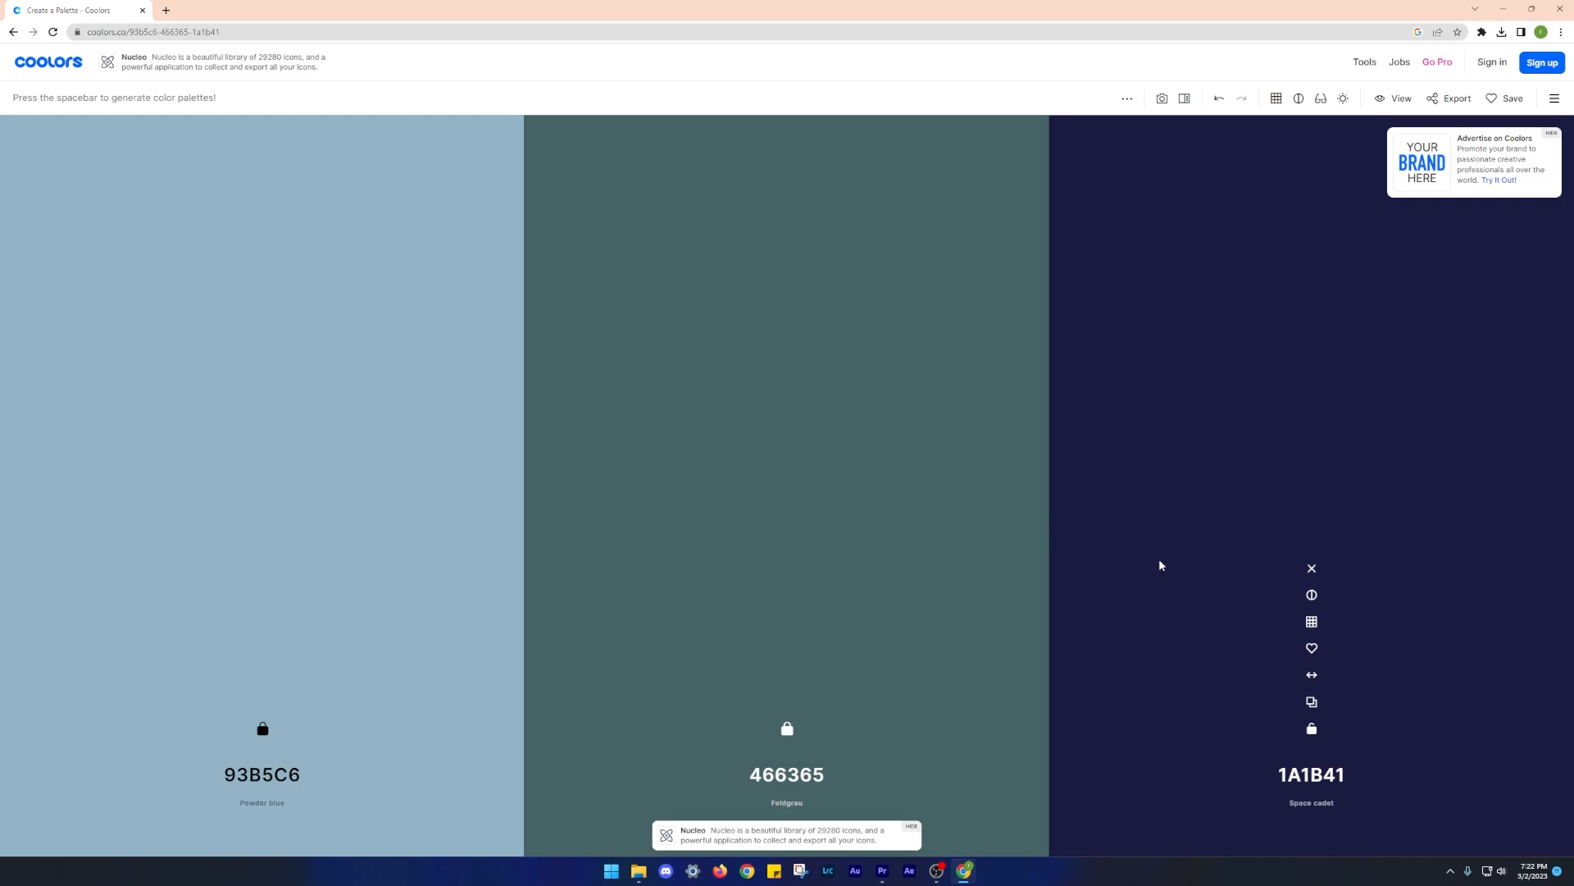
left_click(1312, 729)
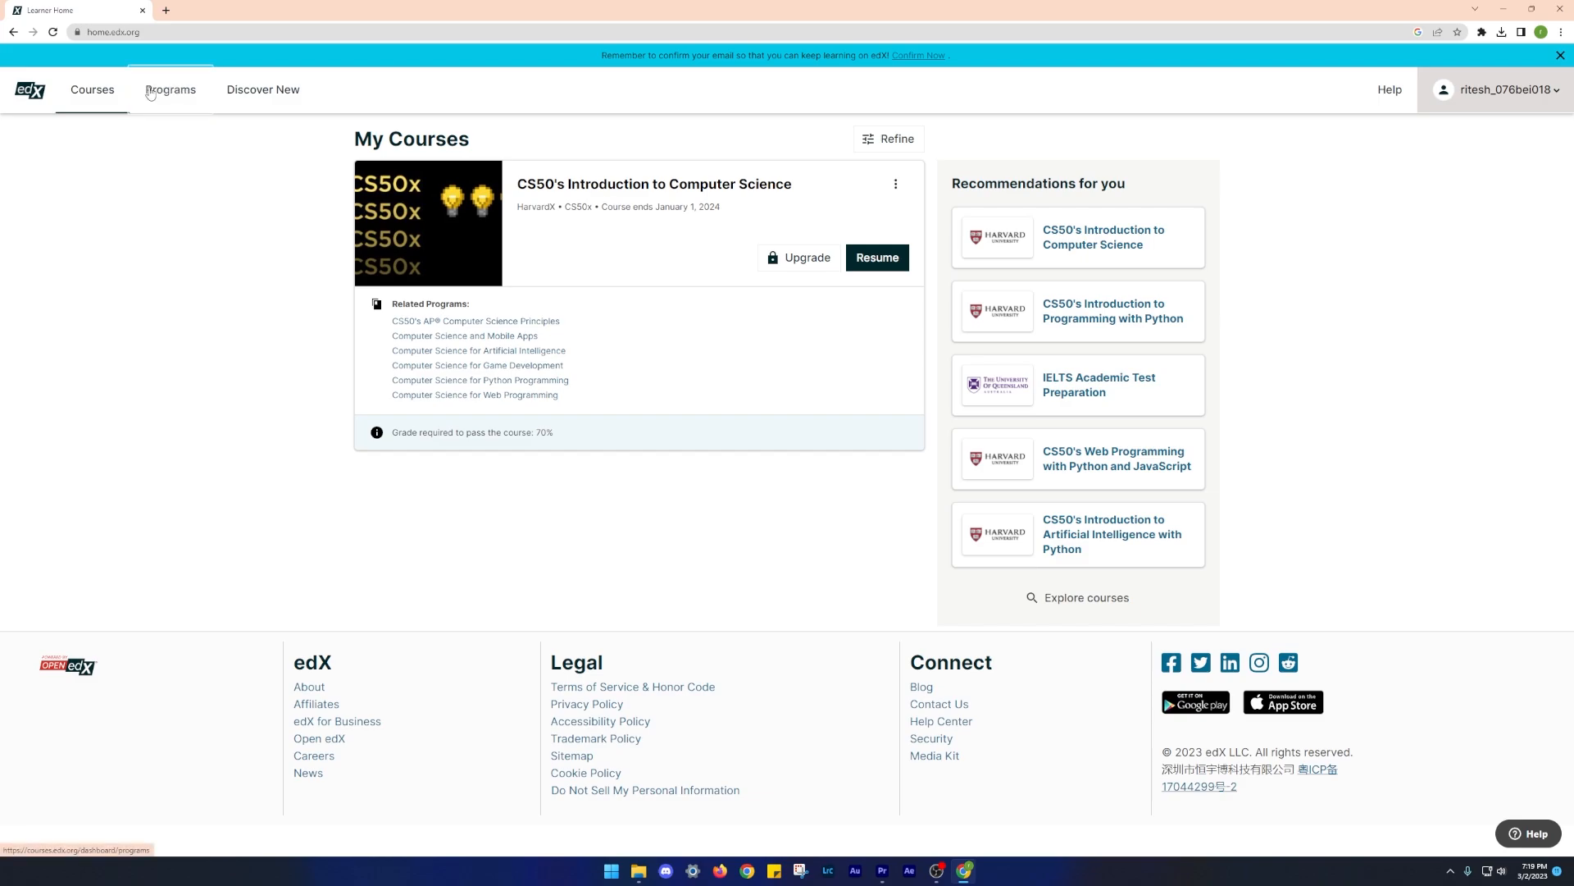
Step: View the enrolled Programs, then the Courses by Subject catalogue search page
left_click(168, 89)
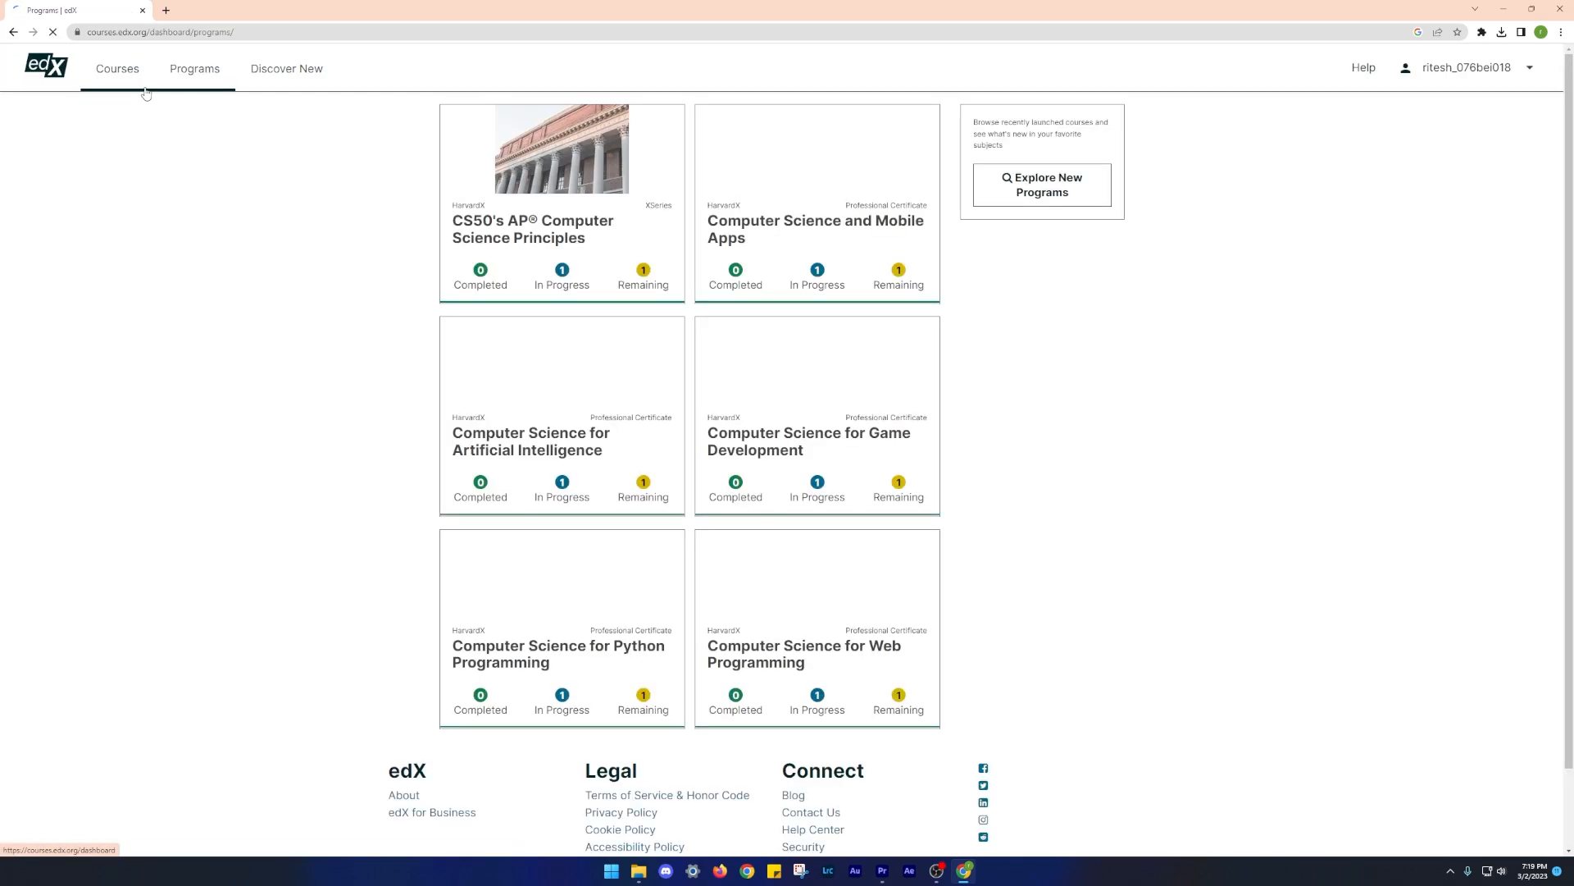
left_click(116, 69)
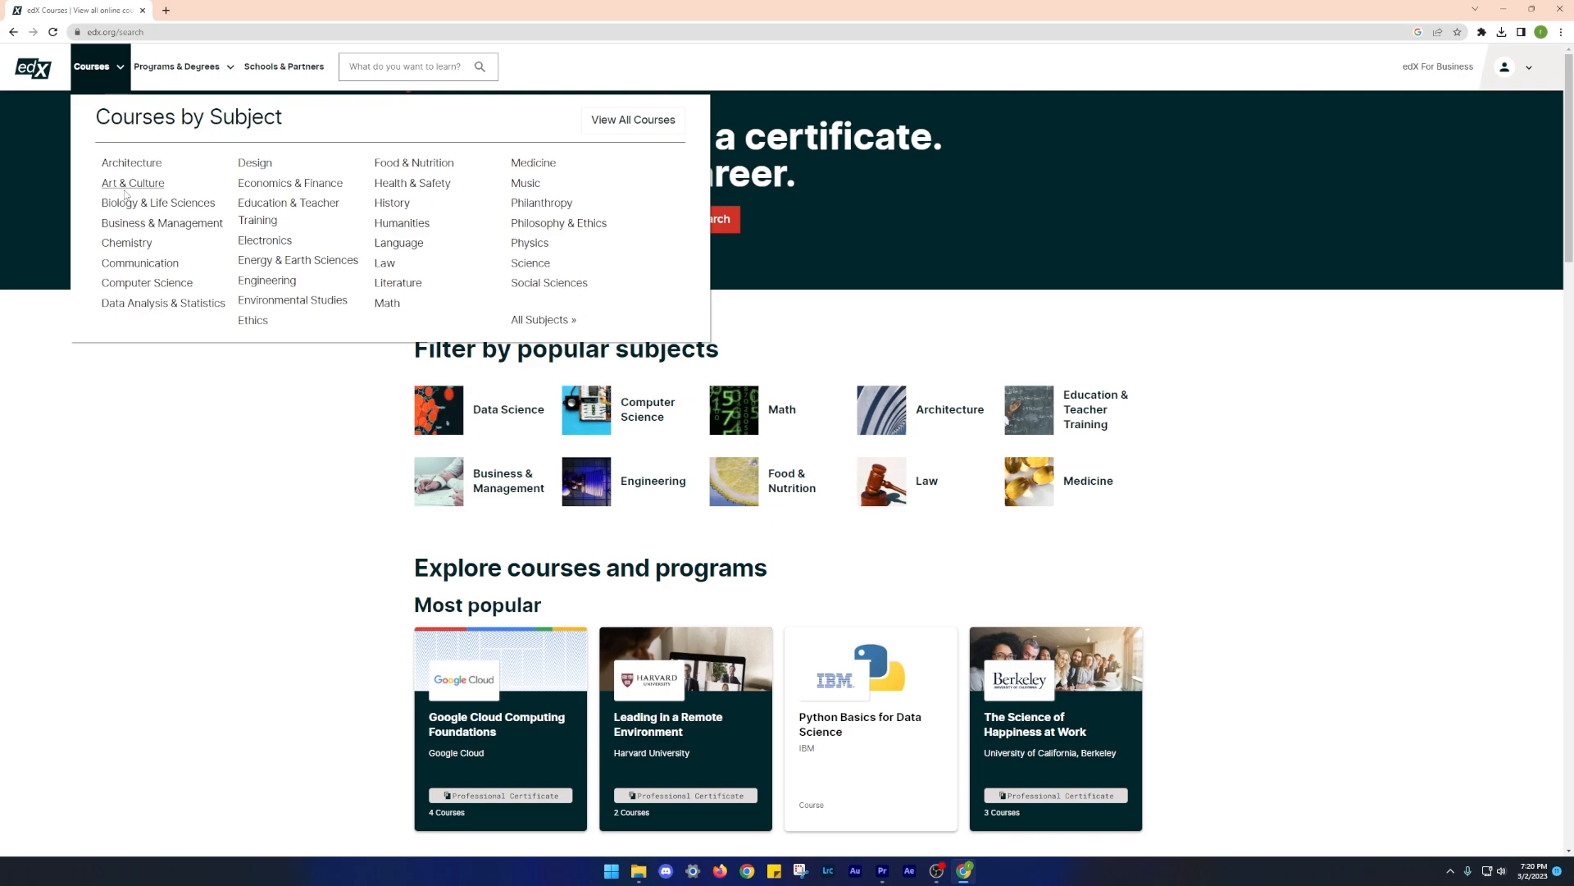
mouse_move(255, 235)
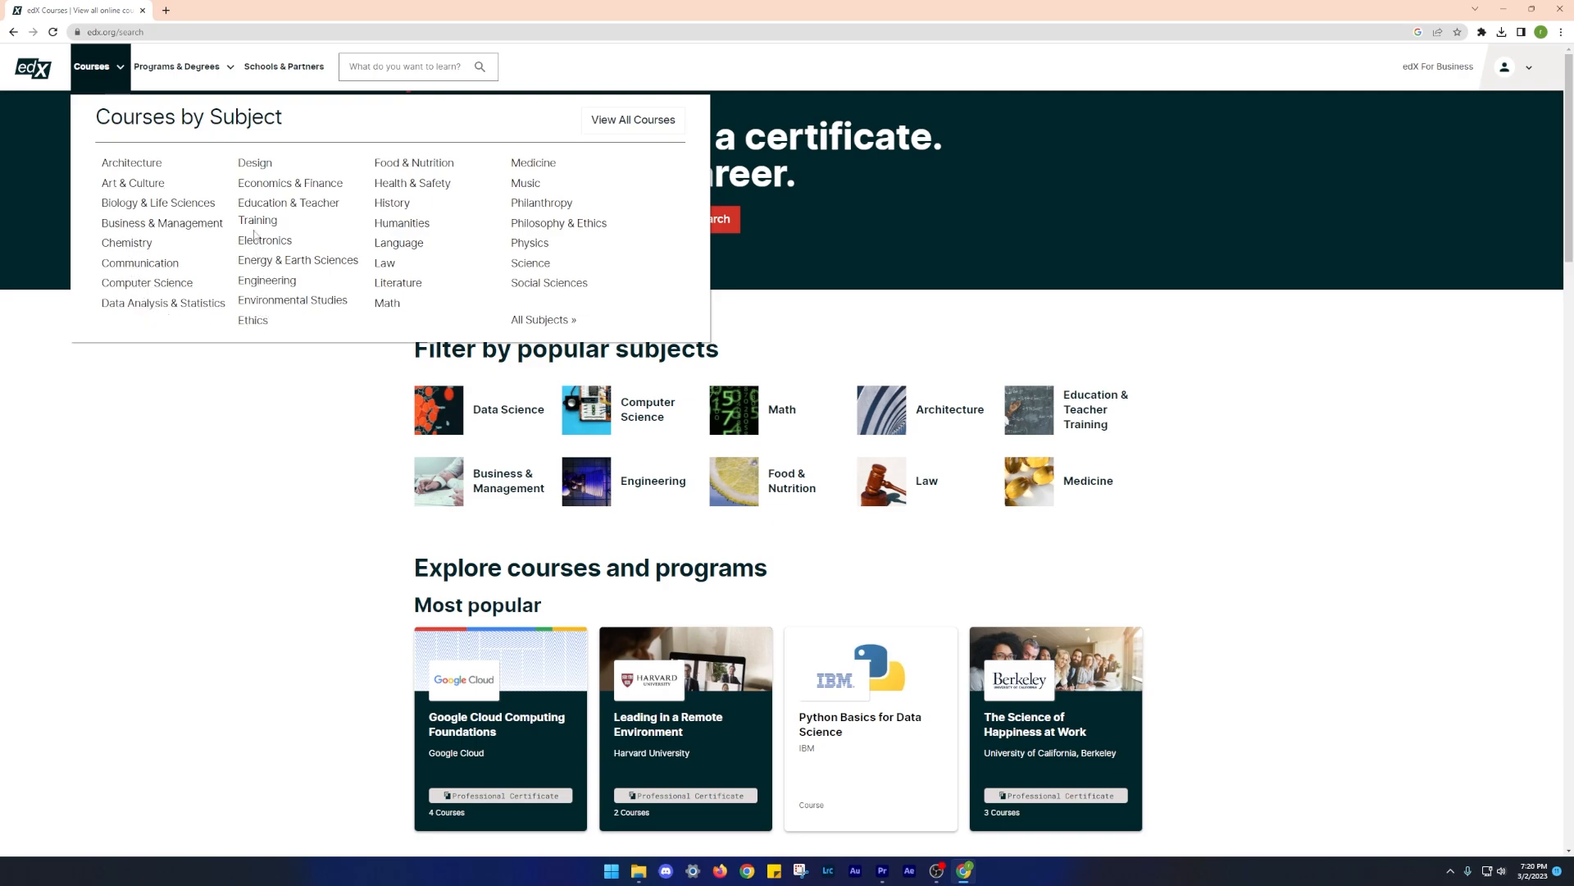
mouse_move(402, 310)
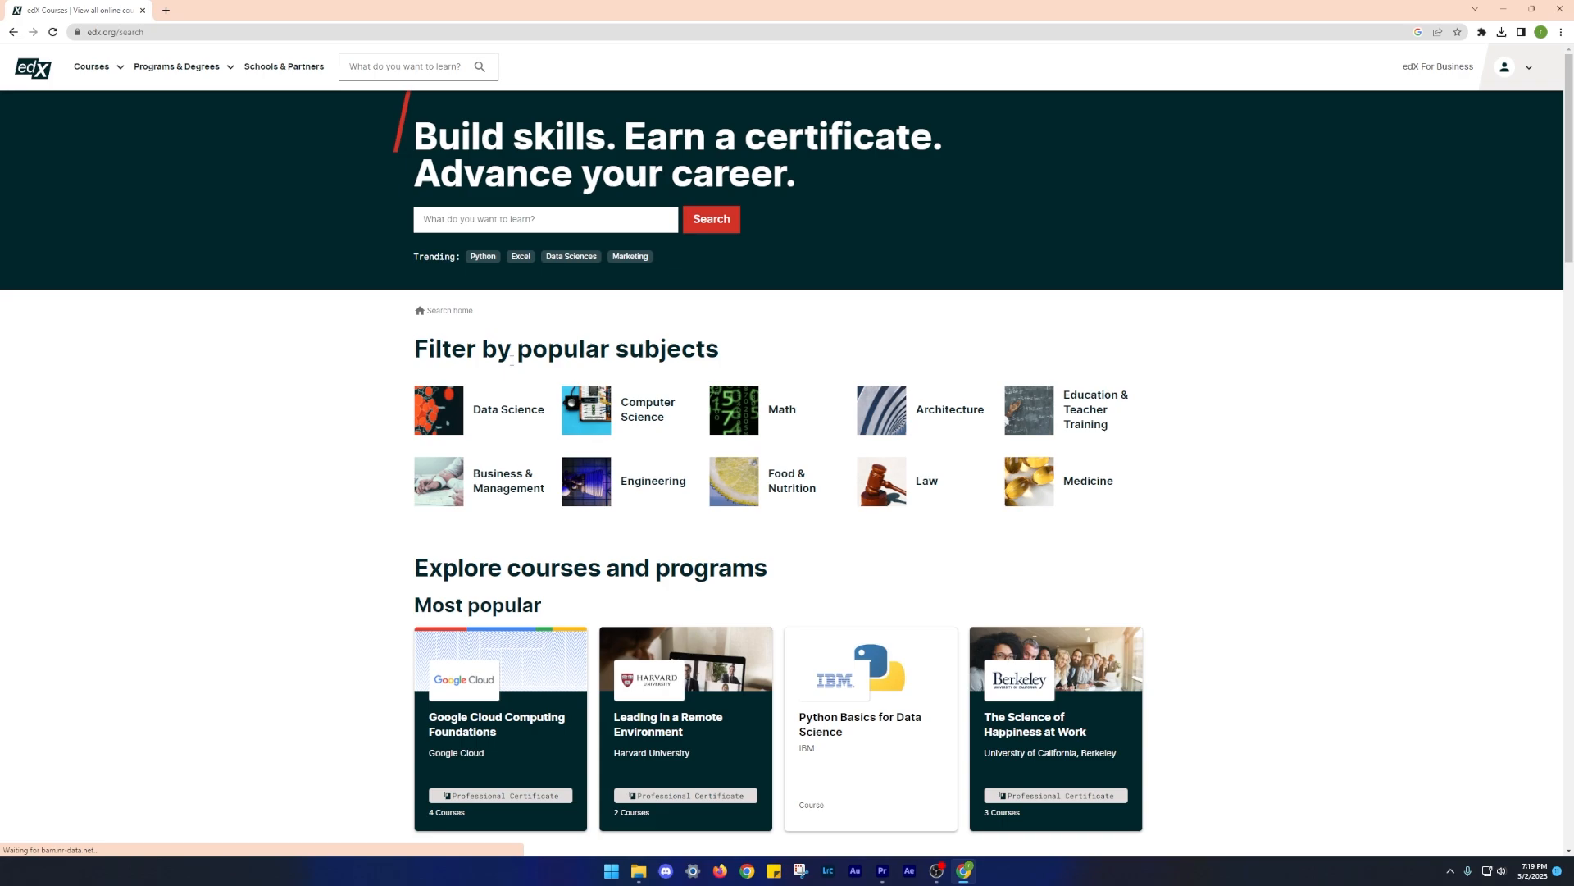
scroll("down", 3)
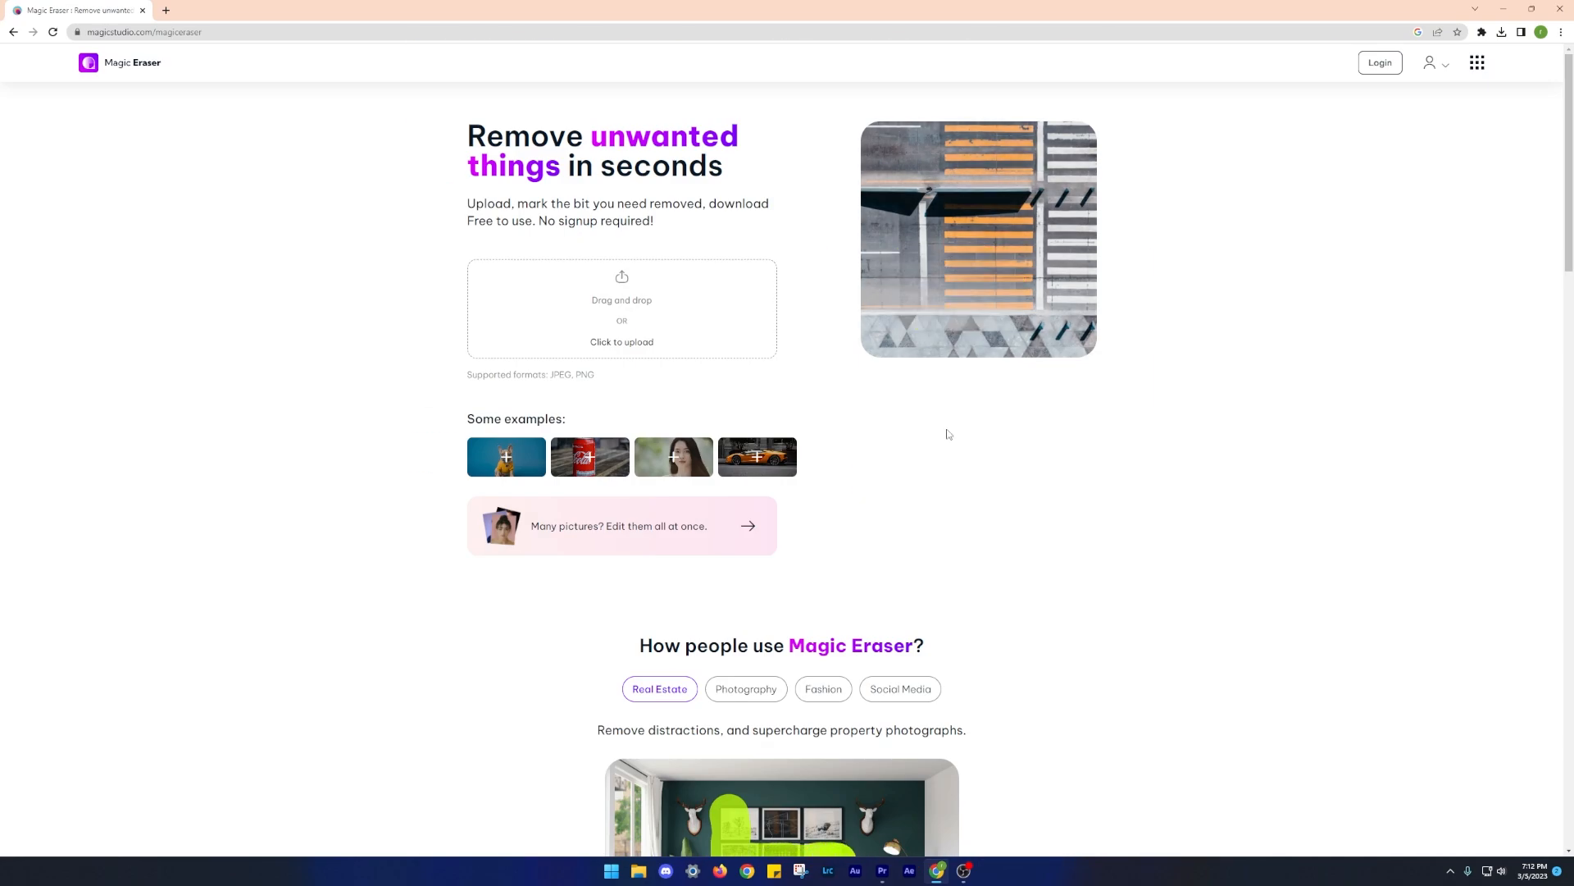
Step: Scroll down the Magic Eraser landing page toward the upload box
scroll("down", 3)
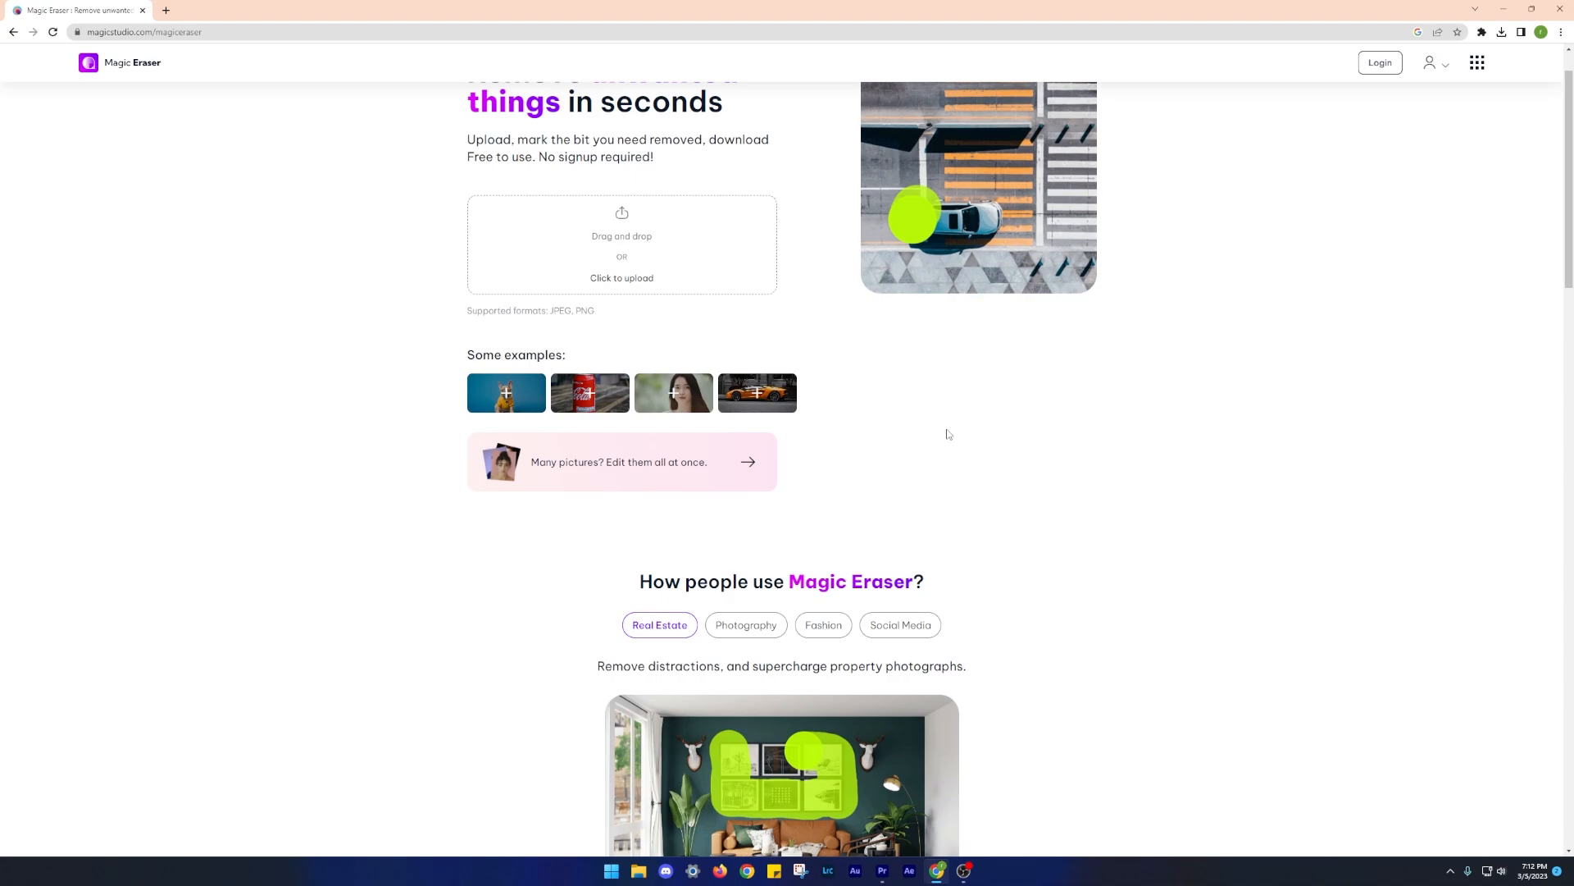
scroll("down", 3)
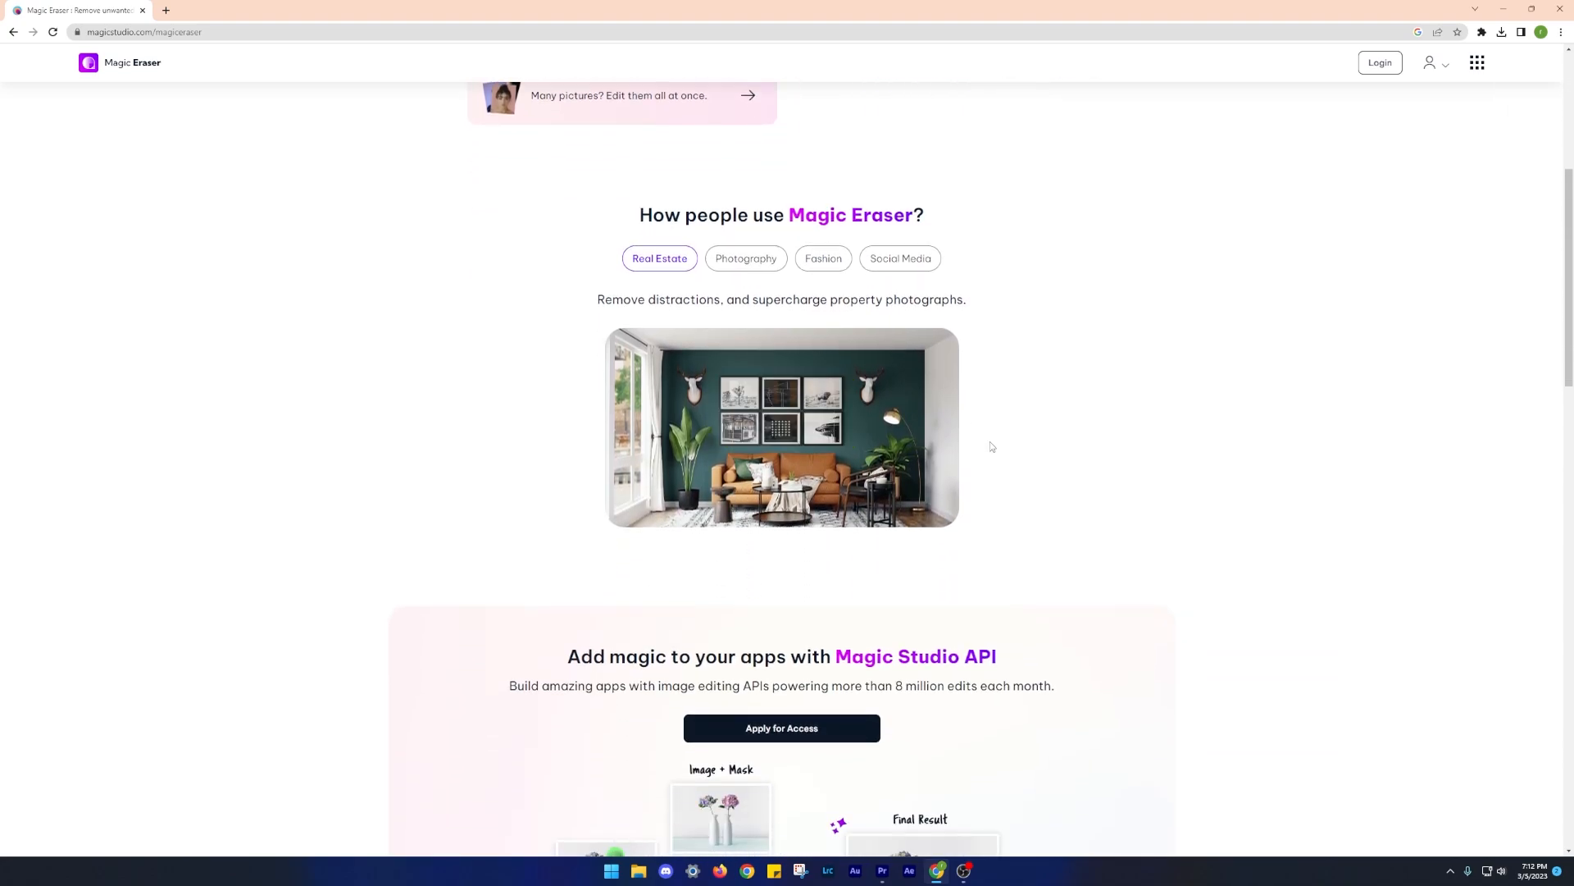
scroll("down", 3)
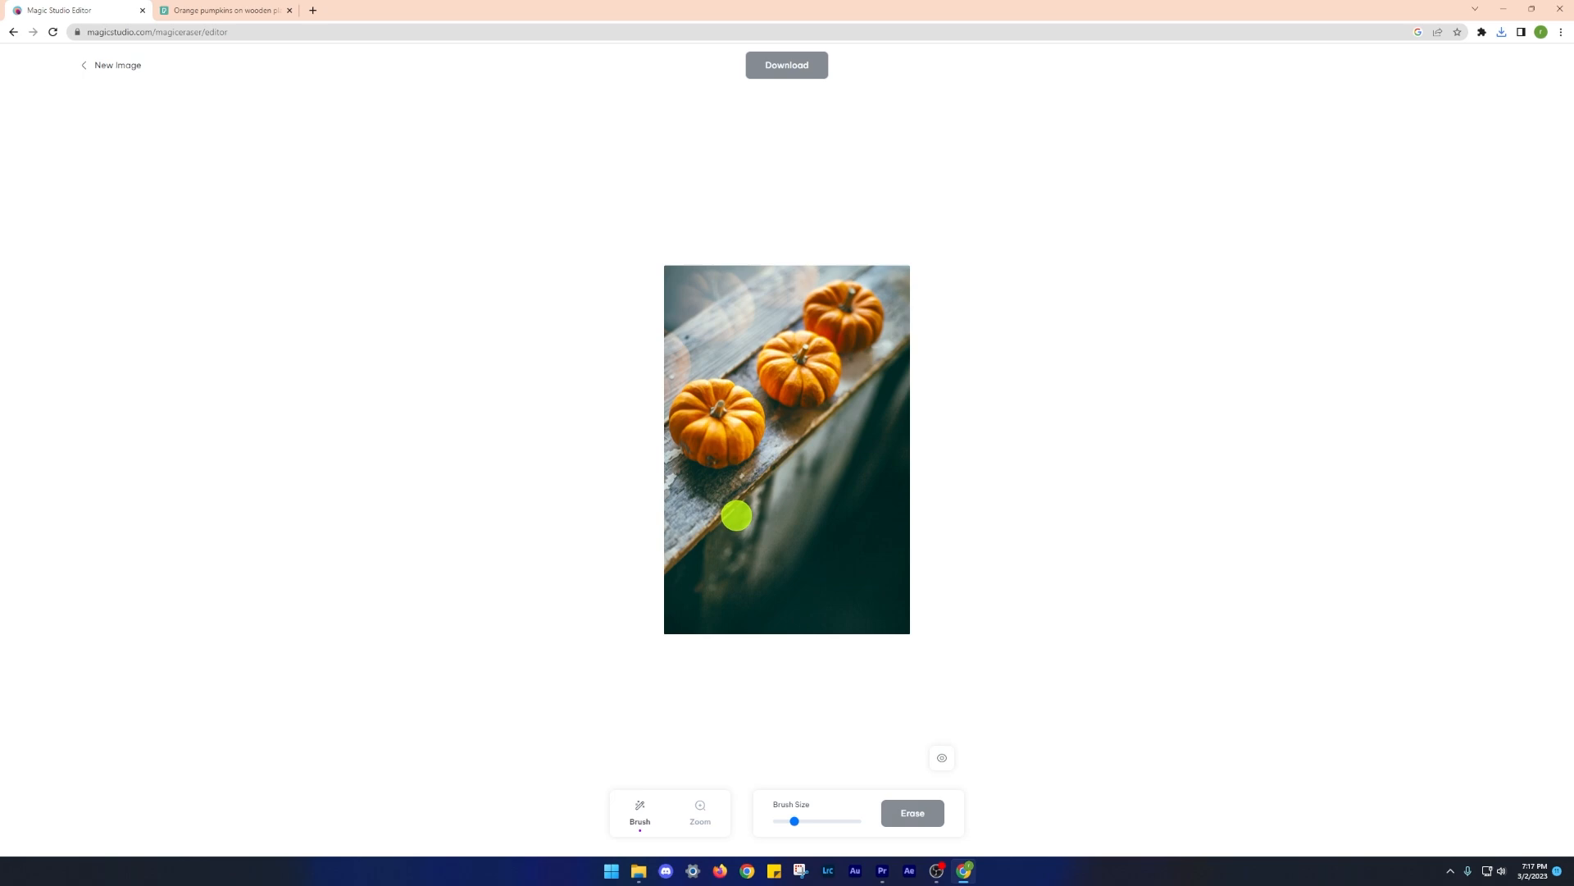
Step: Brush over the front pumpkin and erase it from the photo
left_click_drag(735, 515, 717, 452)
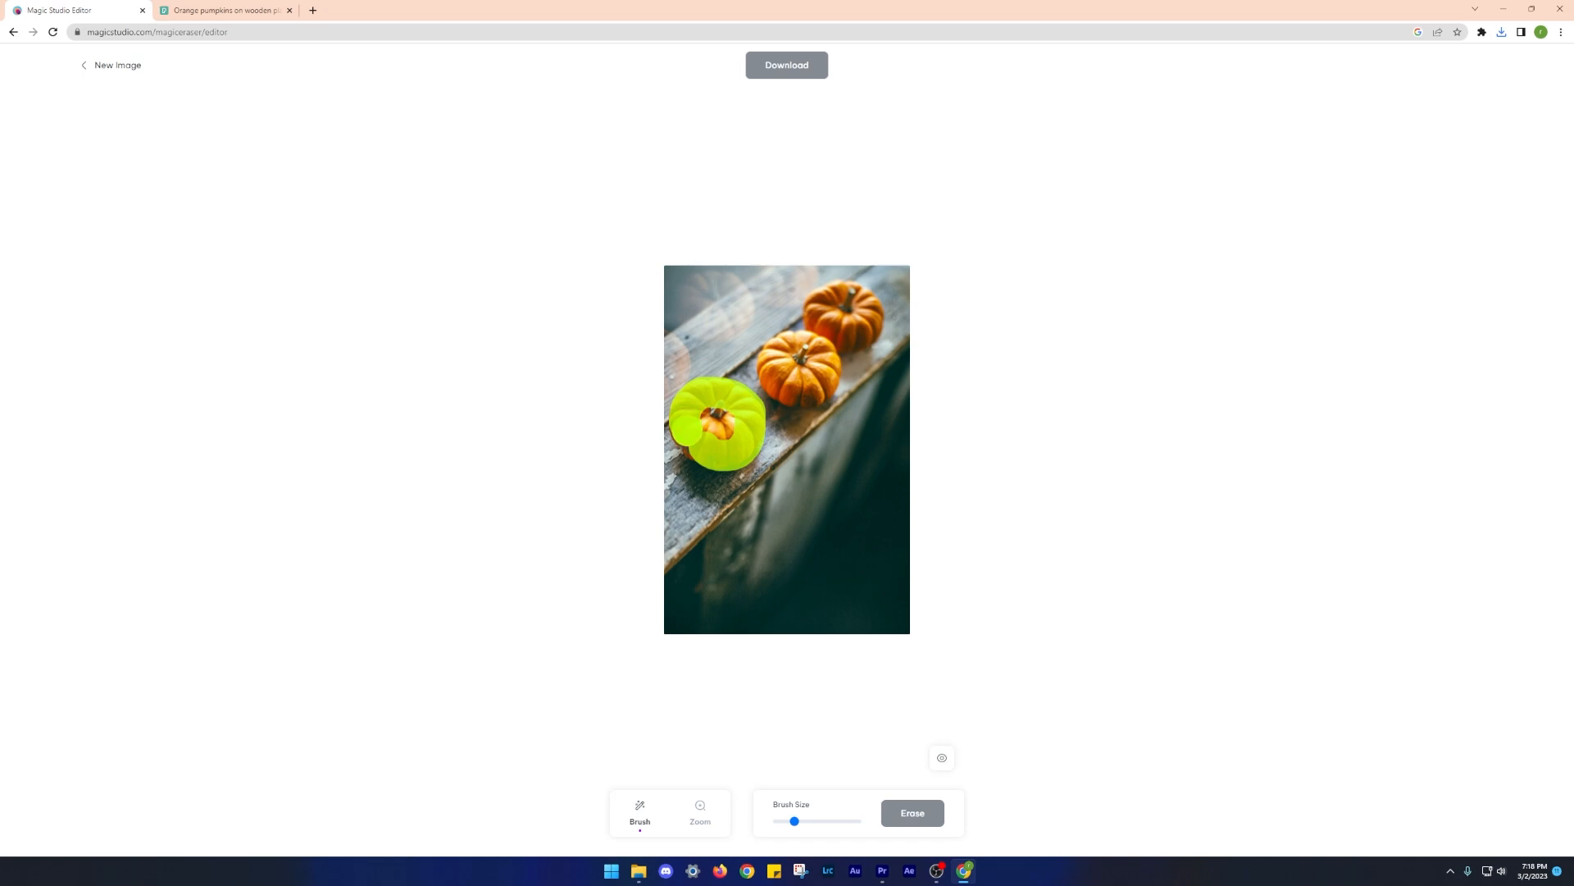
left_click_drag(703, 417, 714, 431)
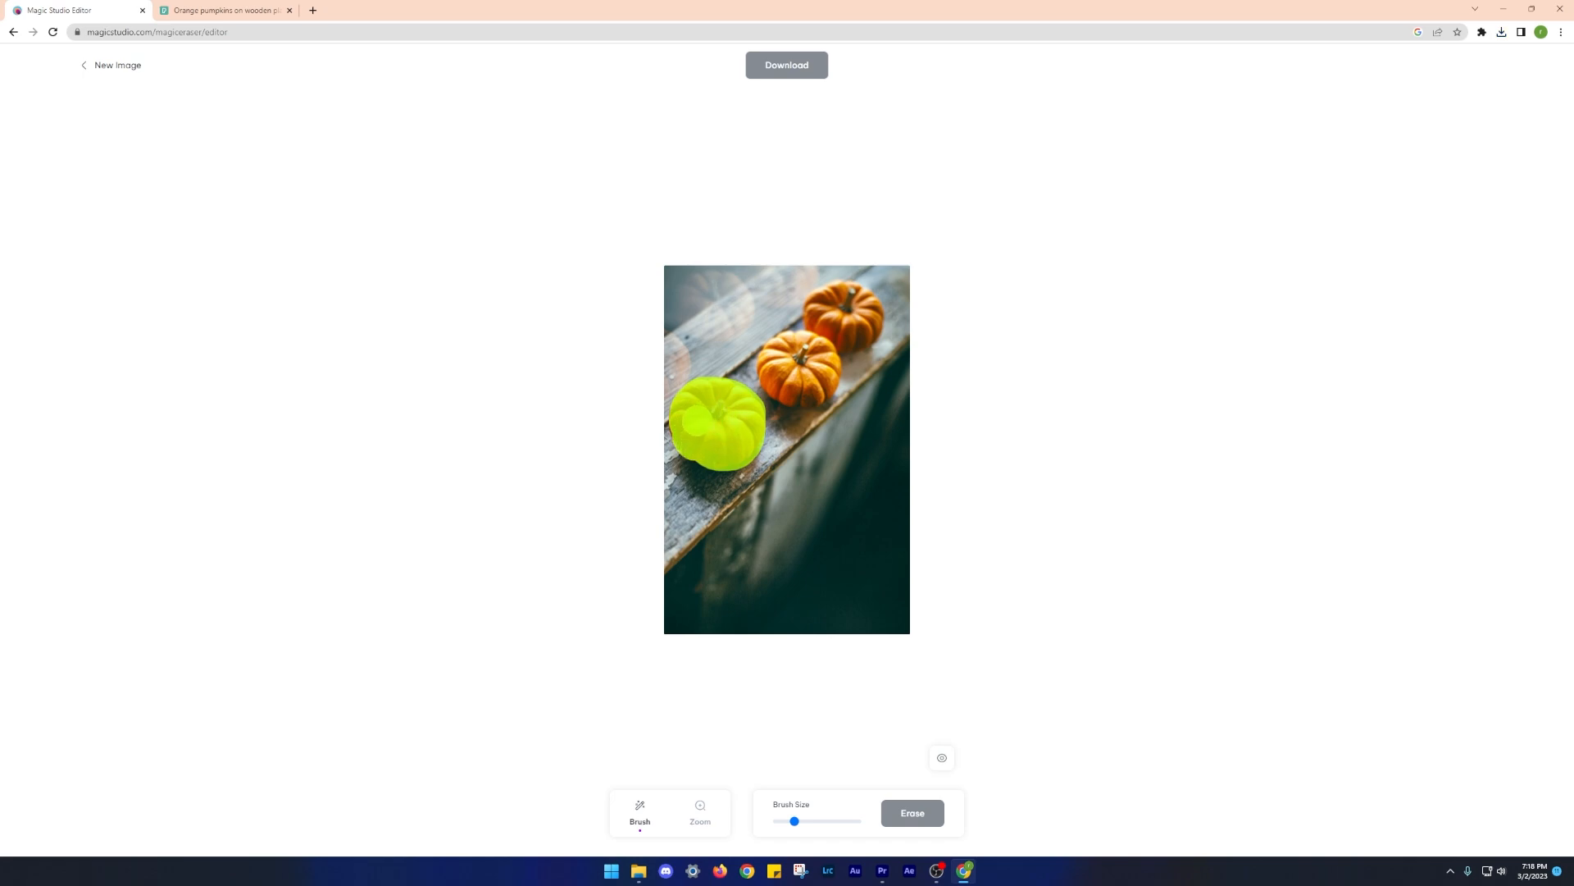
left_click(911, 811)
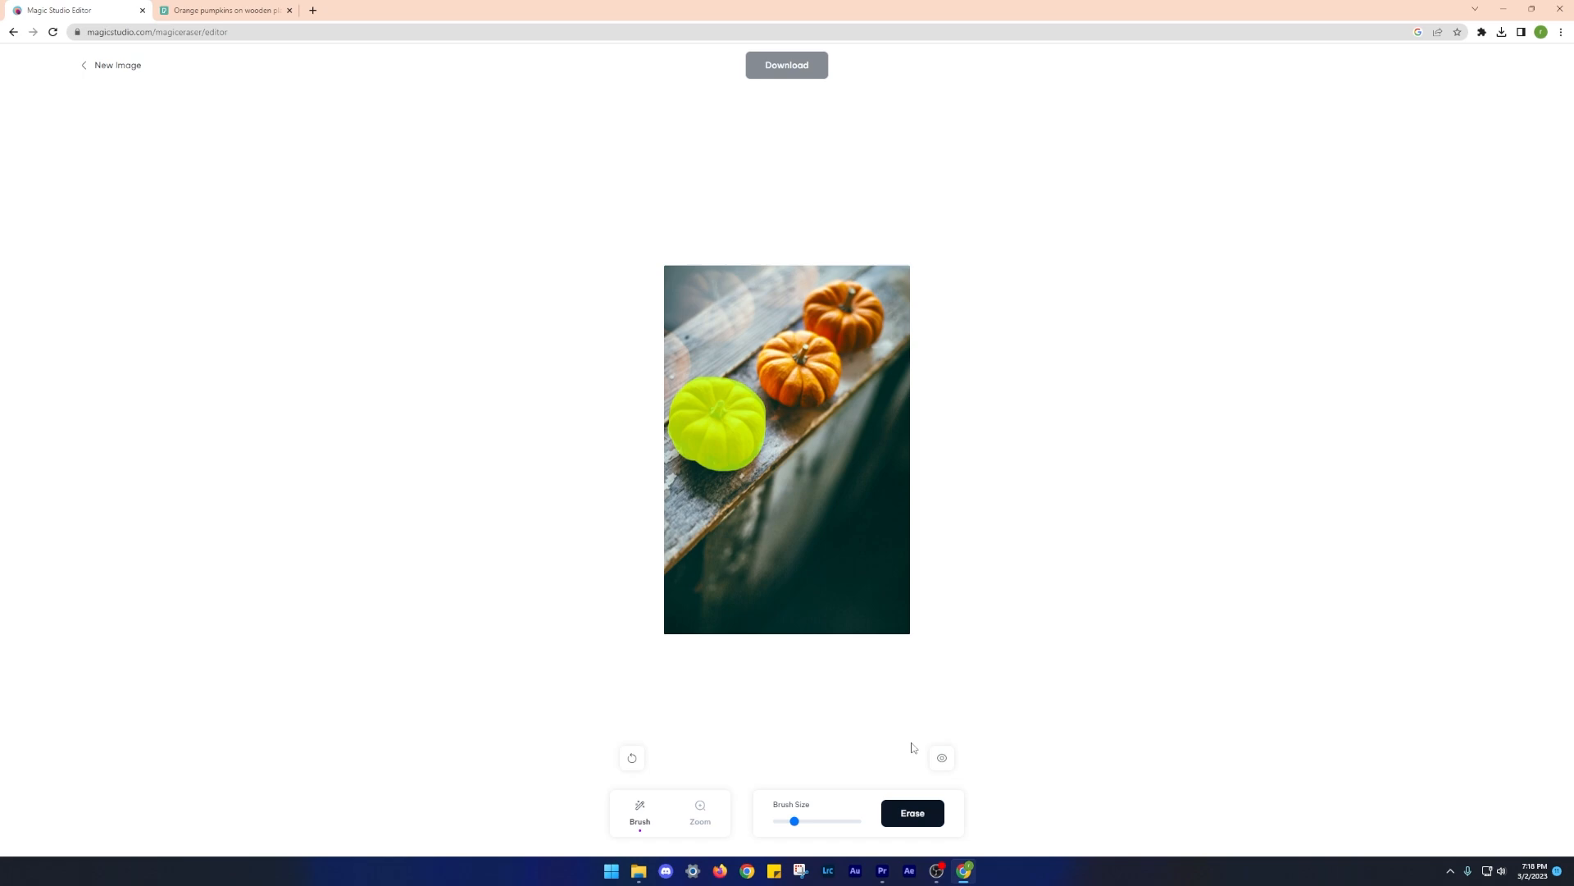
left_click(910, 812)
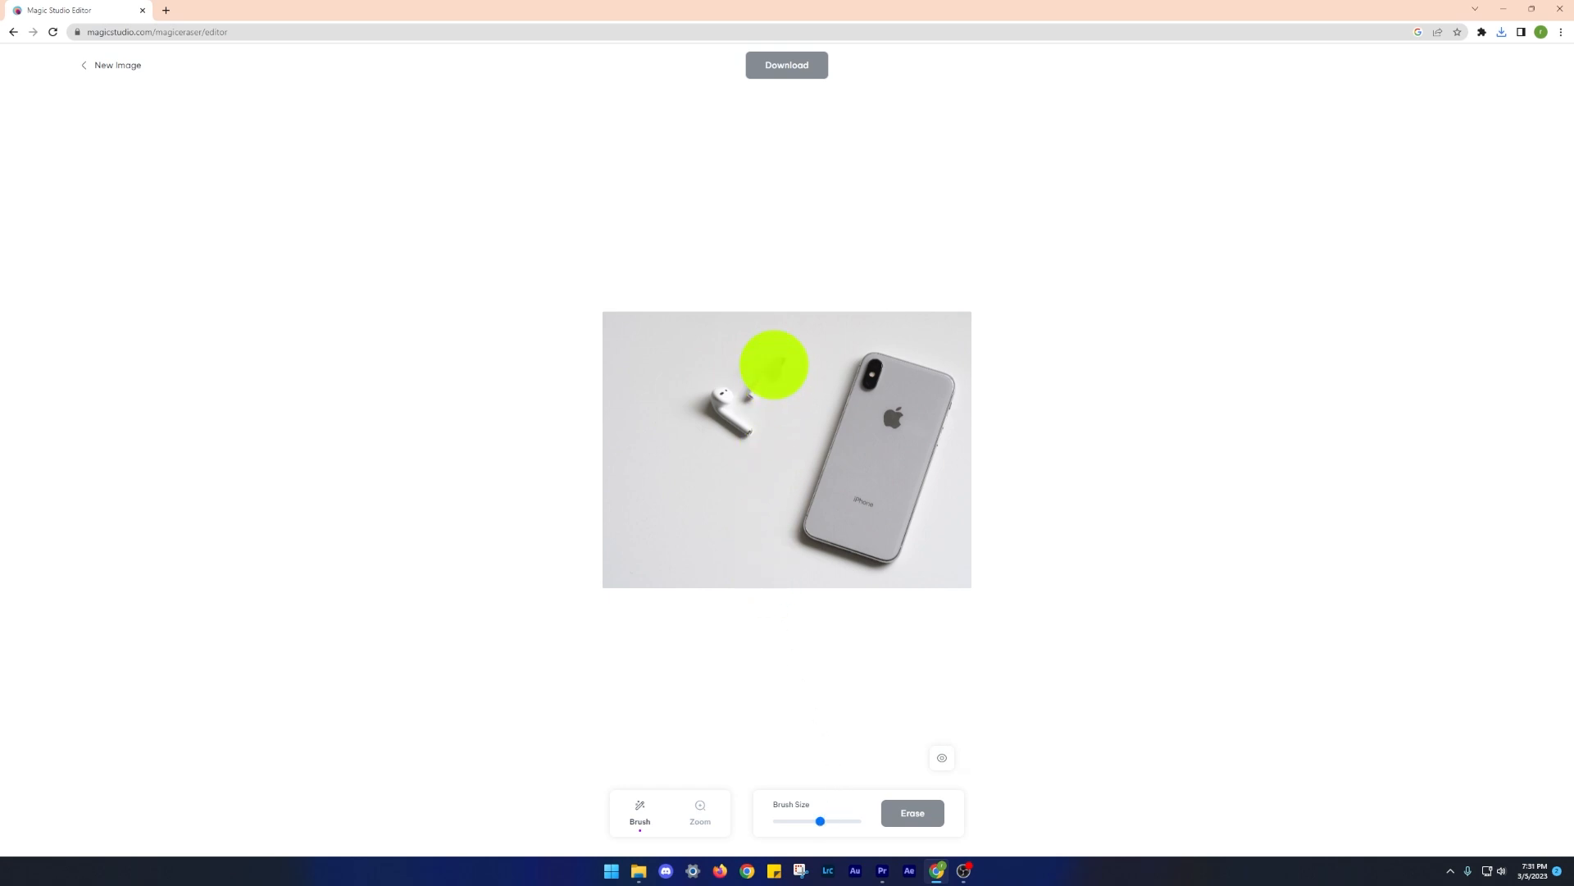
Step: Brush over the earbud beside the phone and erase it
left_click_drag(772, 364, 738, 412)
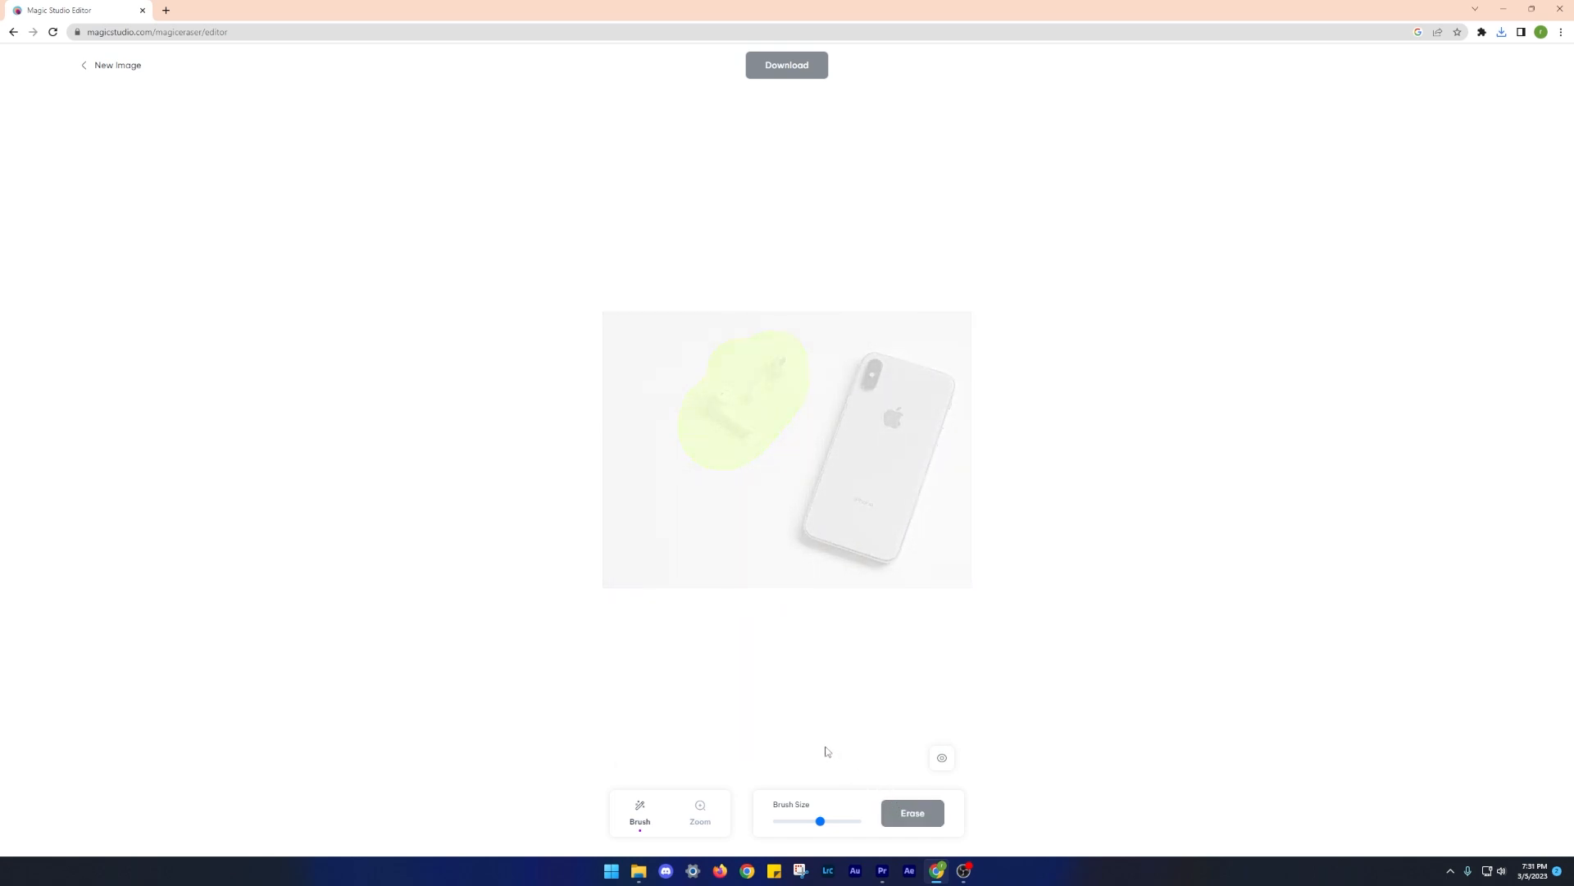
left_click(911, 812)
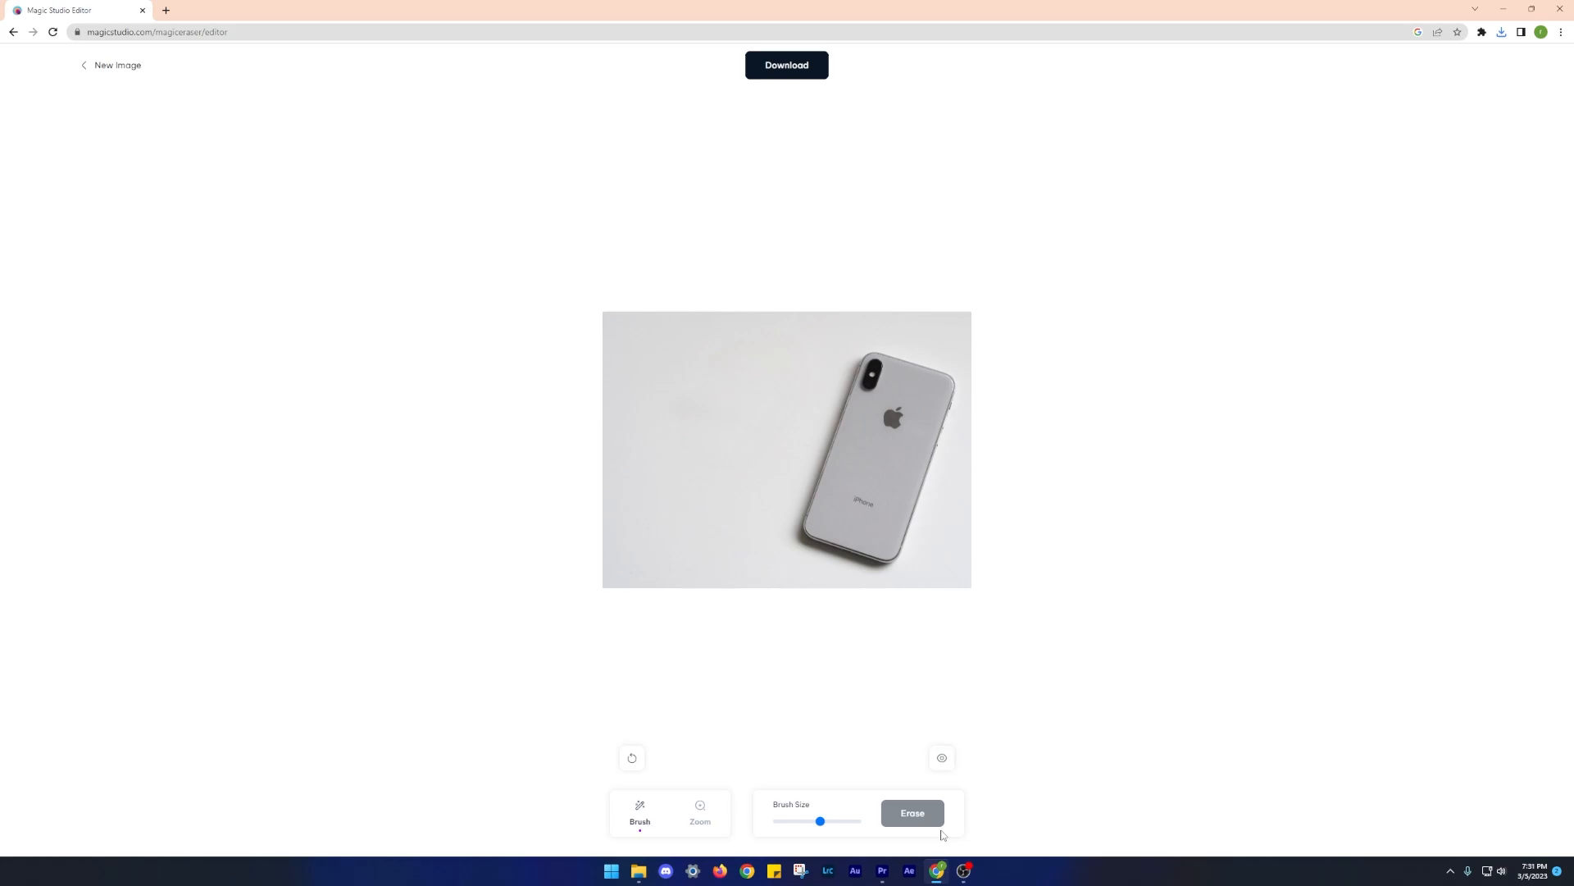